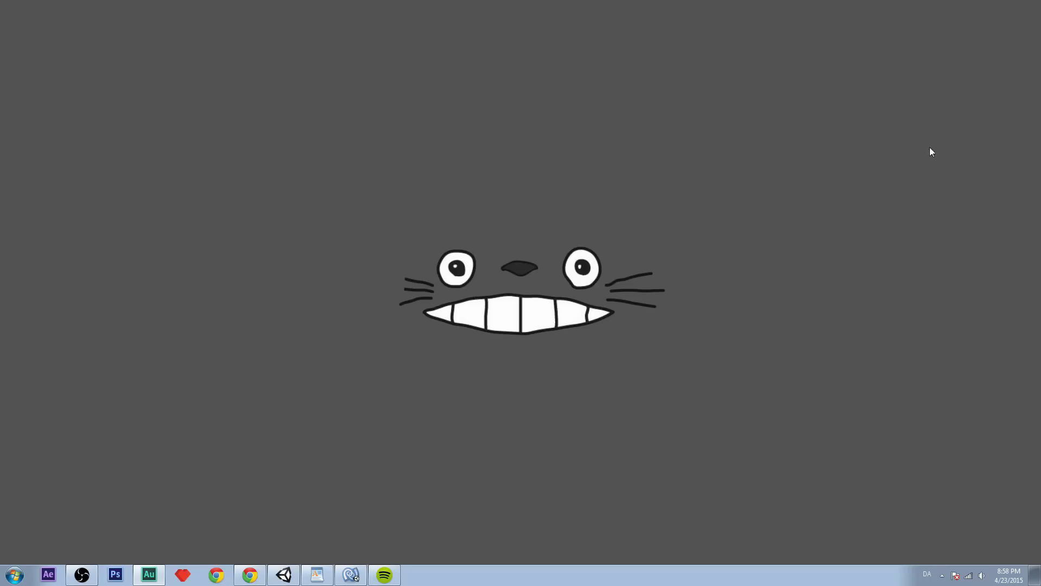
{"action": "mouse_move", "coordinate": [412, 207]}
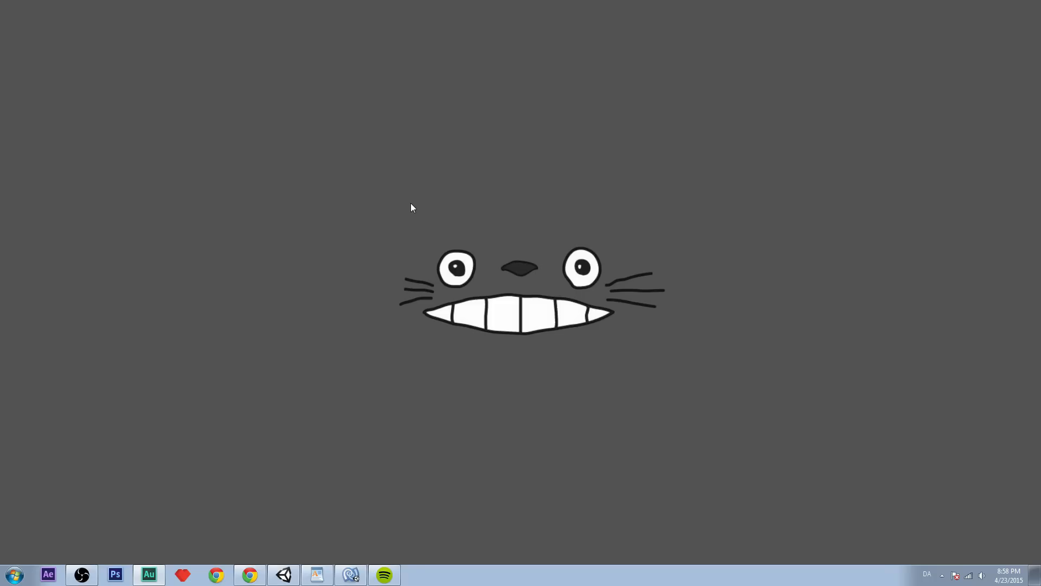
{"action": "mouse_move", "coordinate": [368, 214]}
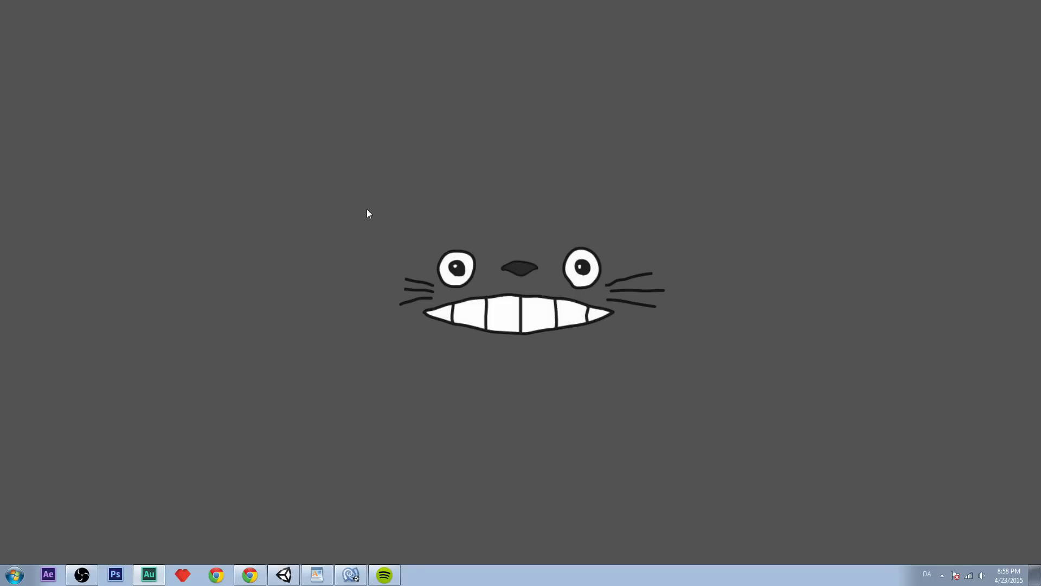
{"action": "mouse_move", "coordinate": [587, 299]}
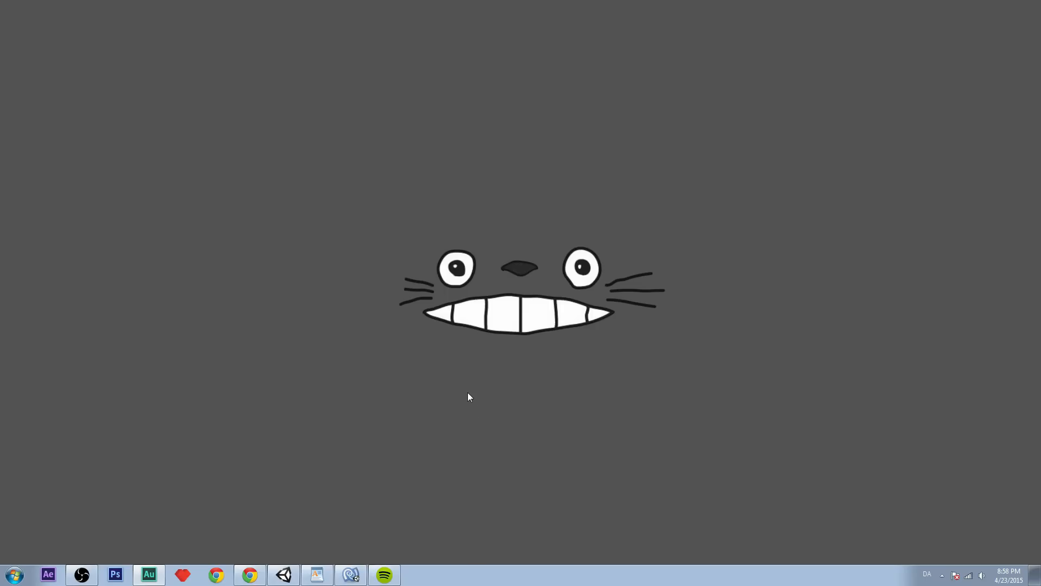
{"action": "mouse_move", "coordinate": [362, 201]}
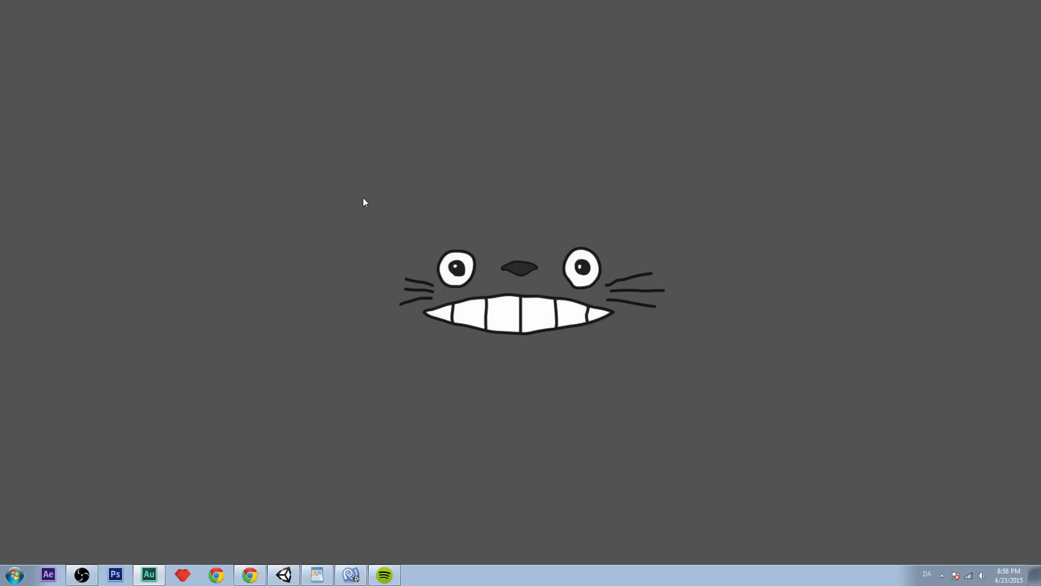
{"action": "mouse_move", "coordinate": [734, 231]}
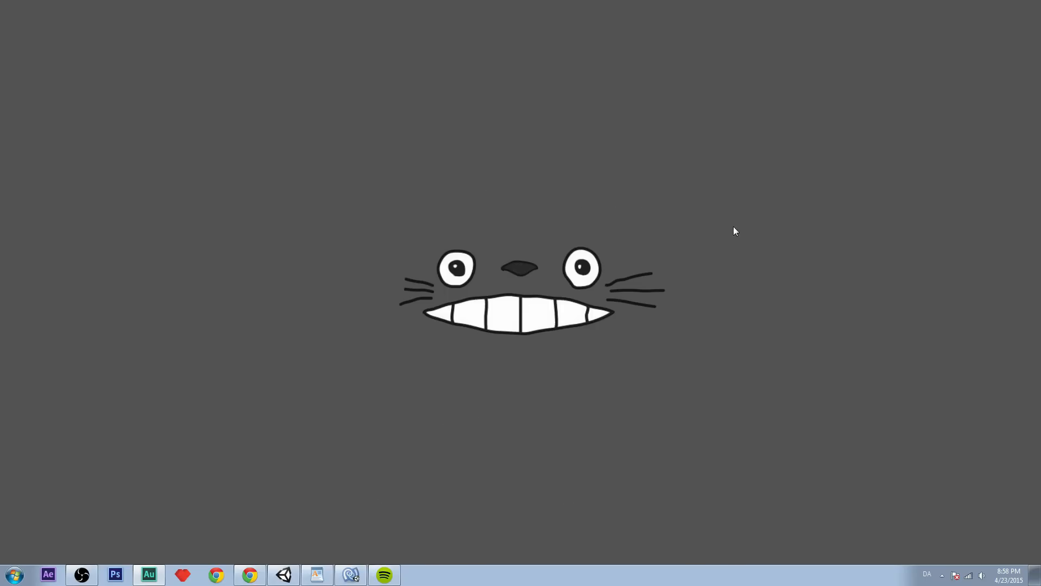
{"action": "mouse_move", "coordinate": [354, 217]}
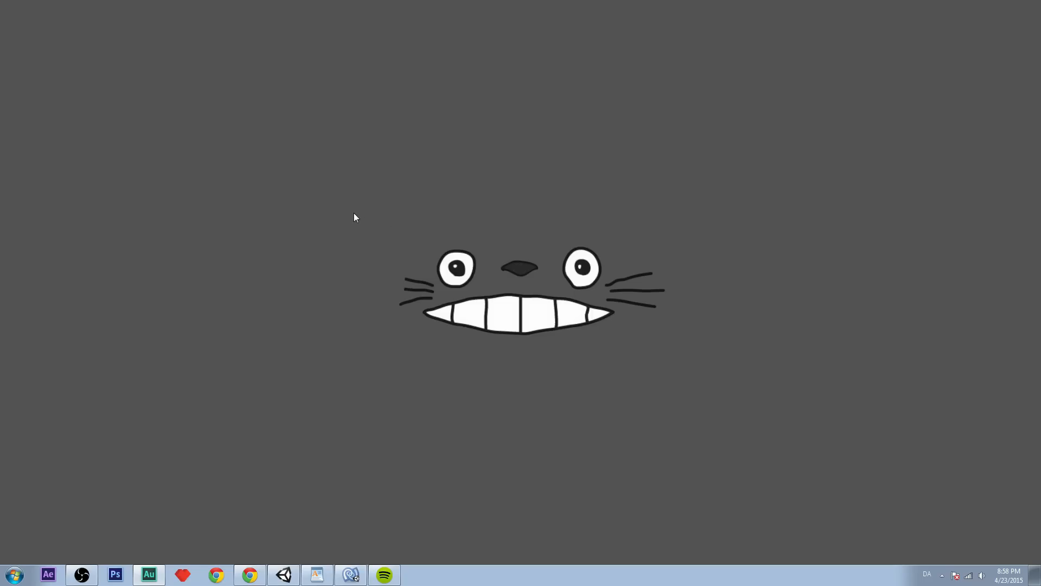
{"action": "mouse_move", "coordinate": [468, 313]}
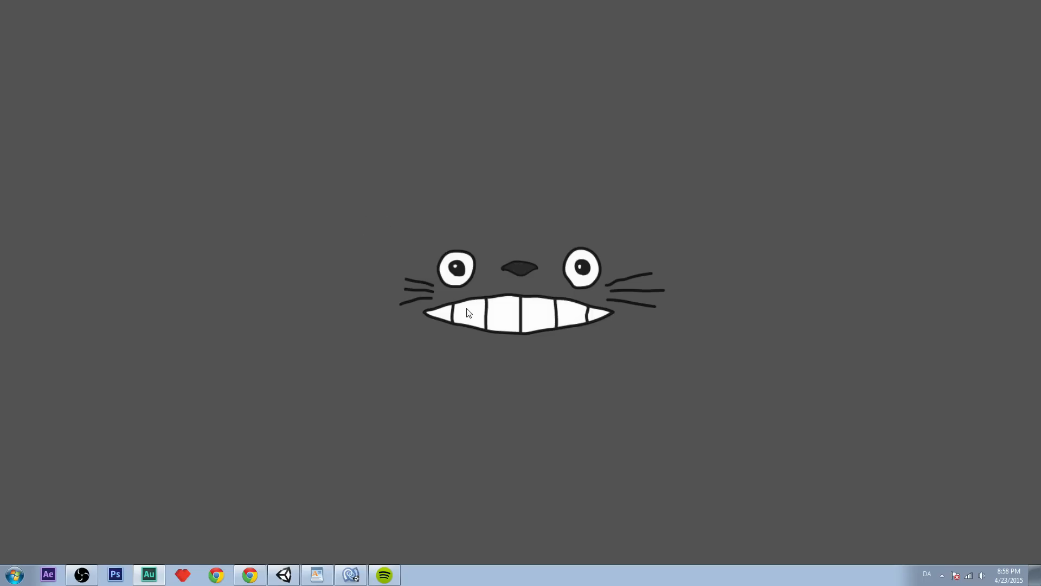
{"action": "mouse_move", "coordinate": [337, 373]}
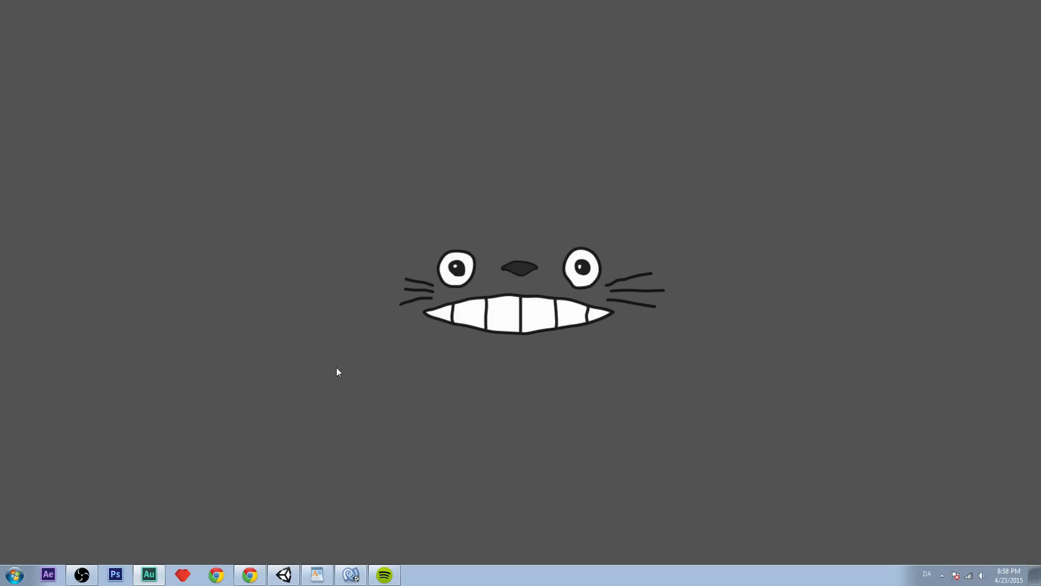
Maximize MonoDevelop and scroll Player.cs down to the Die() and Damage() methods.
{"action": "left_click", "coordinate": [281, 574]}
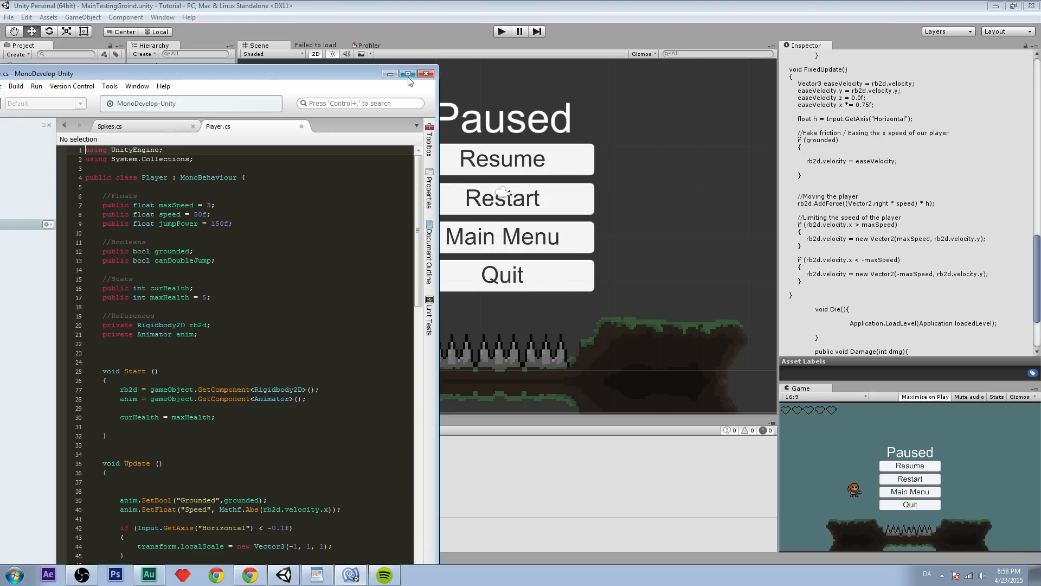
{"action": "left_click", "coordinate": [407, 73]}
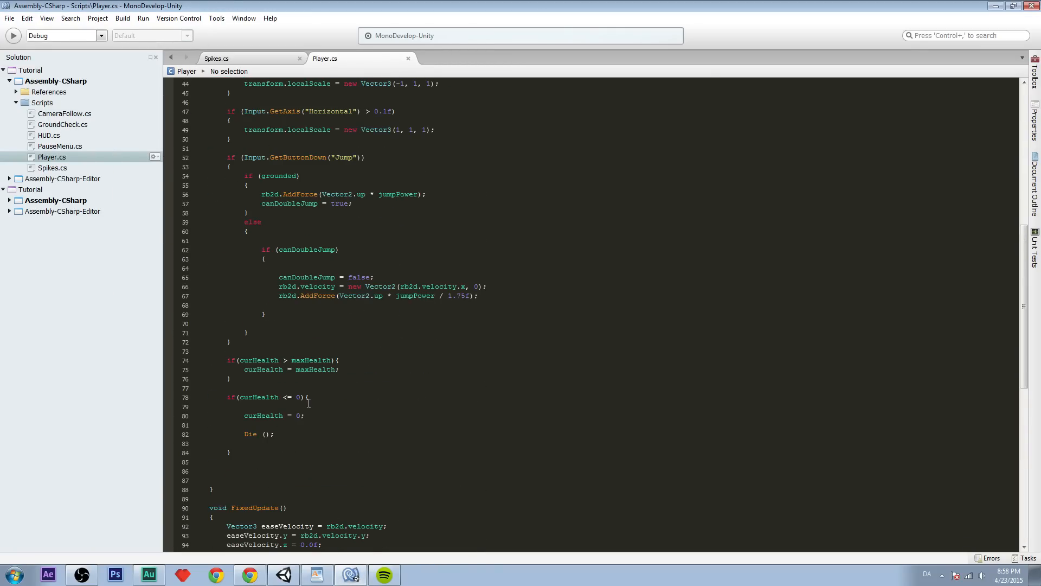
{"action": "scroll", "scroll_direction": "down", "scroll_amount": 3}
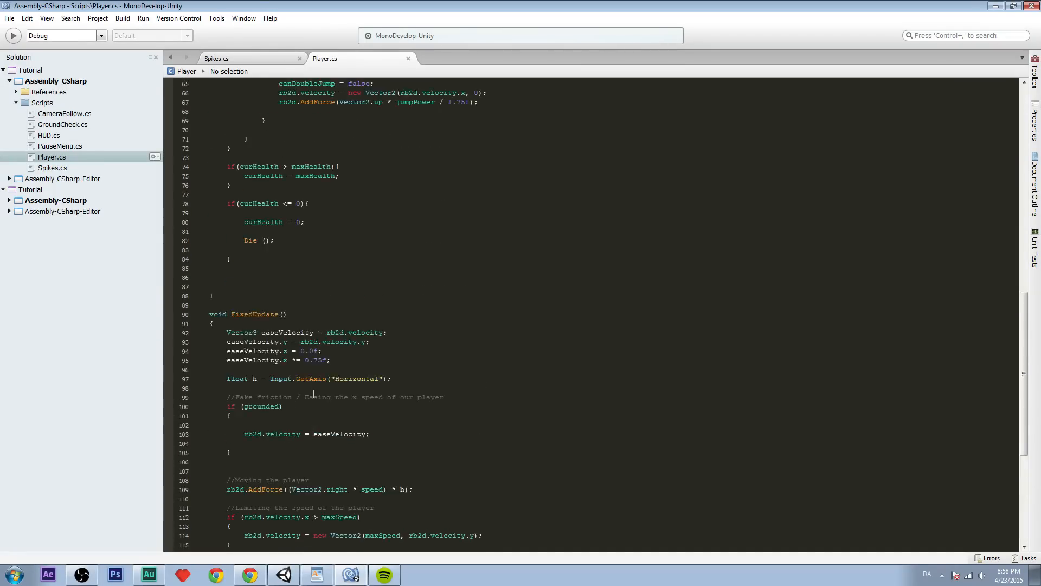
{"action": "scroll", "scroll_direction": "down", "scroll_amount": 3}
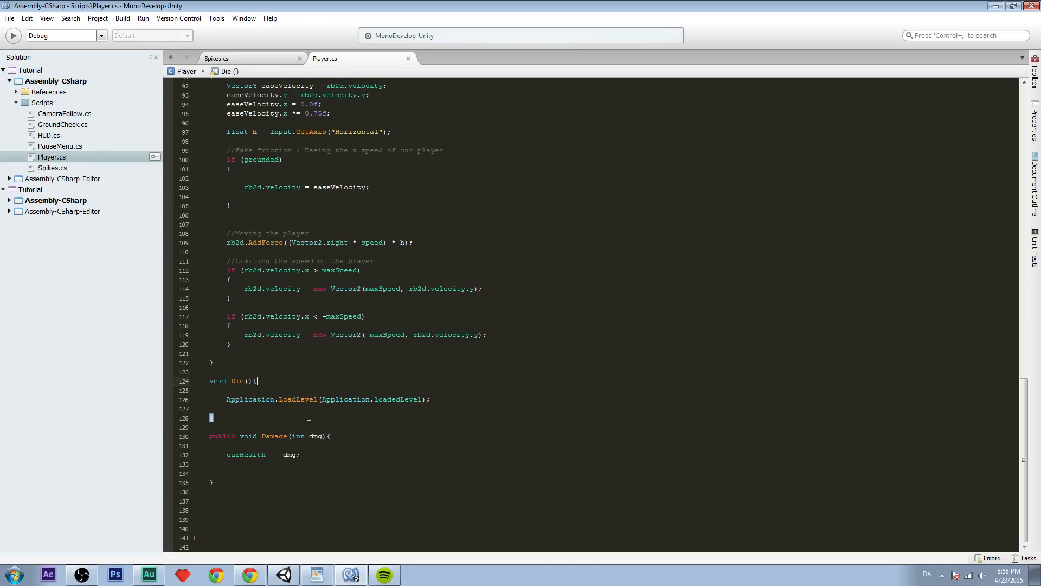
{"action": "mouse_move", "coordinate": [436, 471]}
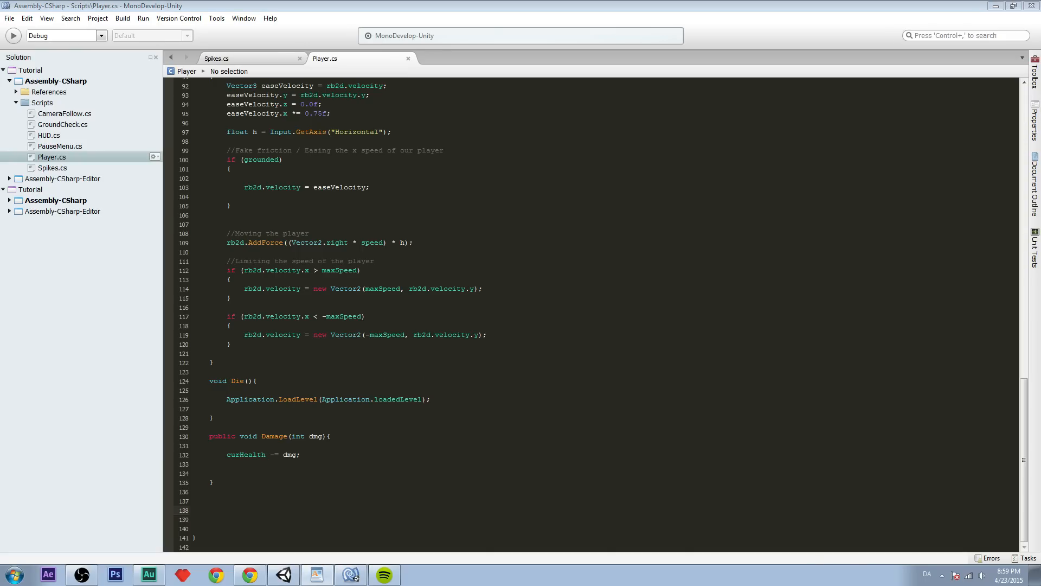
Below Damage(), type the public IEnumerator Knockback declaration with knockDur and knockbackPwr float parameters.
{"action": "left_click", "coordinate": [210, 510]}
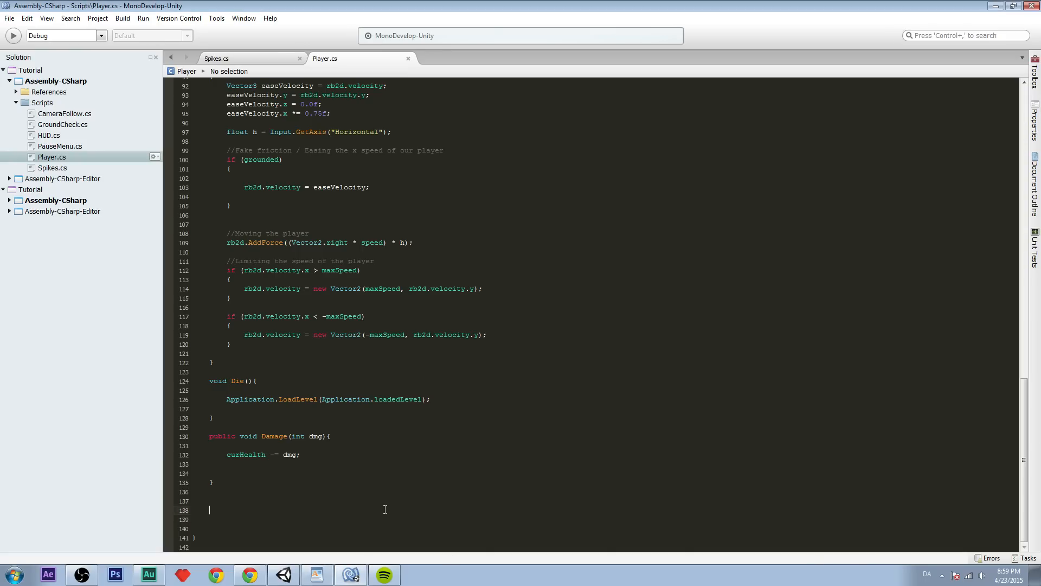
{"action": "type", "text": "public IE"}
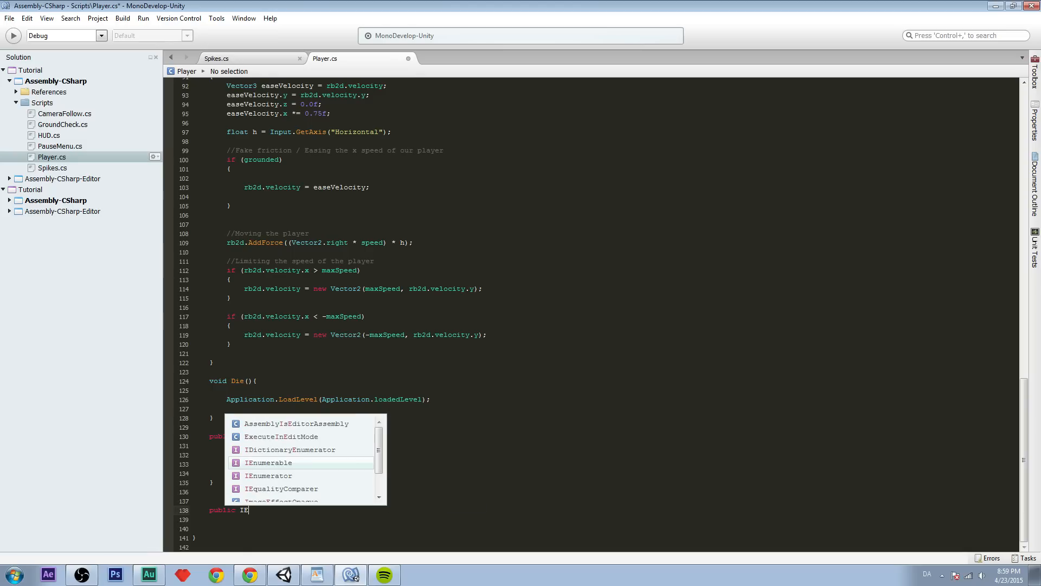
{"action": "type", "text": "Num"}
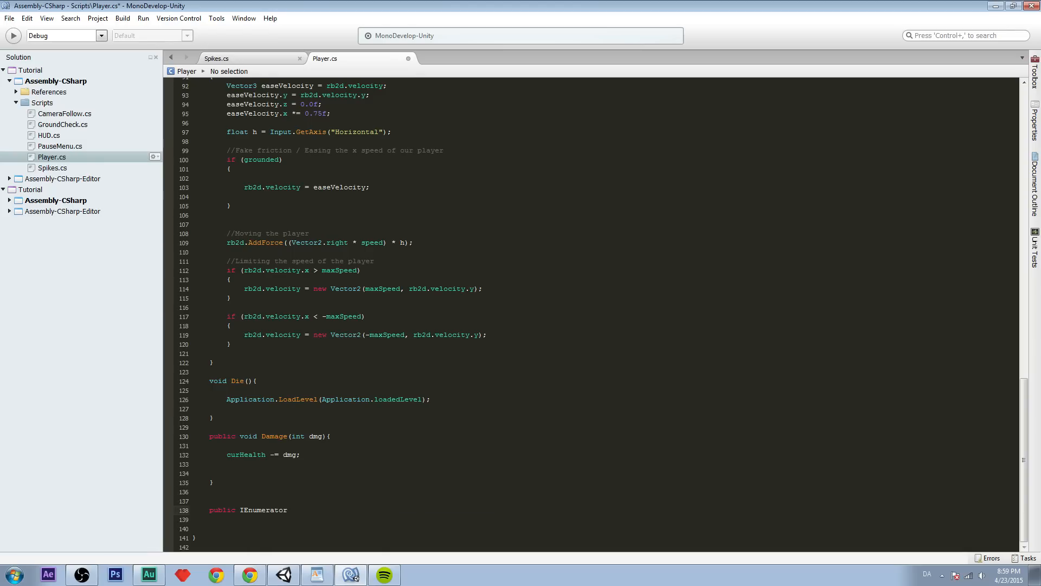
{"action": "left_click", "coordinate": [287, 509]}
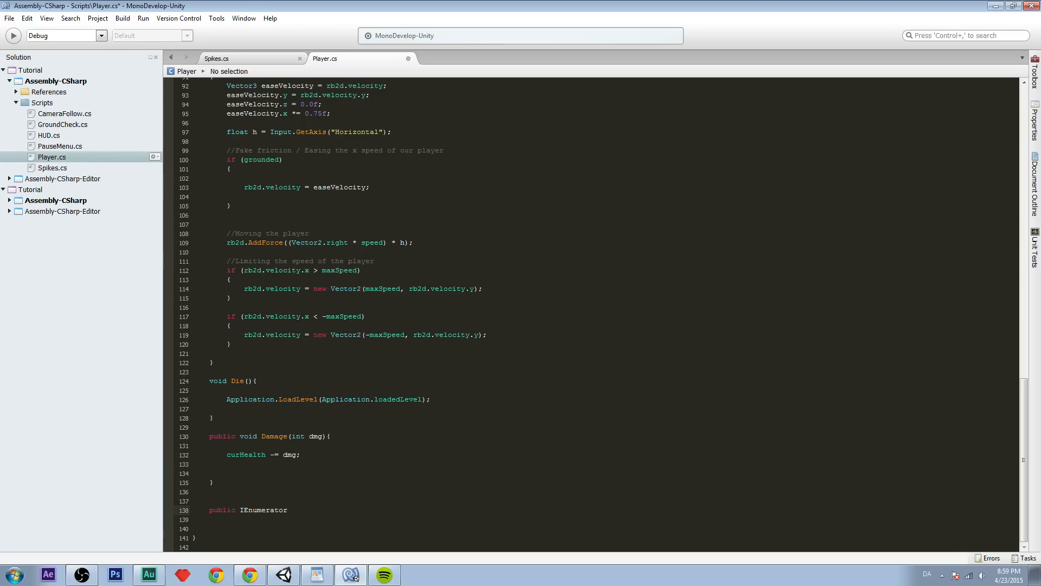
{"action": "type", "text": "Knockback("}
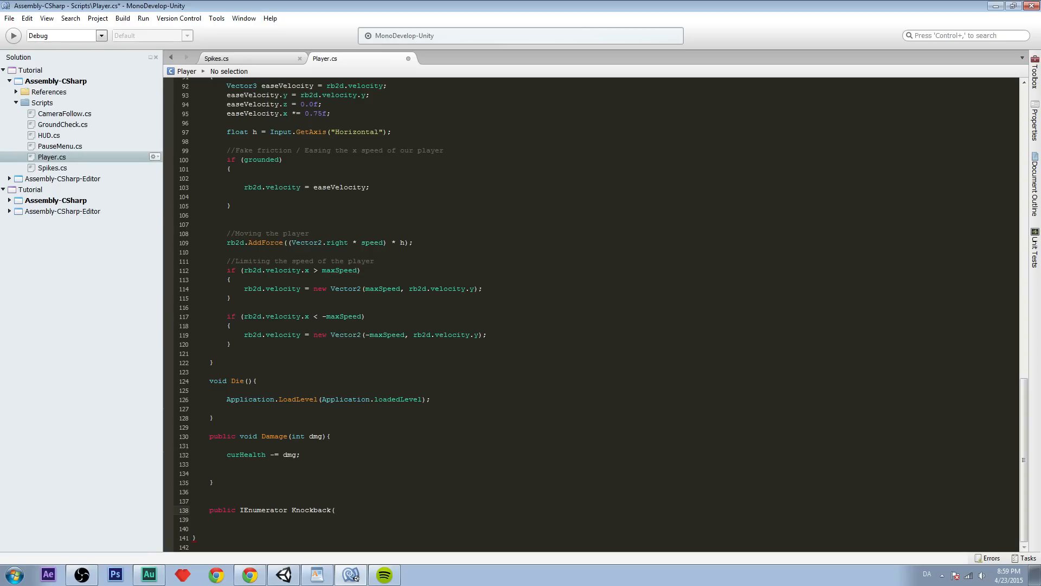
{"action": "type", "text": "){"}
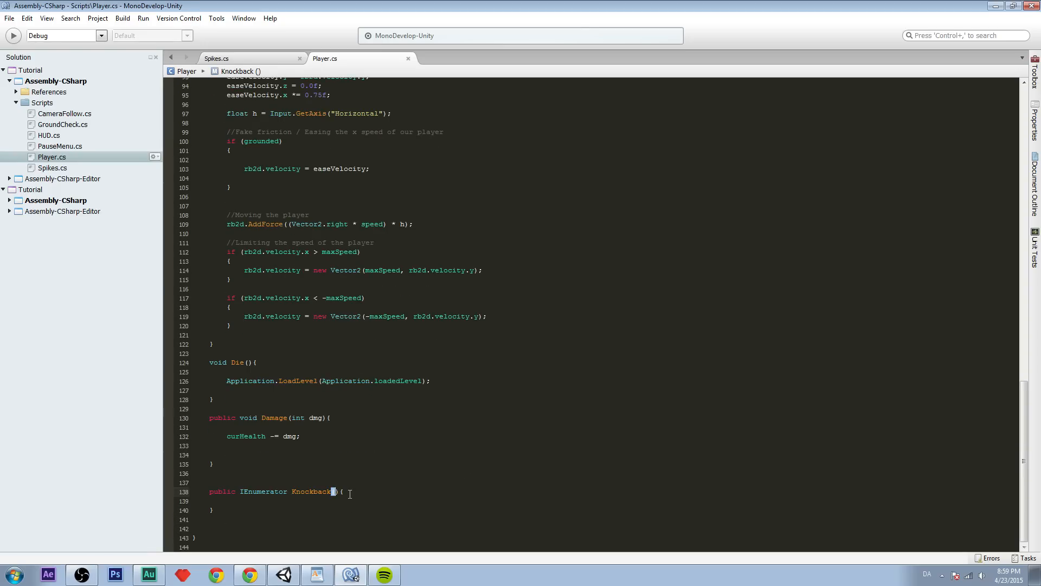
{"action": "type", "text": "float Kn"}
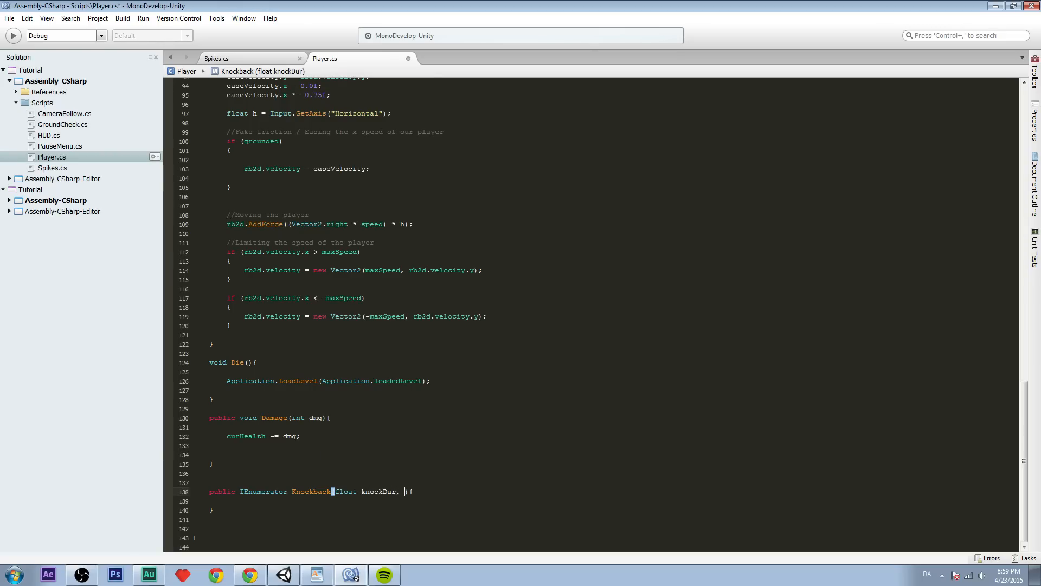
{"action": "type", "text": "float"}
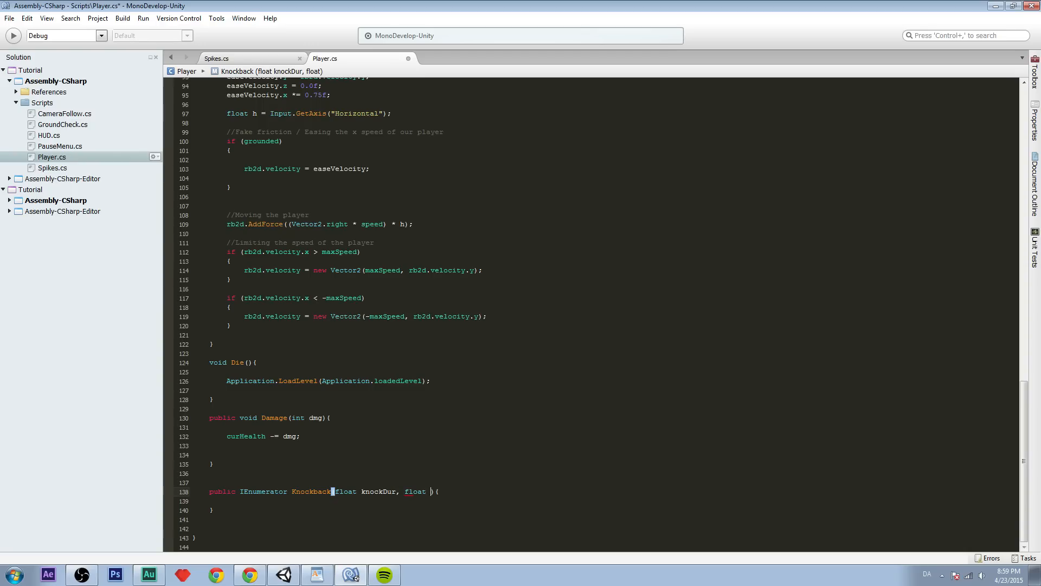
{"action": "type", "text": "knockbackPwr"}
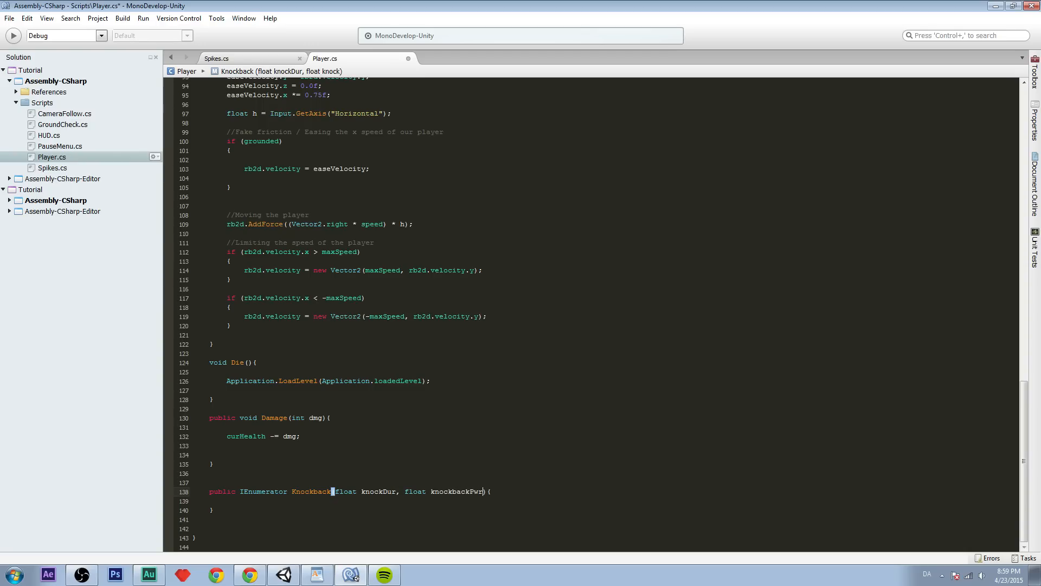
{"action": "type", "text": ", Vector3 knockbackDir"}
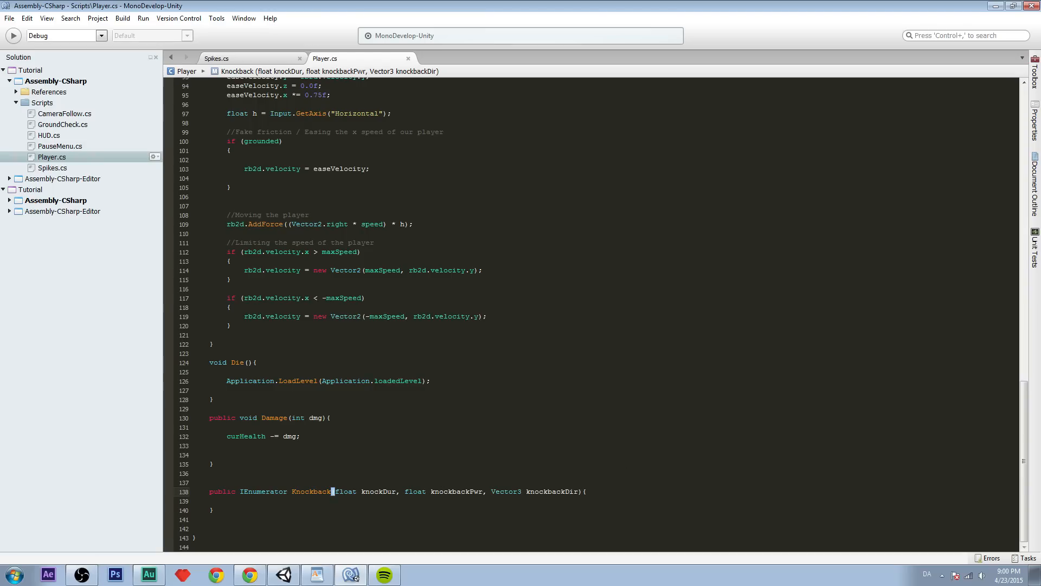
Finish the Knockback signature and open its empty body with blank lines.
{"action": "left_click", "coordinate": [280, 509]}
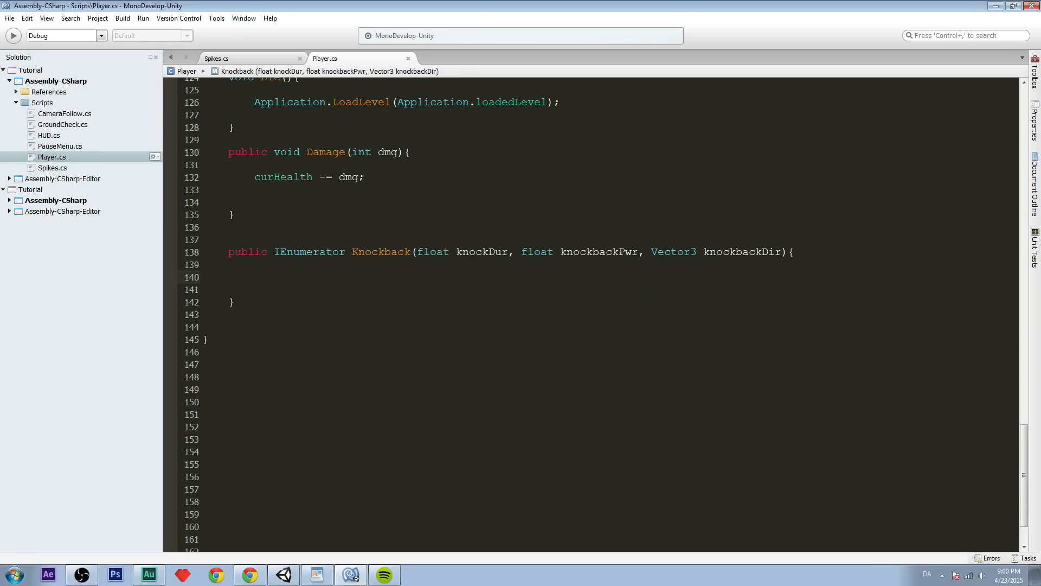
{"action": "double_click", "coordinate": [480, 251]}
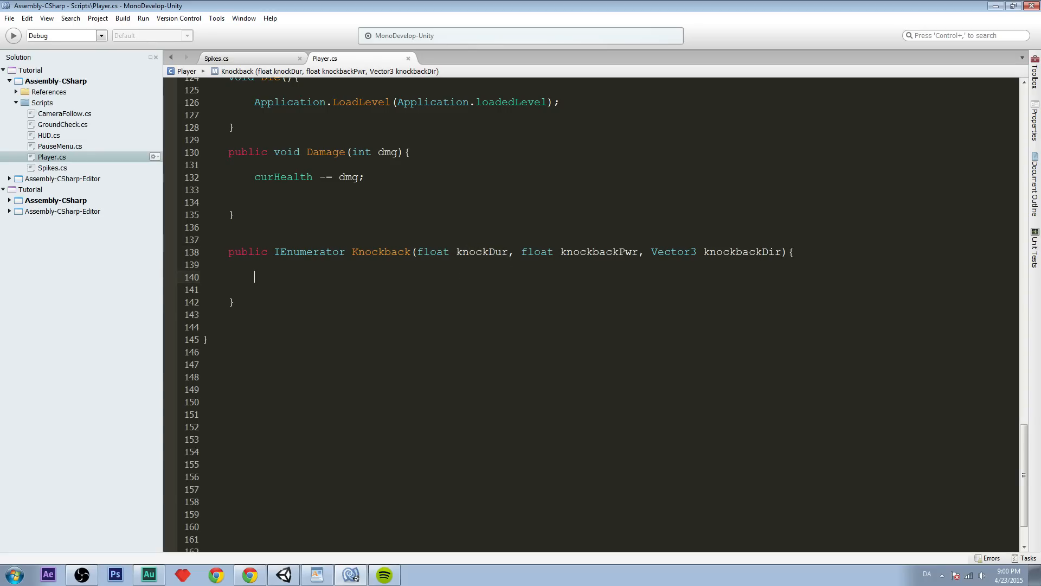
{"action": "mouse_move", "coordinate": [388, 282]}
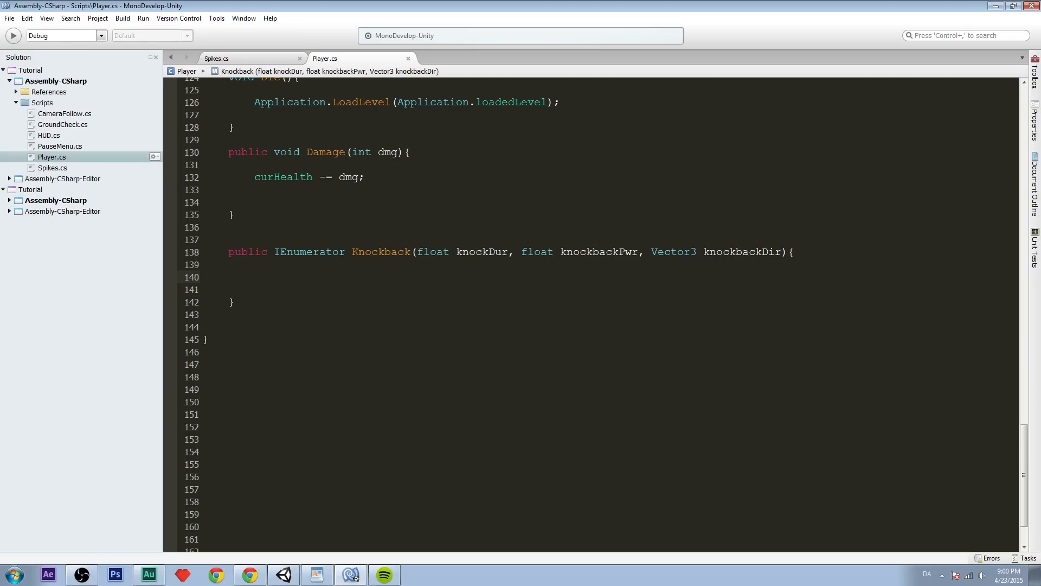
{"action": "left_click", "coordinate": [255, 277]}
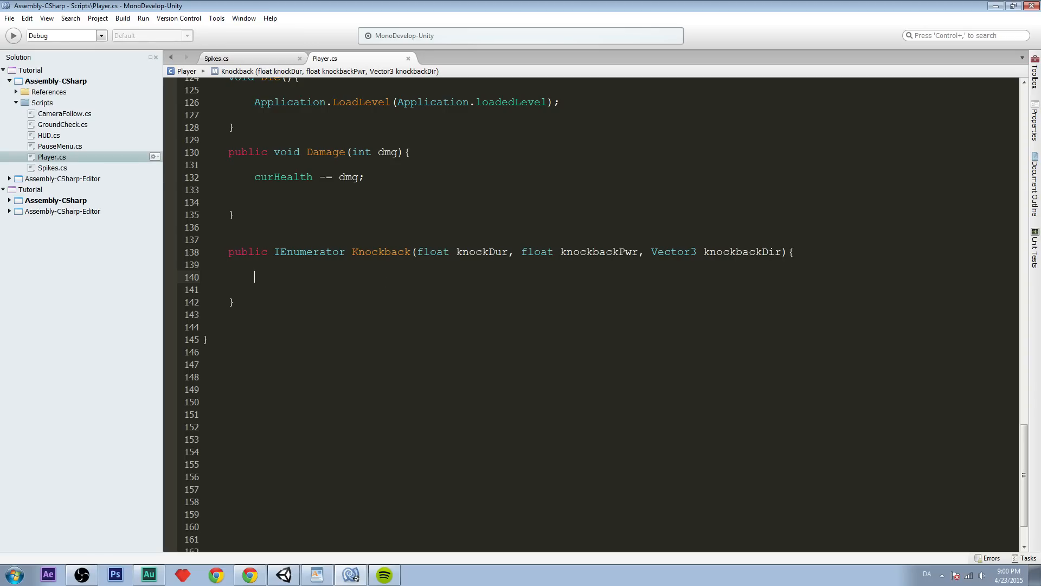
{"action": "double_click", "coordinate": [480, 251]}
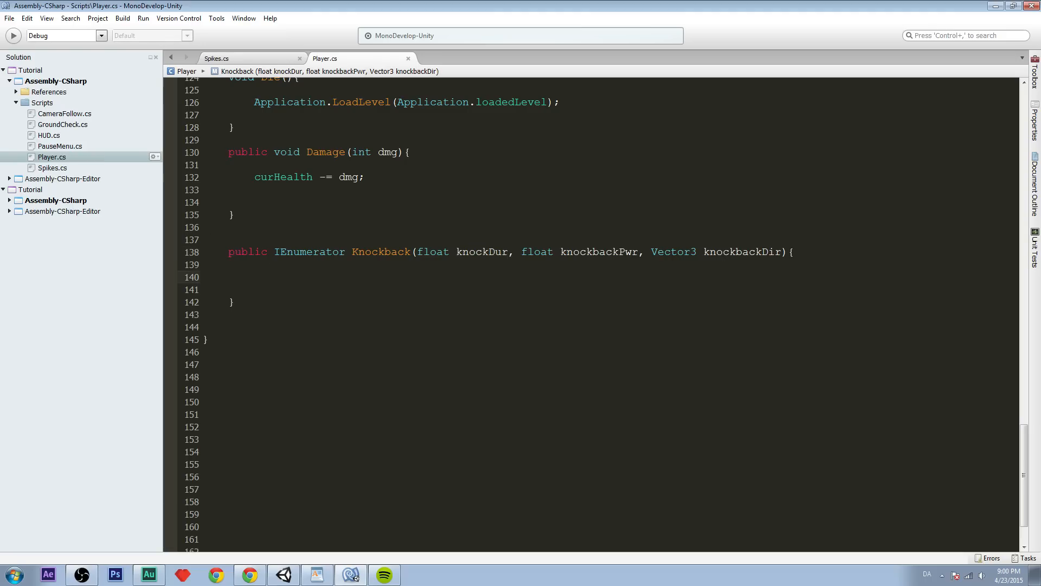
{"action": "left_click", "coordinate": [256, 277]}
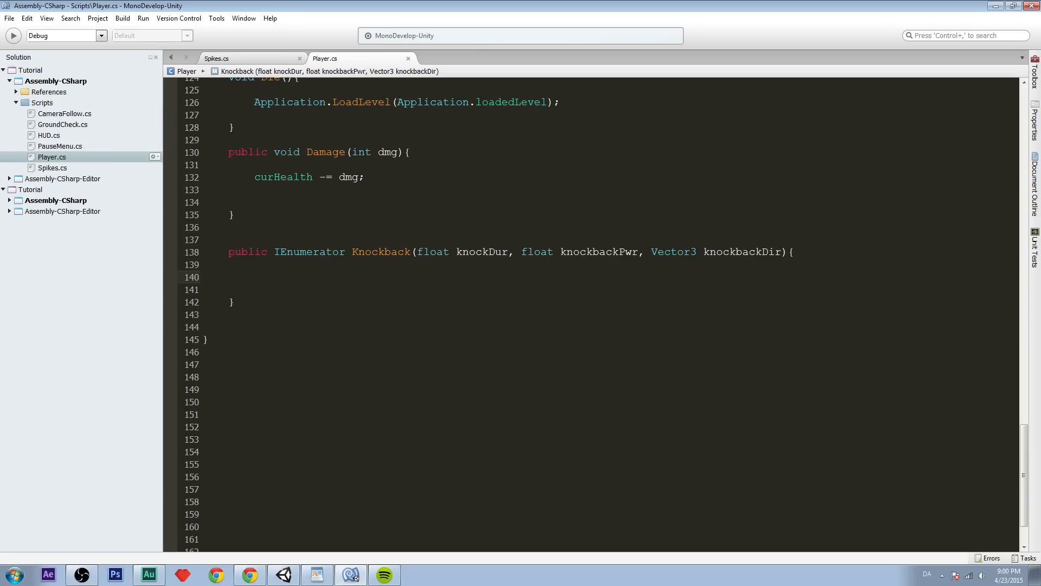
{"action": "left_click", "coordinate": [256, 277]}
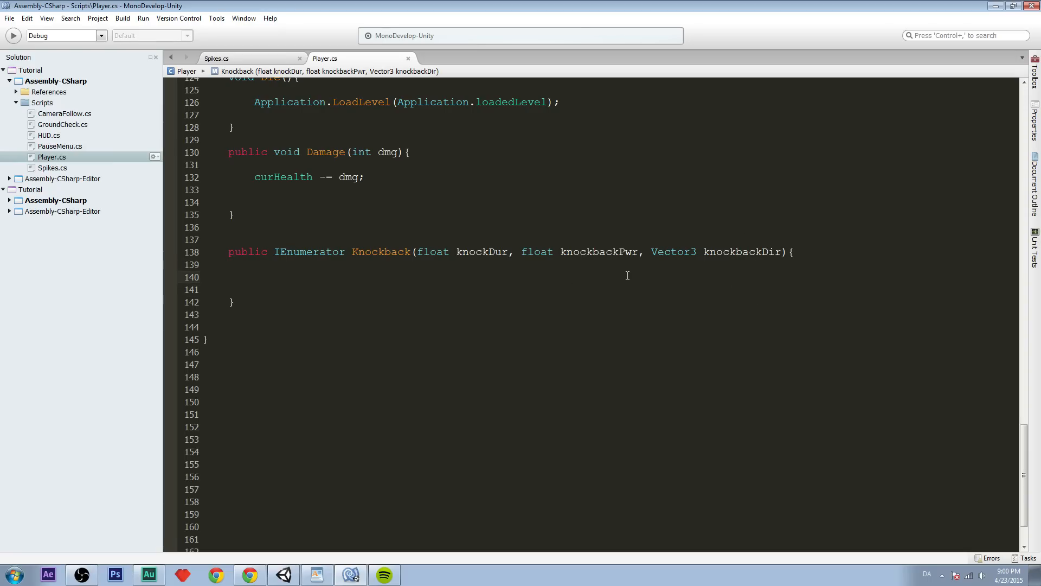
Declare float timer = 0; inside the Knockback body.
{"action": "left_click", "coordinate": [256, 277]}
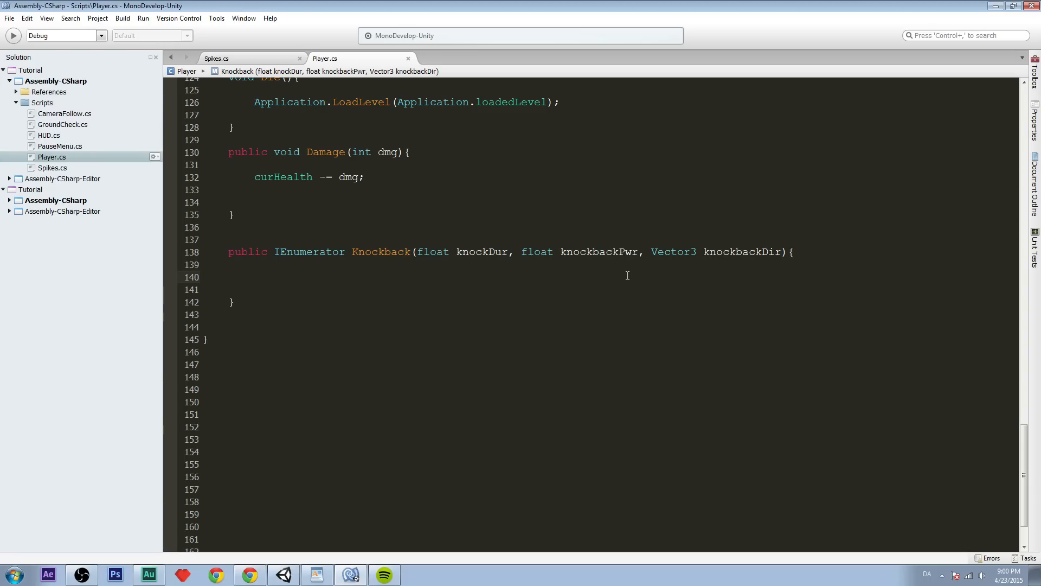
{"action": "type", "text": "float time"}
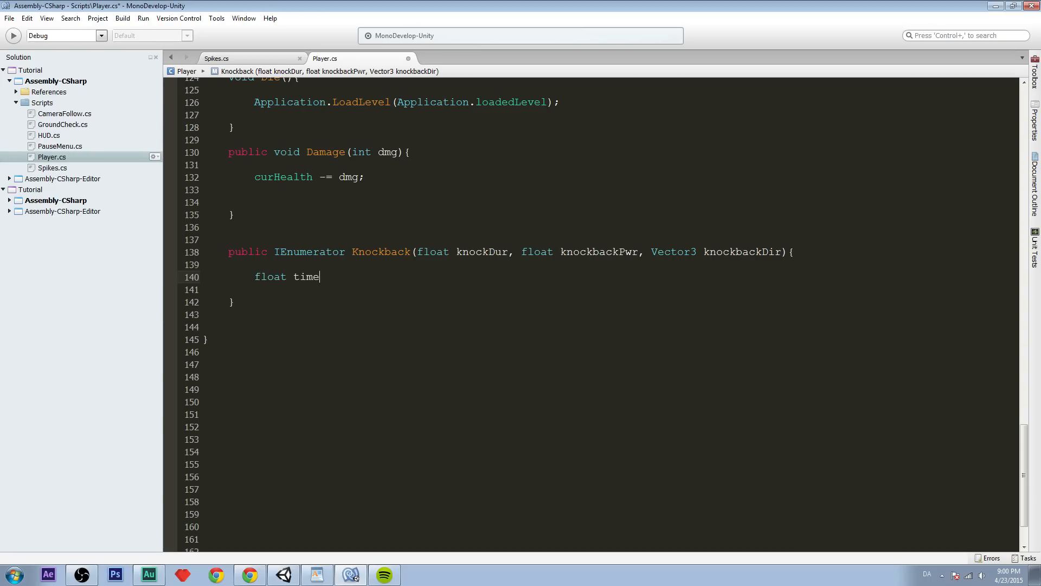
{"action": "type", "text": "r"}
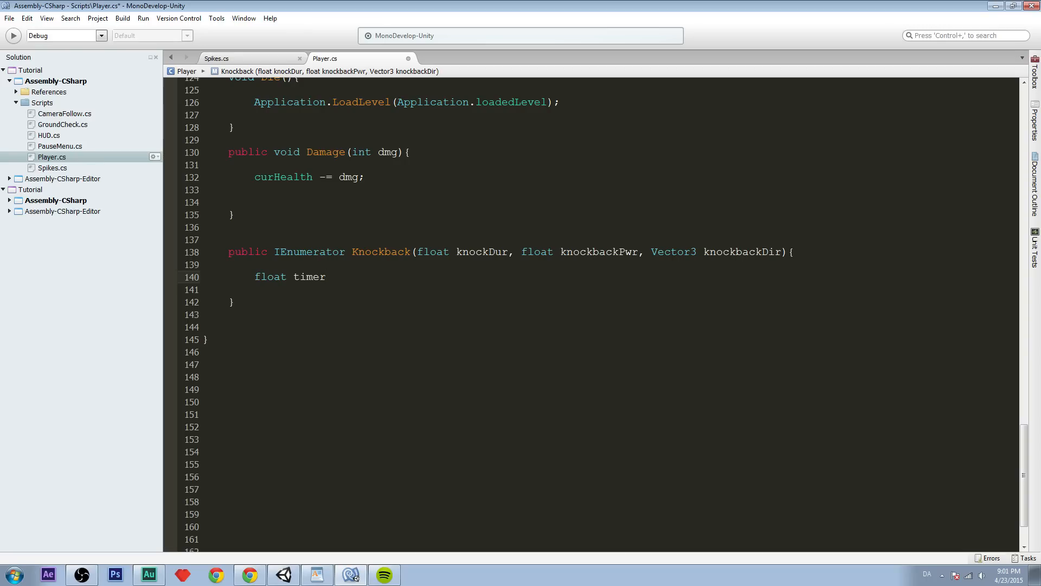
{"action": "type", "text": "= 0;"}
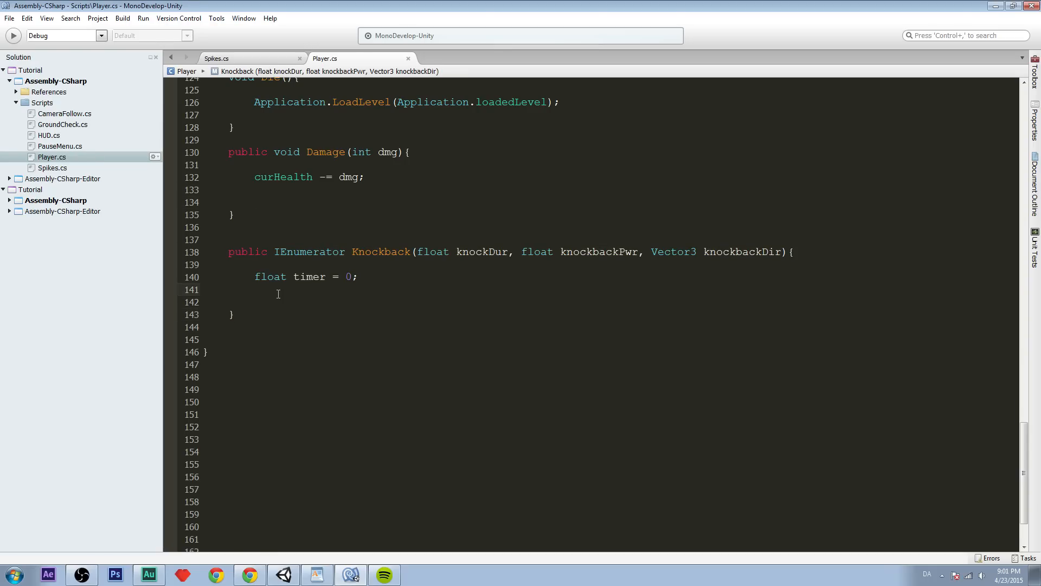
Add a while (knockDur > timer) loop that adds Time.deltaTime to timer.
{"action": "type", "text": "while("}
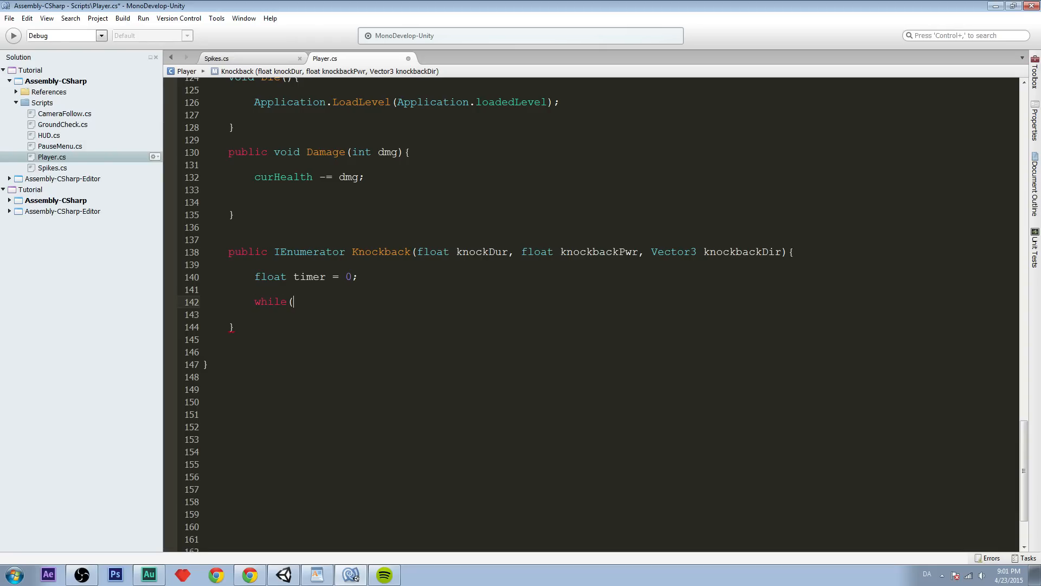
{"action": "type", "text": "knockDur"}
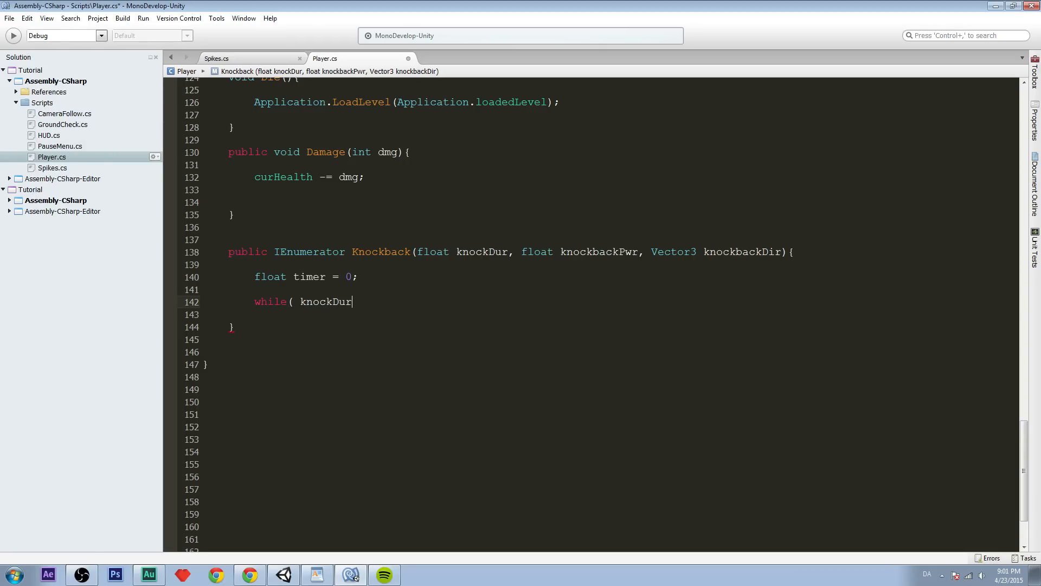
{"action": "type", "text": ">"}
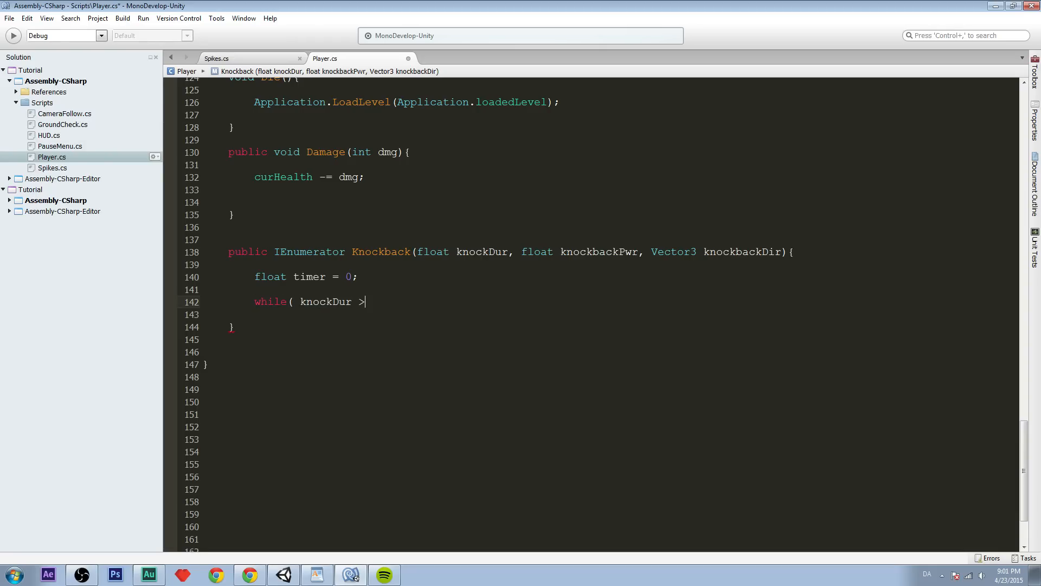
{"action": "type", "text": "timer){"}
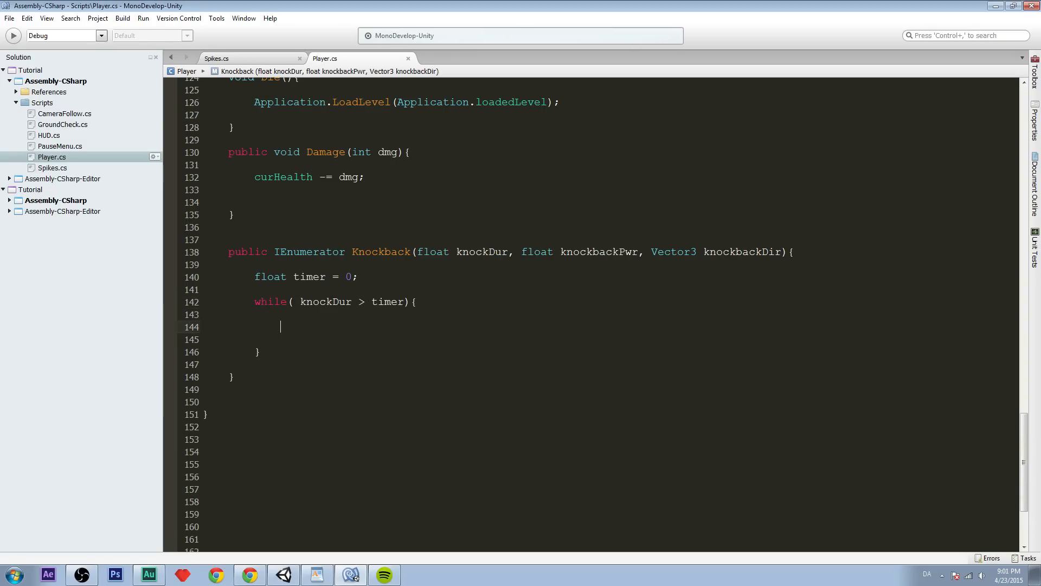
{"action": "type", "text": "timer+="}
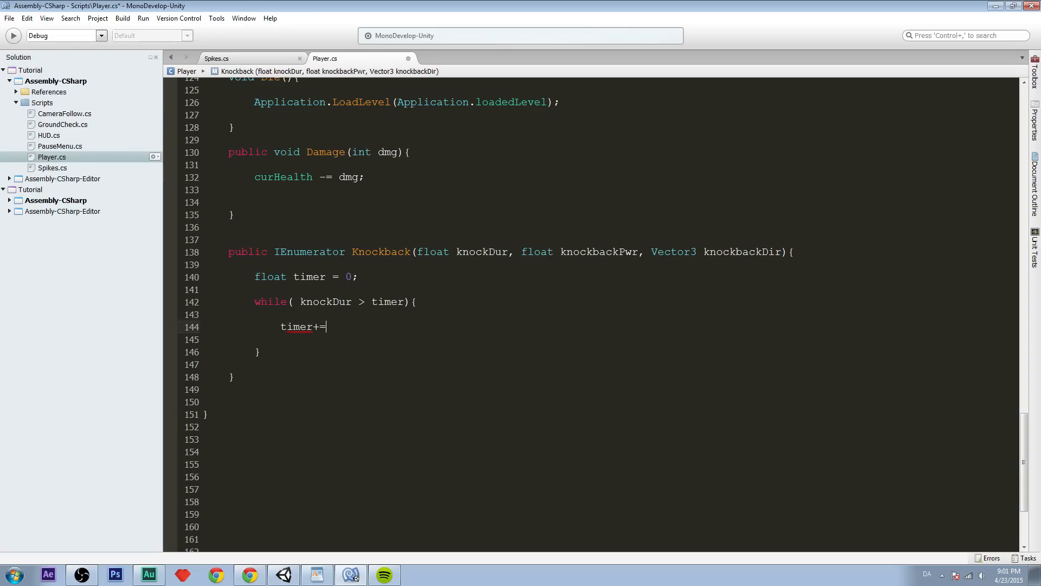
{"action": "type", "text": "Time.deltaTime;"}
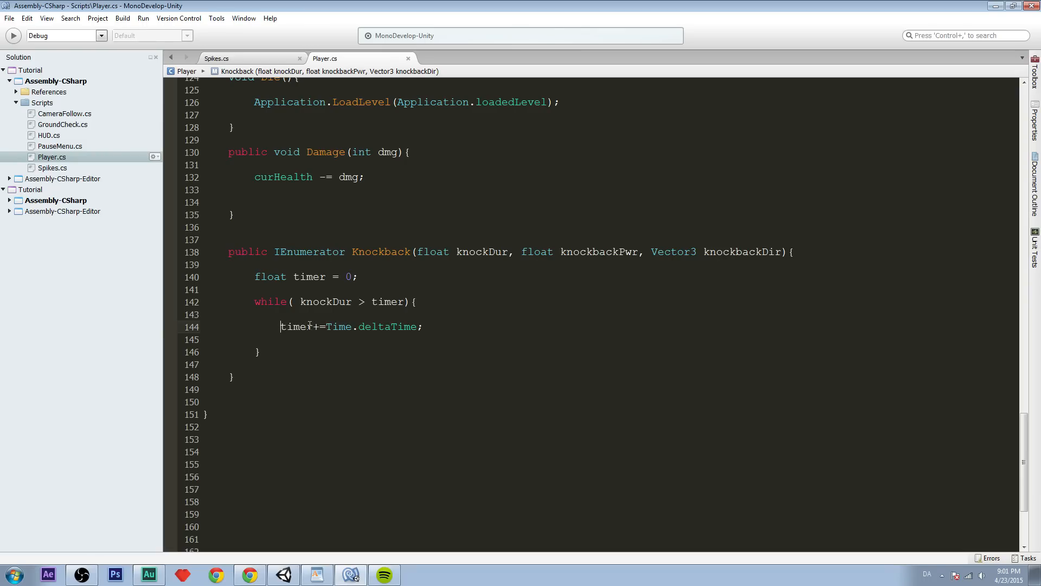
{"action": "double_click", "coordinate": [296, 327]}
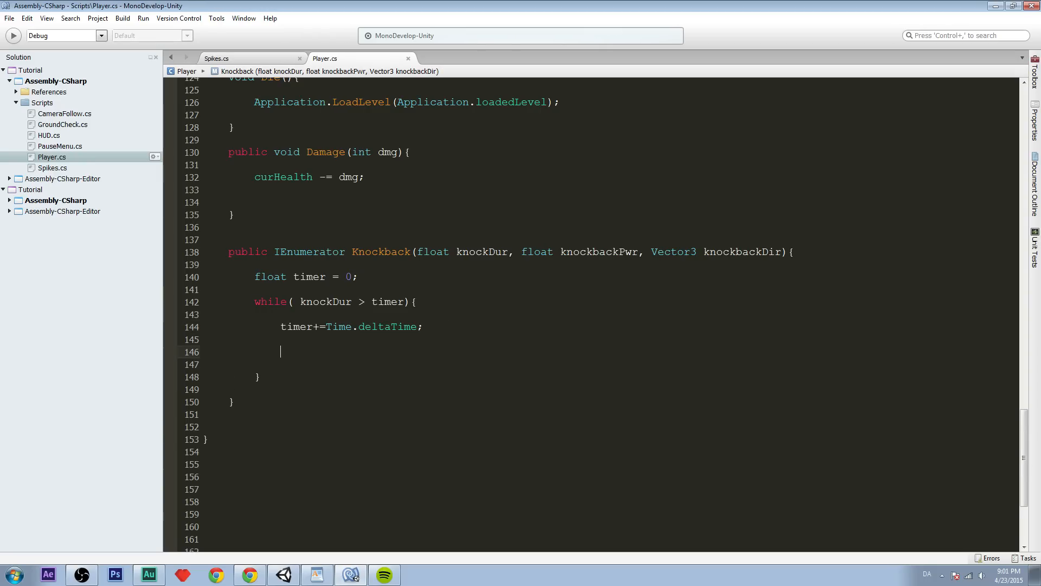
Start an rb2d.AddForce(new Vector3(knockbackDir.x * -100, knockbackDir.y ...) call in the loop.
{"action": "type", "text": "rb2d"}
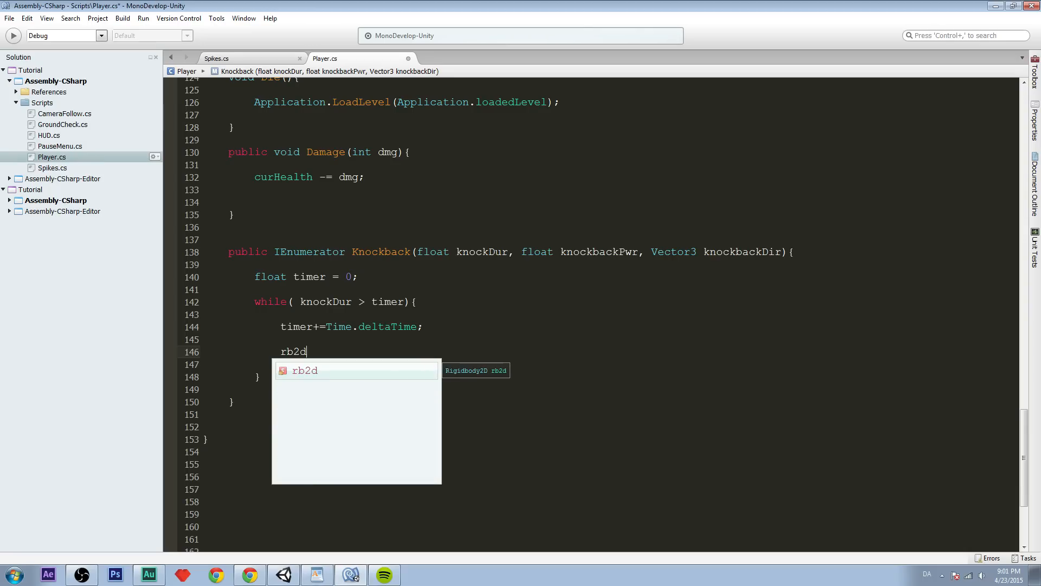
{"action": "type", "text": ".addfor"}
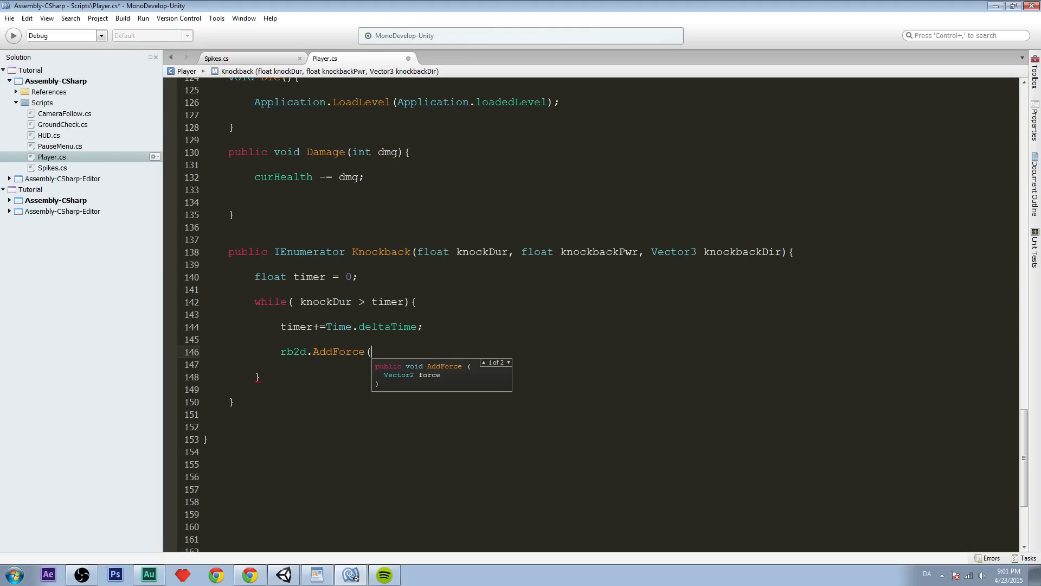
{"action": "type", "text": "new Vector3(knockbackd"}
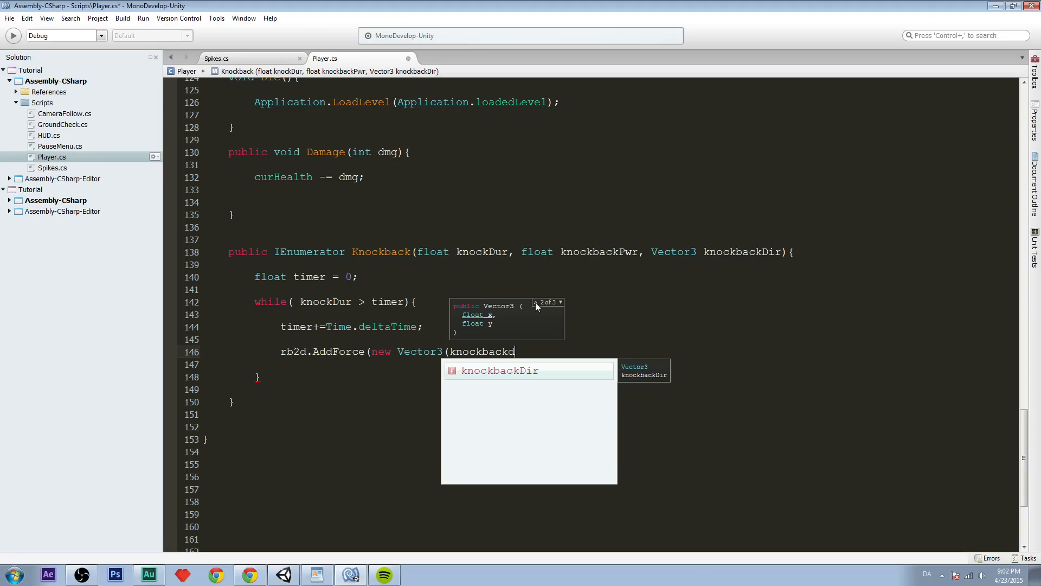
{"action": "type", "text": "."}
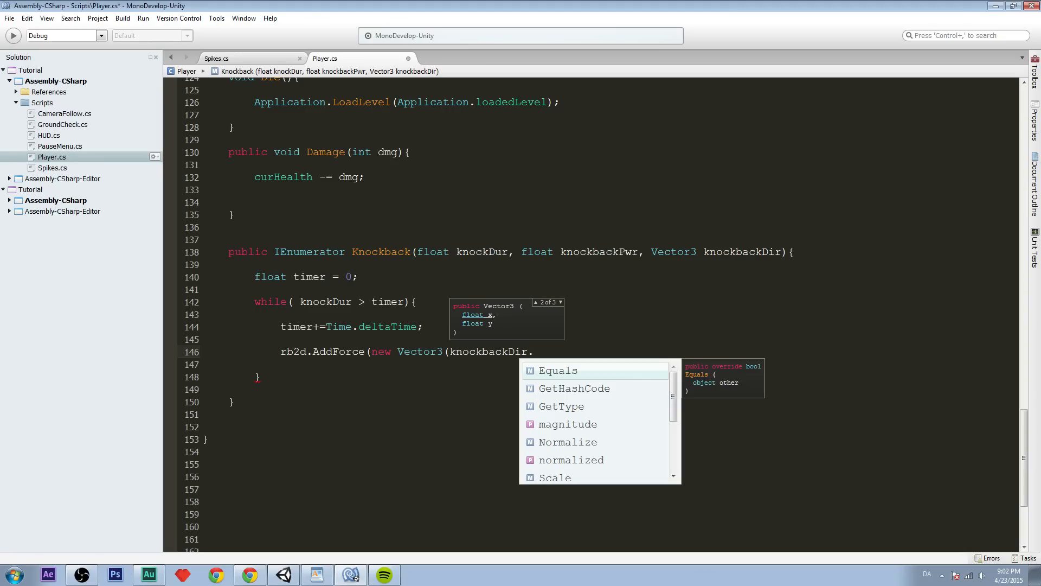
{"action": "type", "text": "x *"}
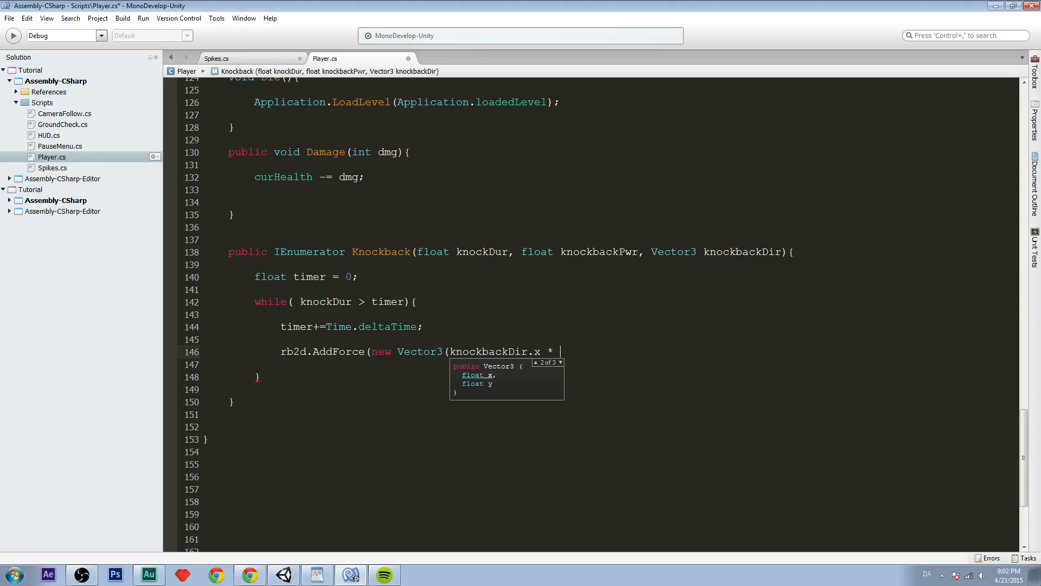
{"action": "type", "text": "-100"}
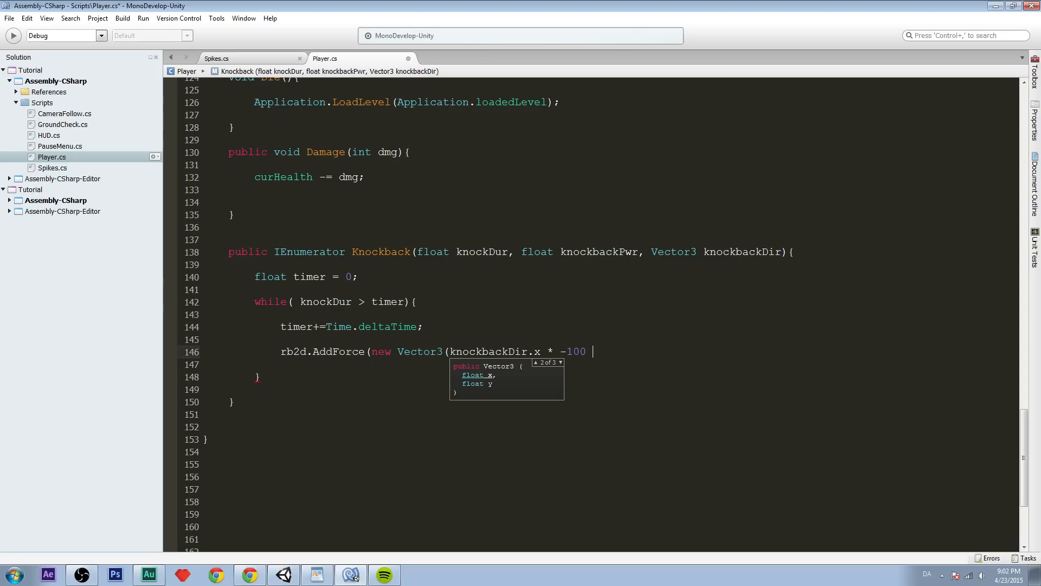
{"action": "type", "text": ","}
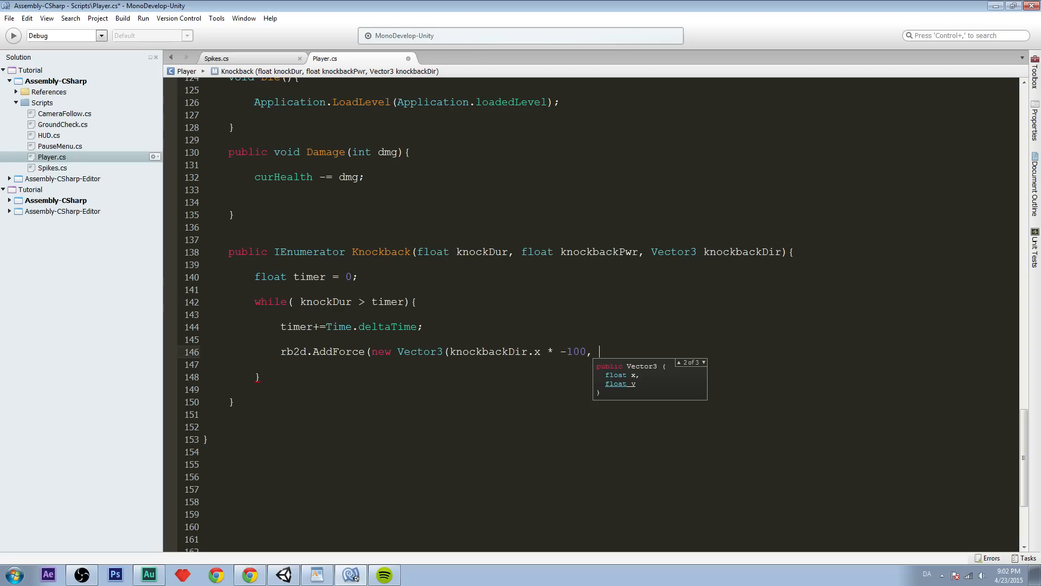
{"action": "type", "text": "knockbackDir."}
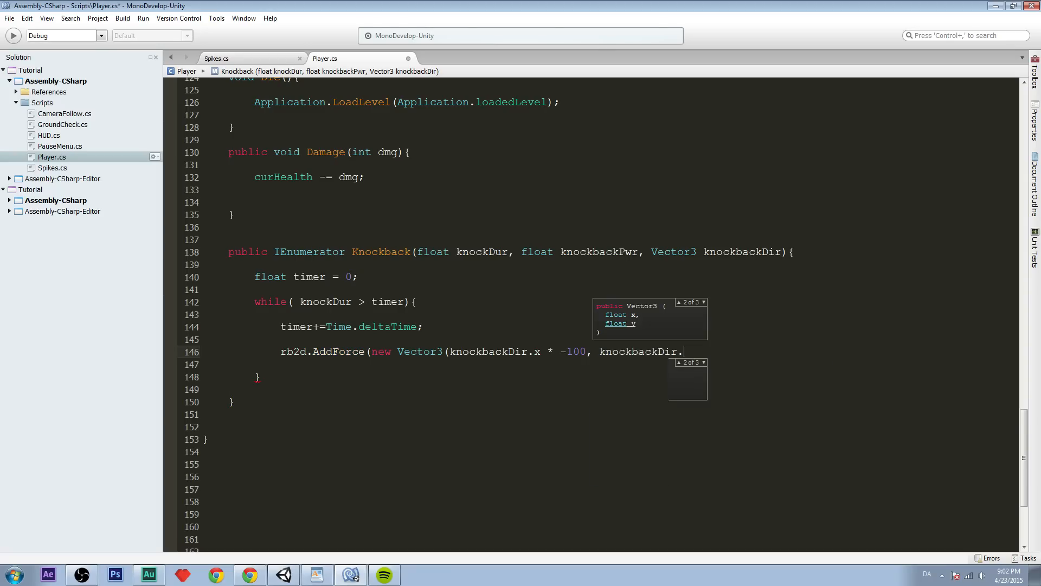
{"action": "type", "text": "y"}
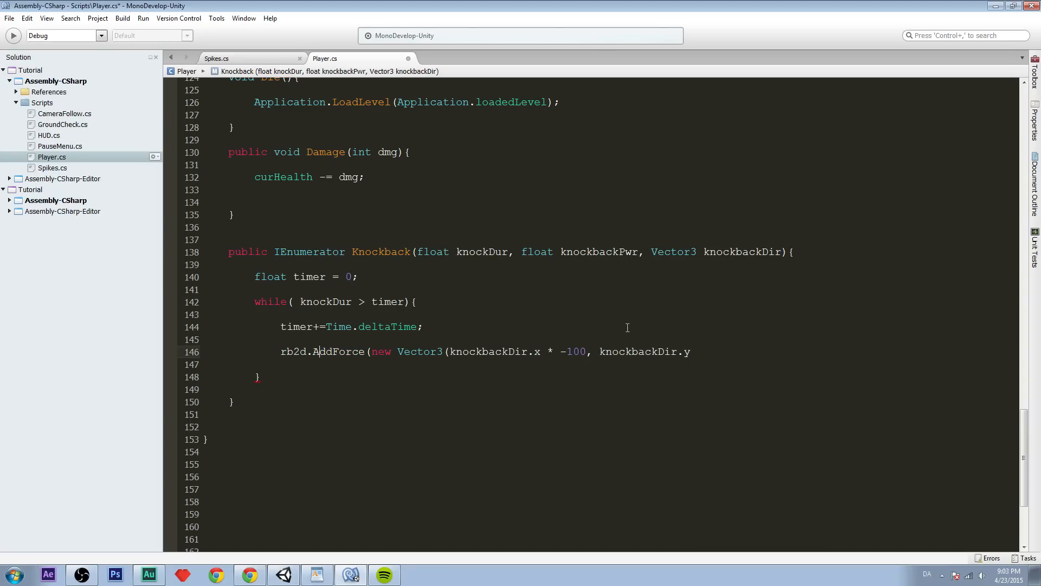
Complete the AddForce vector with knockbackPwr and transform.position.z, fixing the Transform typo.
{"action": "left_click", "coordinate": [699, 351]}
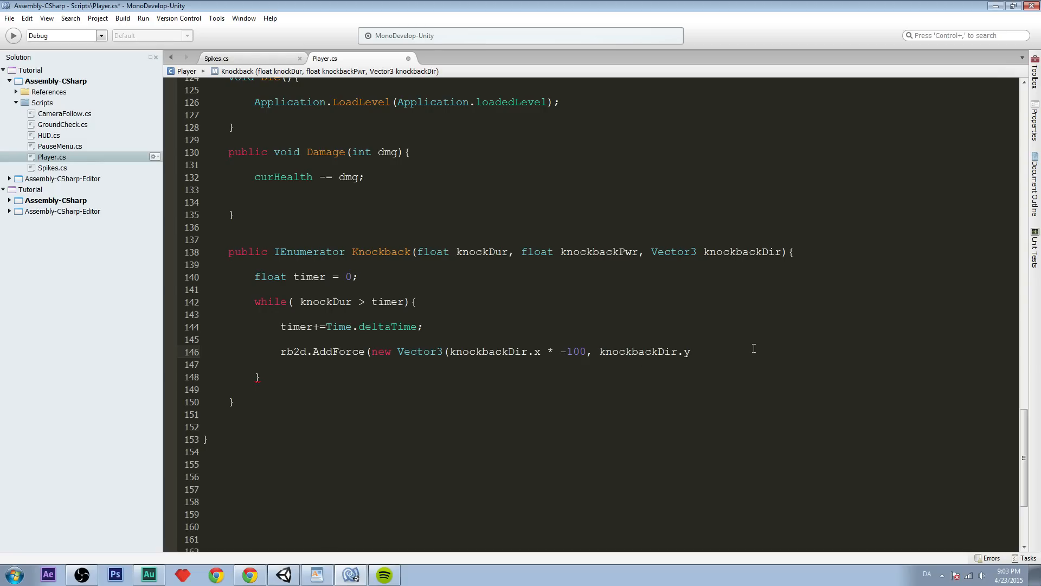
{"action": "type", "text": "* knockbackPwr"}
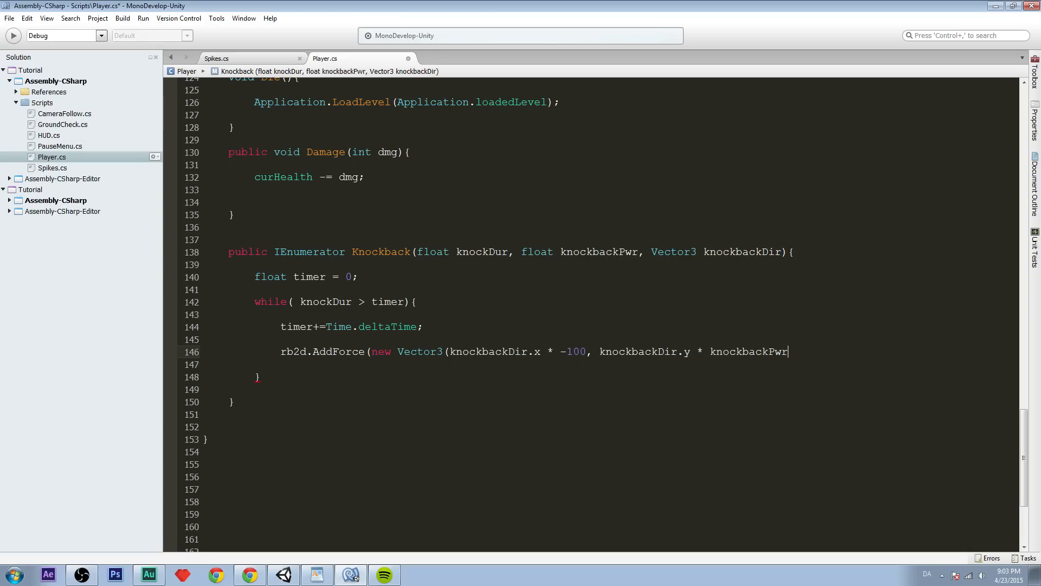
{"action": "type", "text": ","}
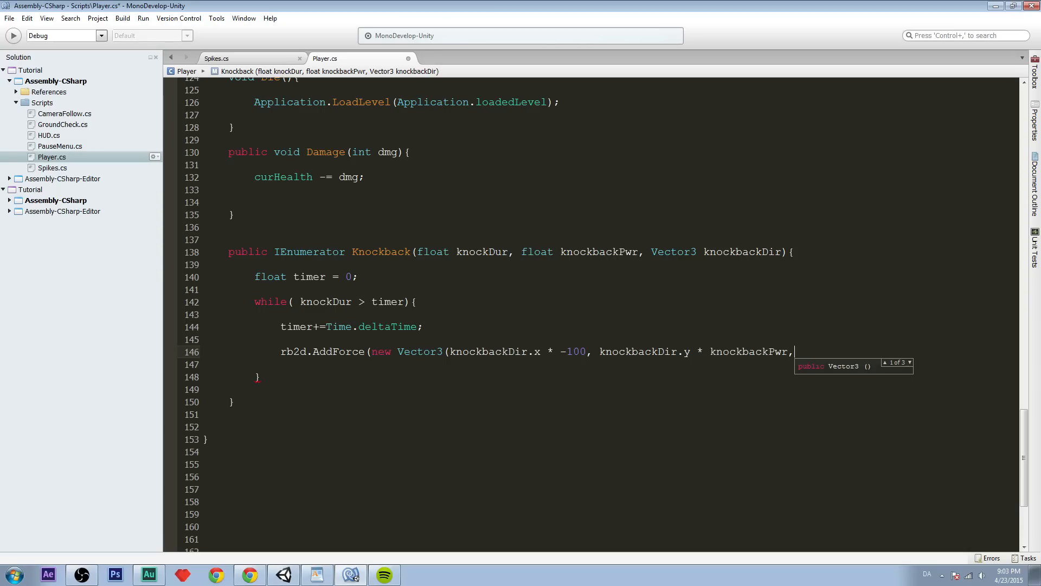
{"action": "type", "text": "Transform.pos"}
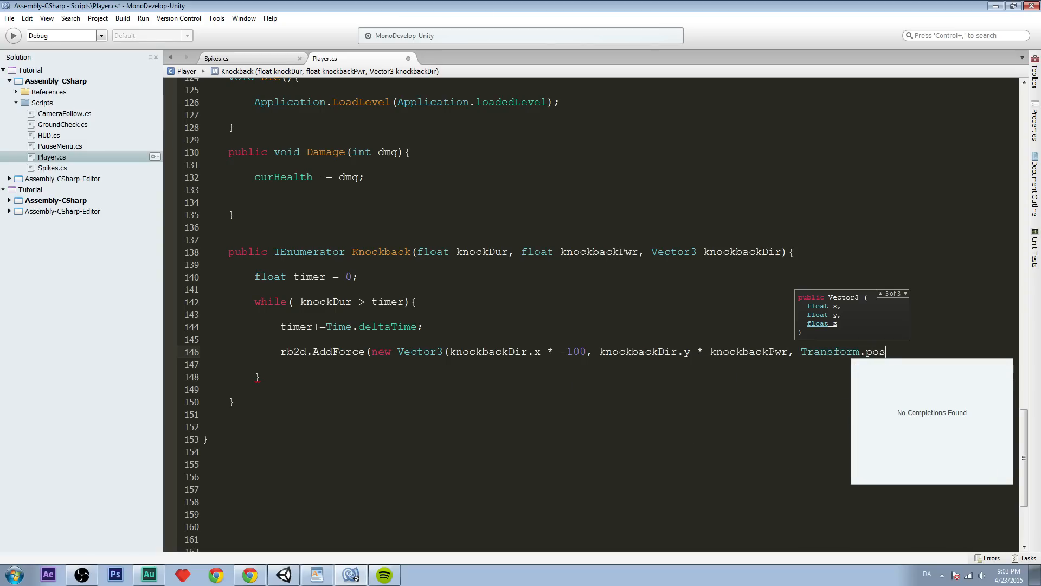
{"action": "key", "text": "BackSpace"}
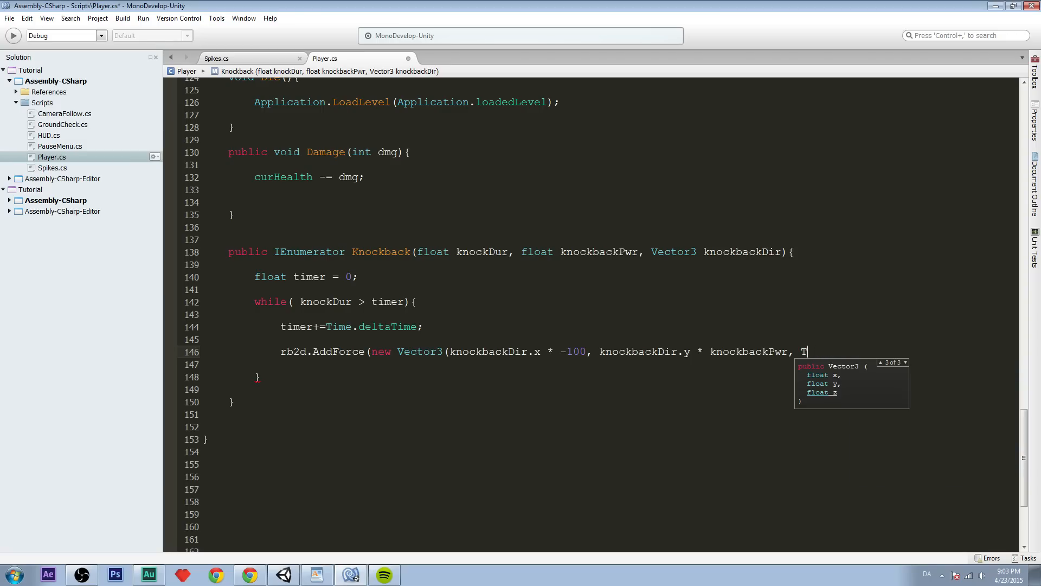
{"action": "type", "text": "ra"}
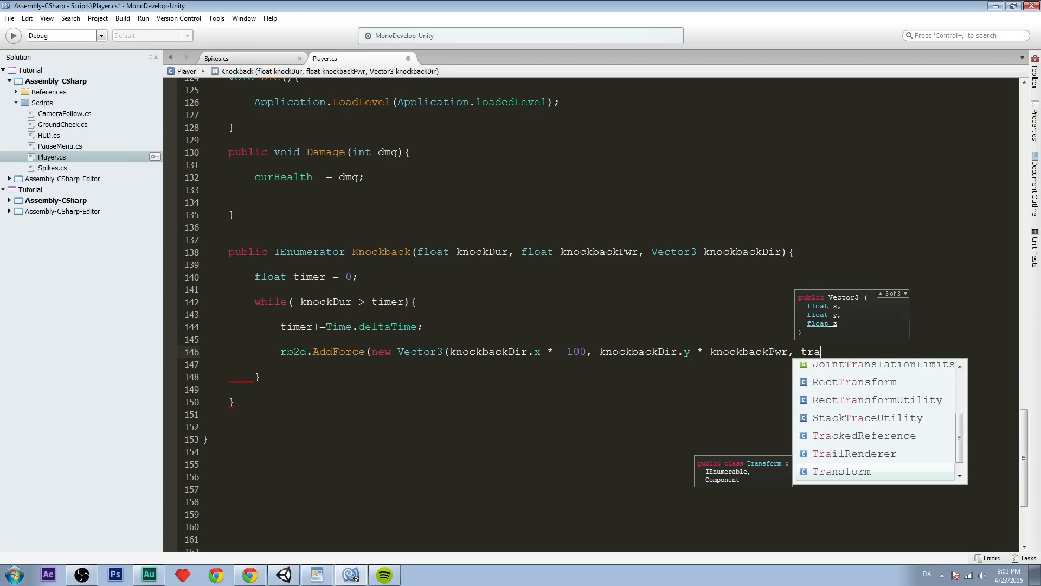
{"action": "type", "text": "nsform"}
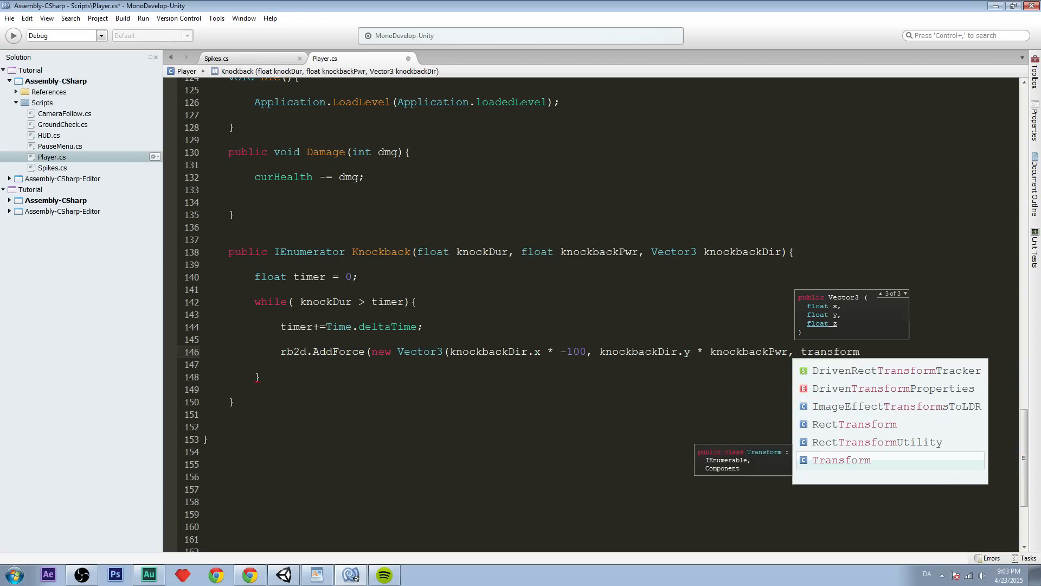
{"action": "key", "text": "Escape"}
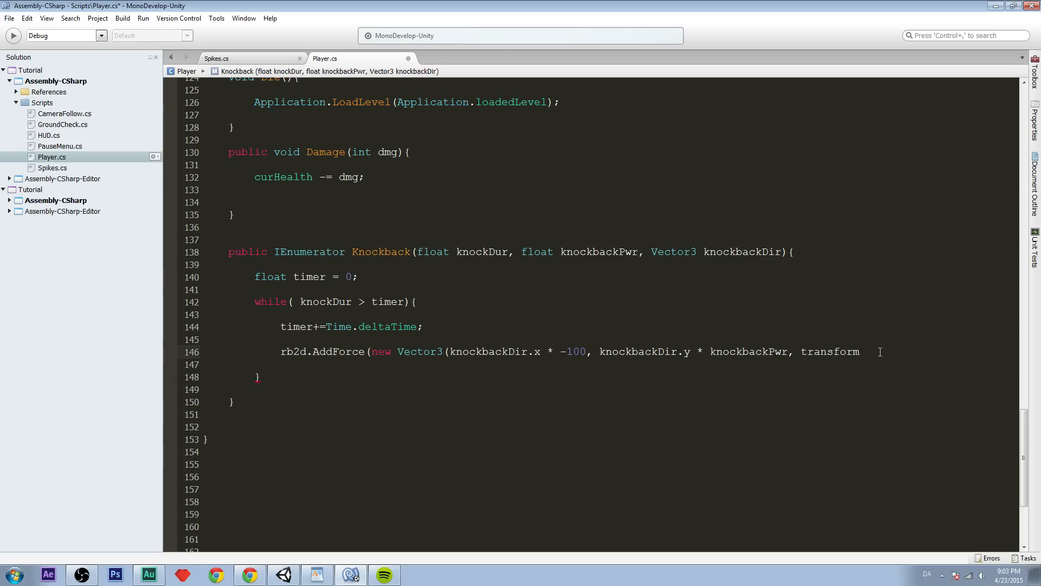
{"action": "type", "text": ".position.z"}
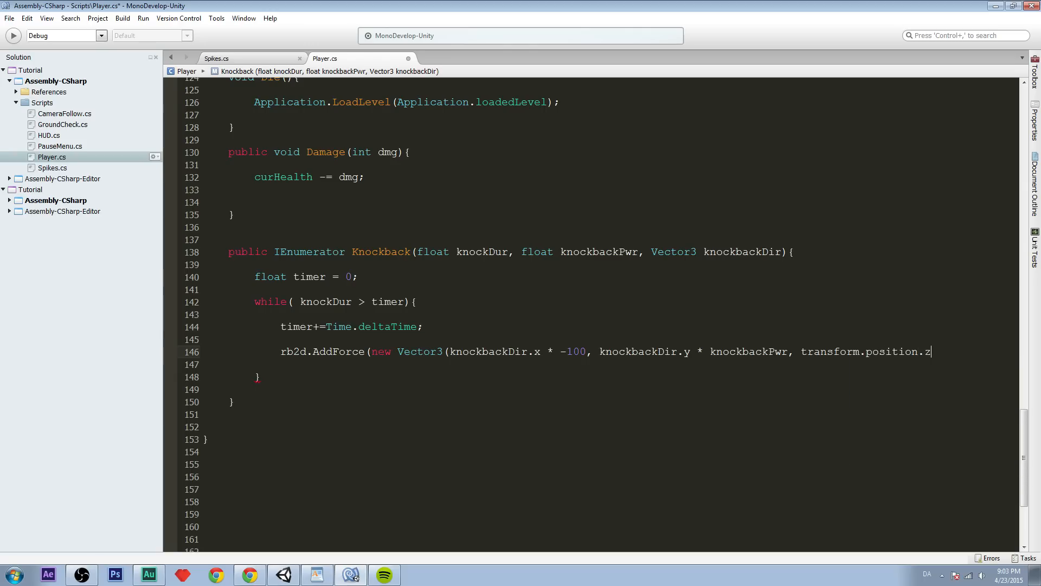
{"action": "type", "text": "));"}
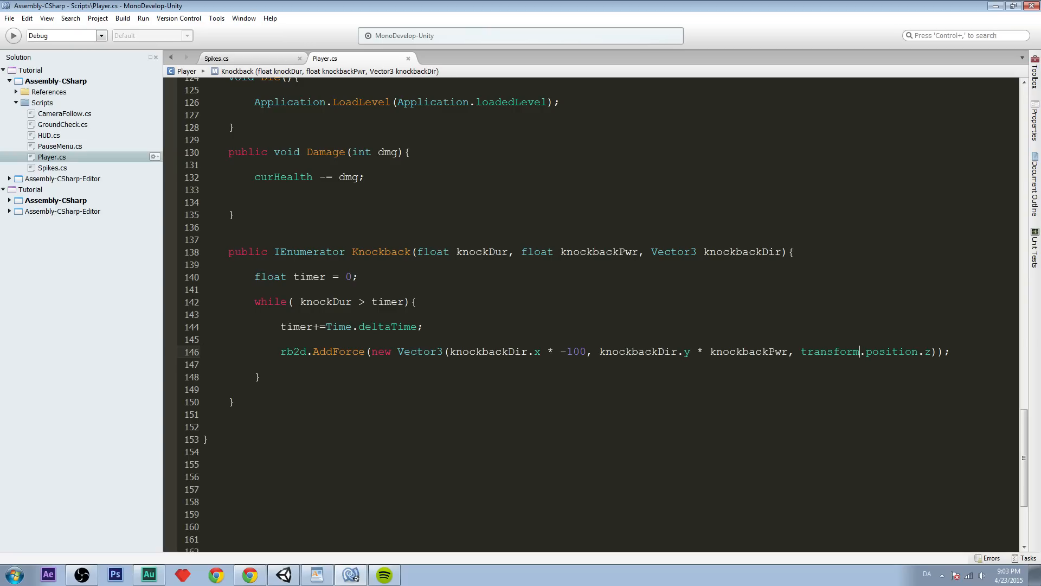
Select the knockbackDir.x * -100 force expression on the AddForce line.
{"action": "left_click_drag", "start_coordinate": [451, 351], "coordinate": [591, 351]}
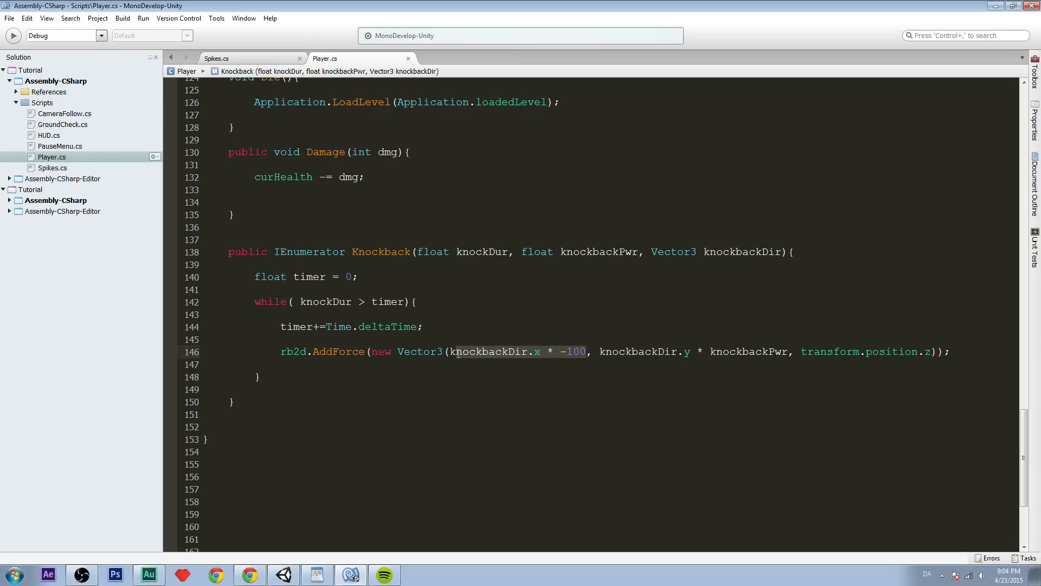
{"action": "mouse_move", "coordinate": [455, 351]}
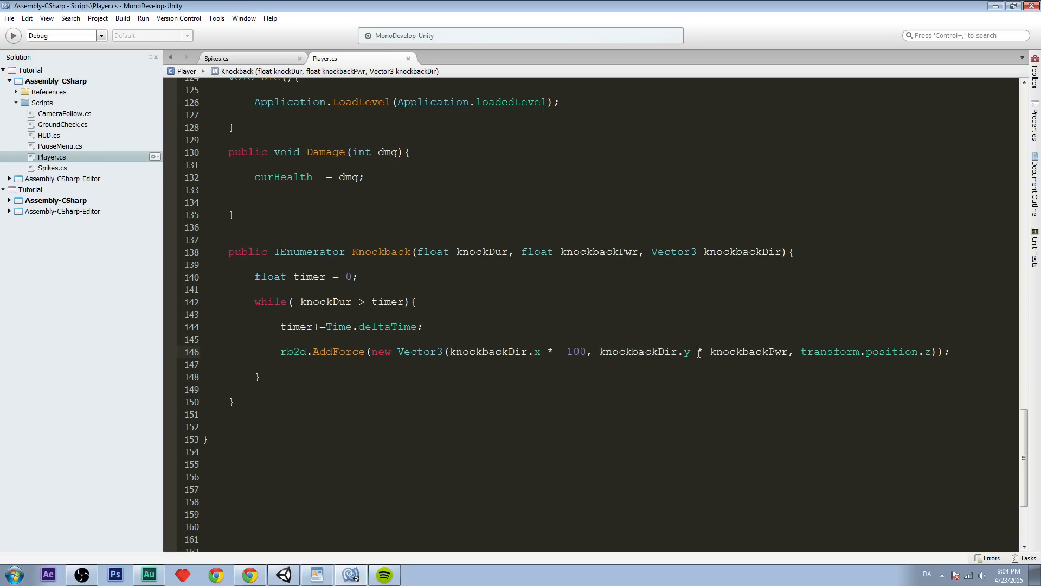
{"action": "mouse_move", "coordinate": [830, 351]}
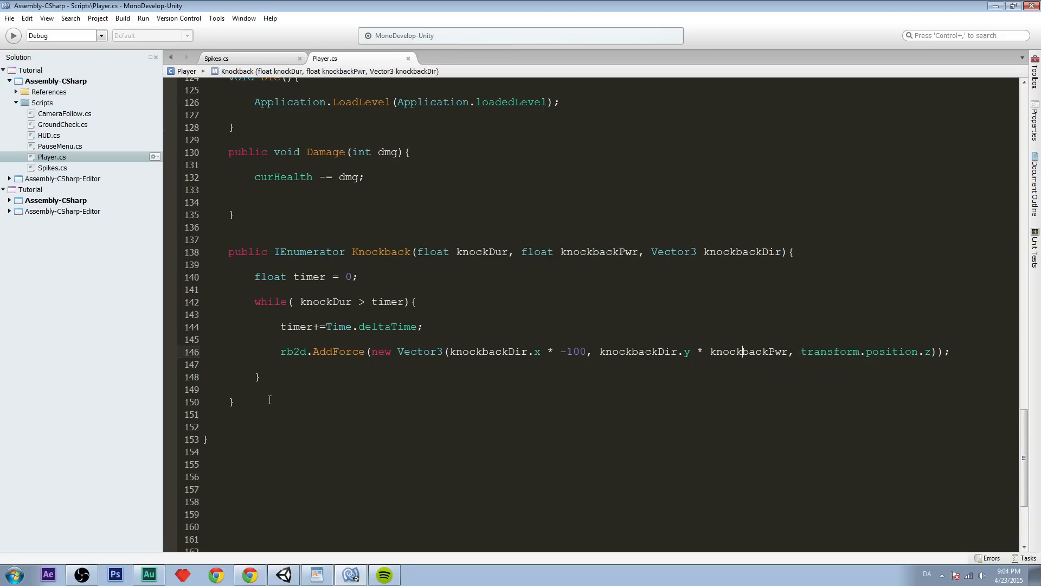
{"action": "mouse_move", "coordinate": [330, 391]}
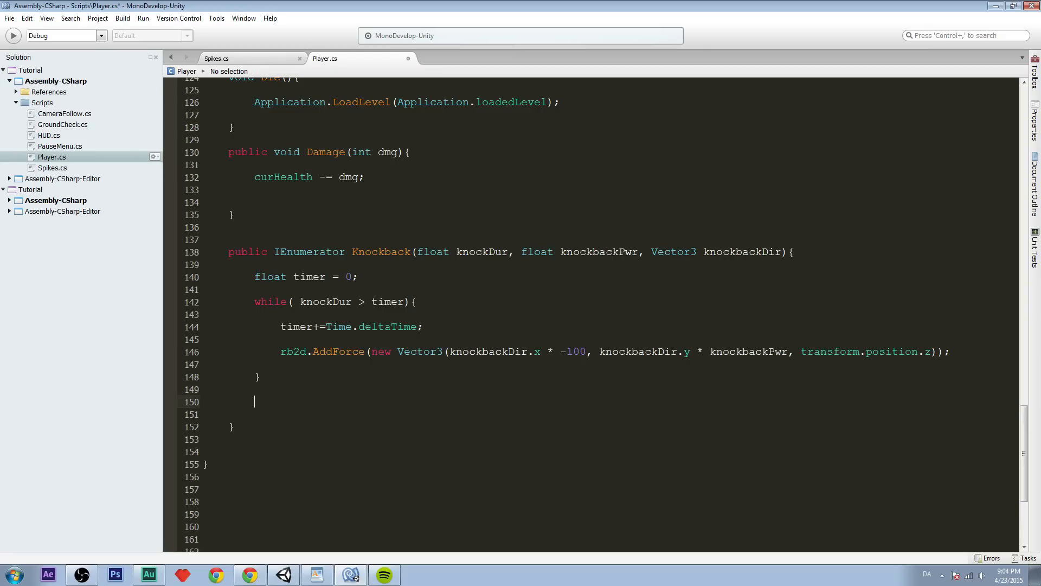
End Knockback with yield return 0; and select the coroutine's lines to review them.
{"action": "type", "text": "yield return 0;"}
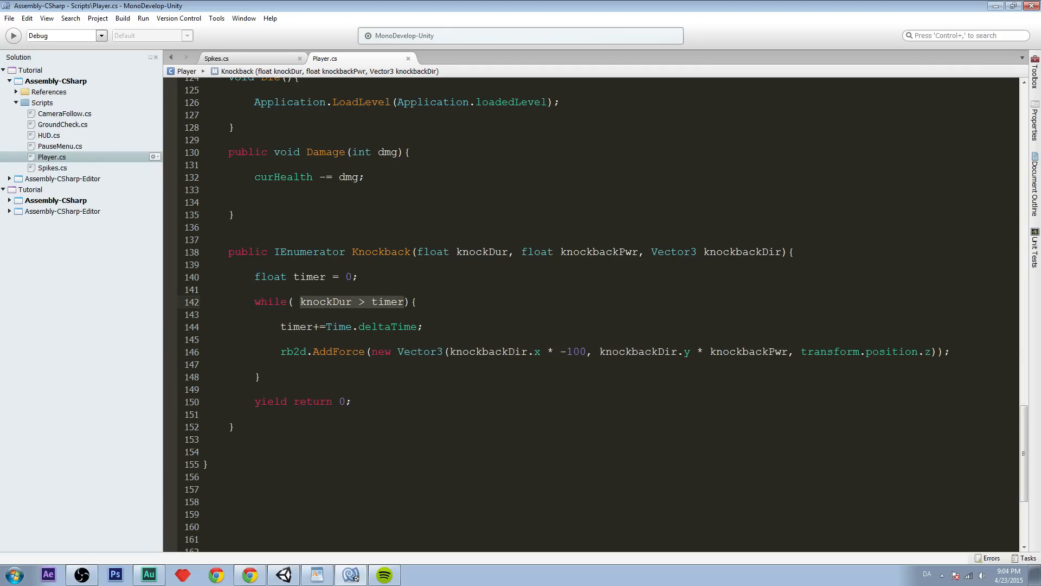
{"action": "mouse_move", "coordinate": [397, 304]}
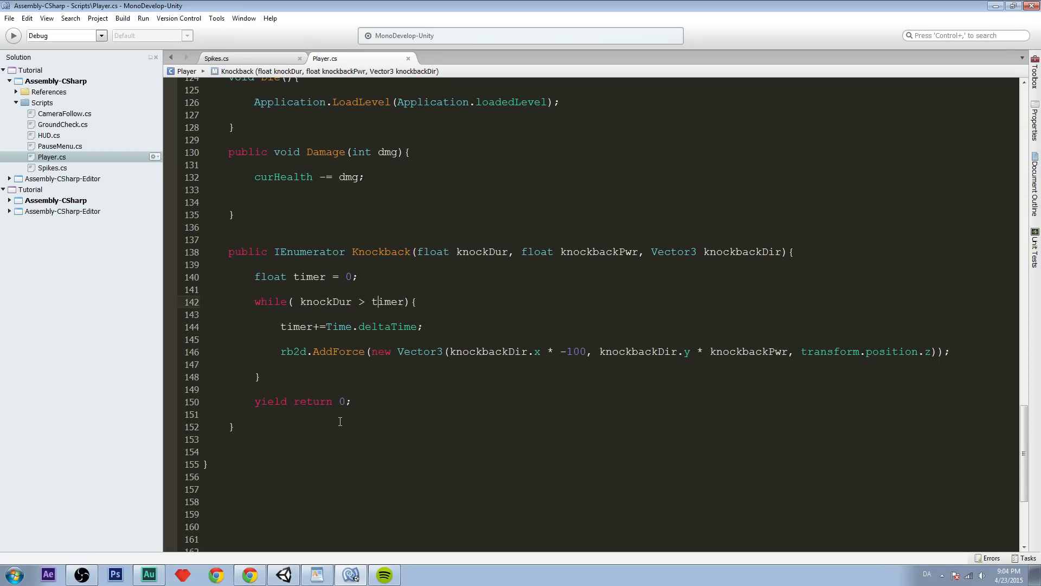
{"action": "left_click_drag", "start_coordinate": [255, 401], "coordinate": [350, 401]}
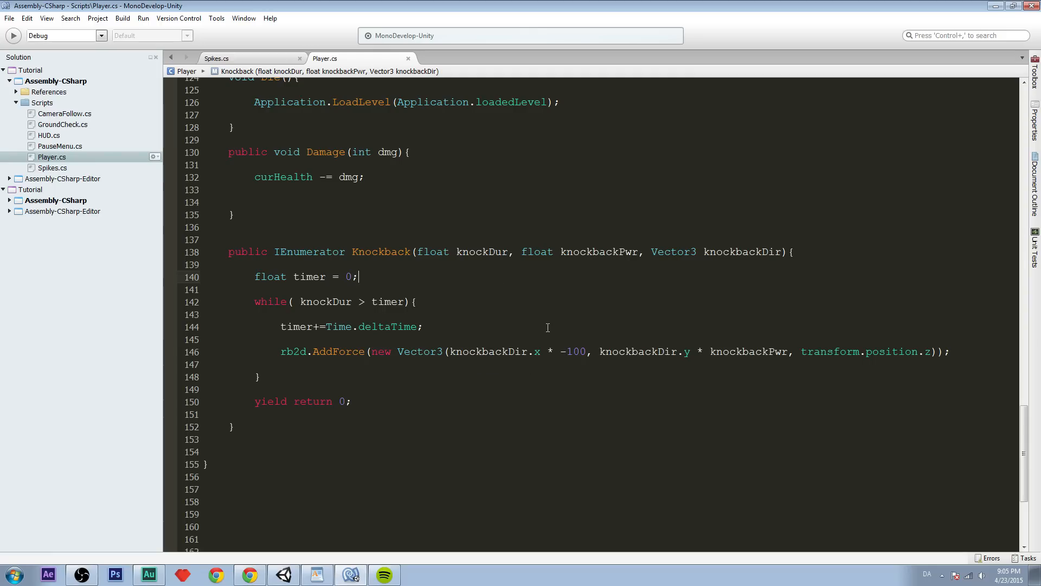
{"action": "left_click", "coordinate": [424, 327]}
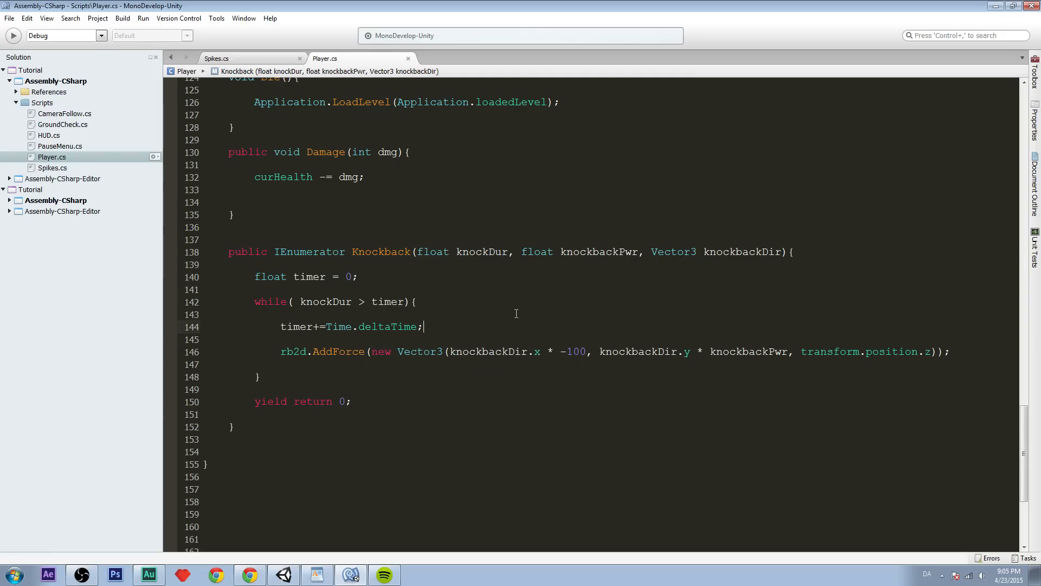
{"action": "mouse_move", "coordinate": [615, 318]}
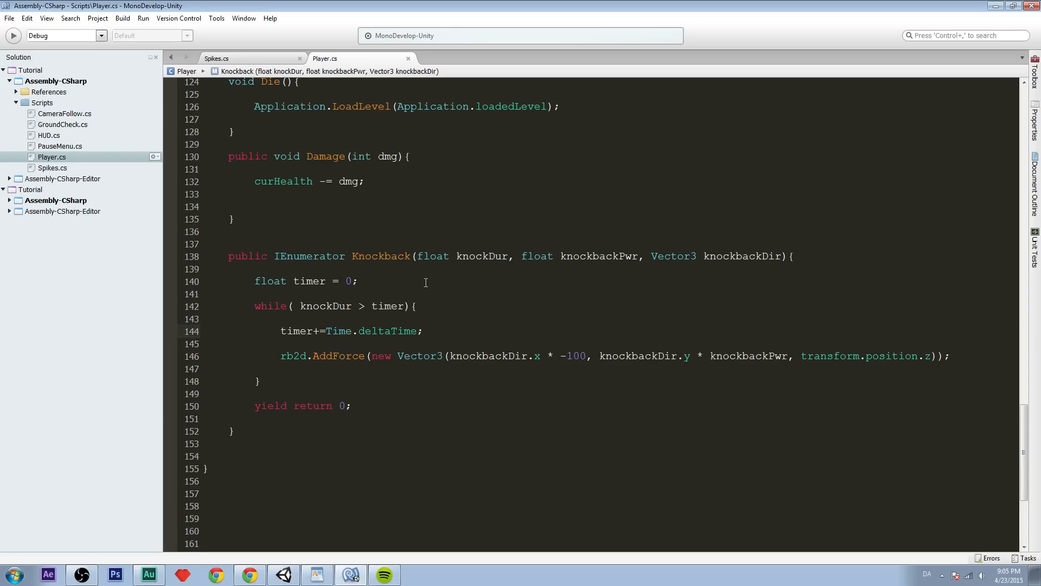
{"action": "left_click_drag", "start_coordinate": [227, 255], "coordinate": [351, 406]}
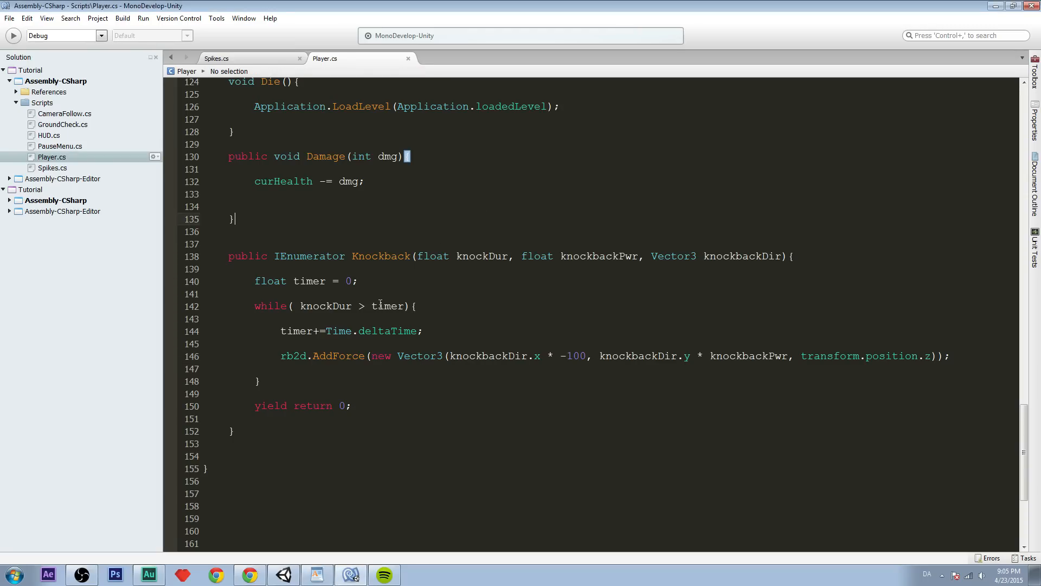
{"action": "left_click", "coordinate": [217, 58]}
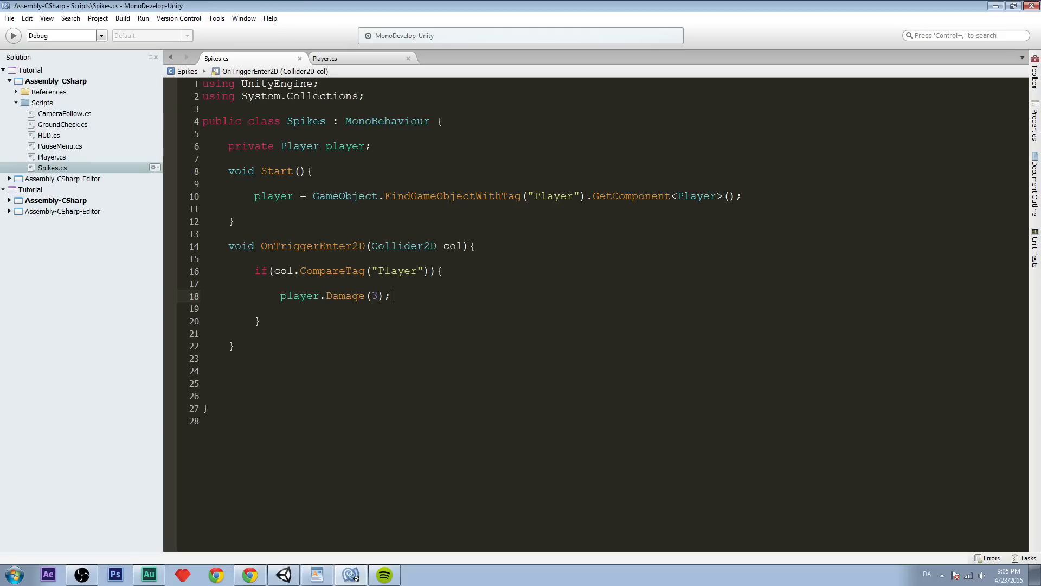
Type StartCoroutine(player.Knockback( on a new line after player.Damage(3).
{"action": "key", "text": "Return"}
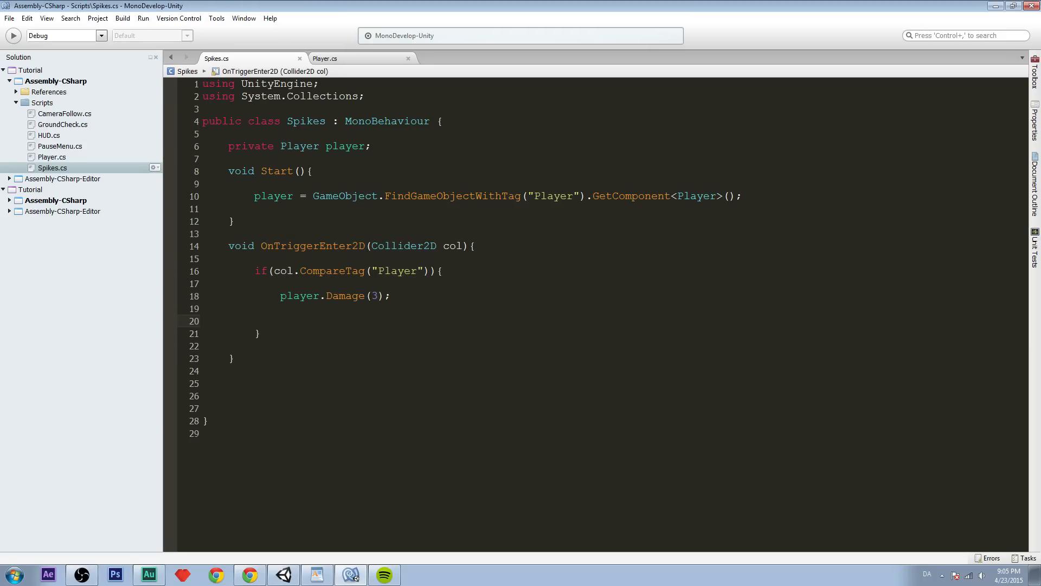
{"action": "left_click", "coordinate": [280, 321]}
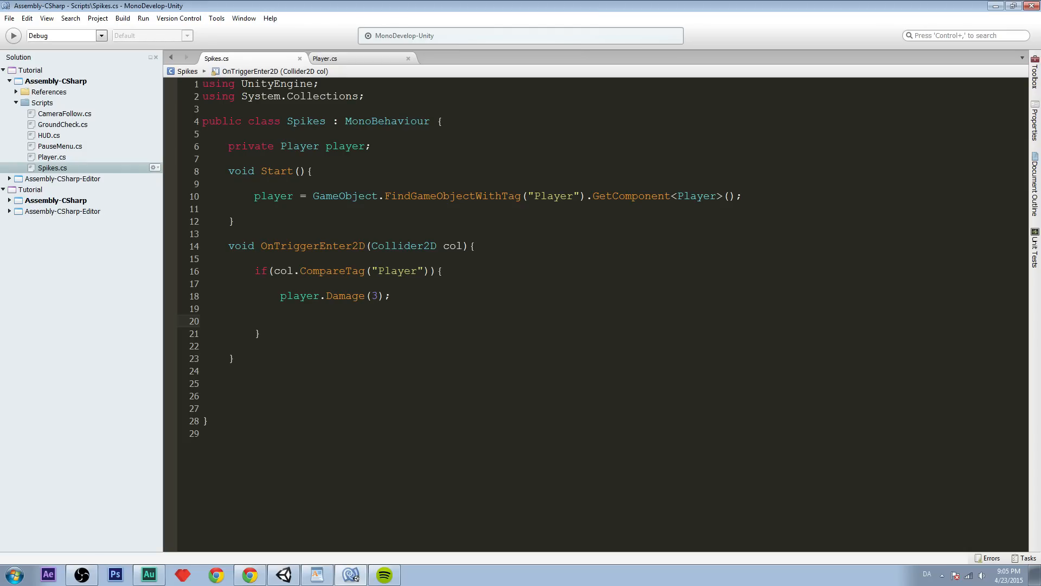
{"action": "type", "text": "StartCoroutine"}
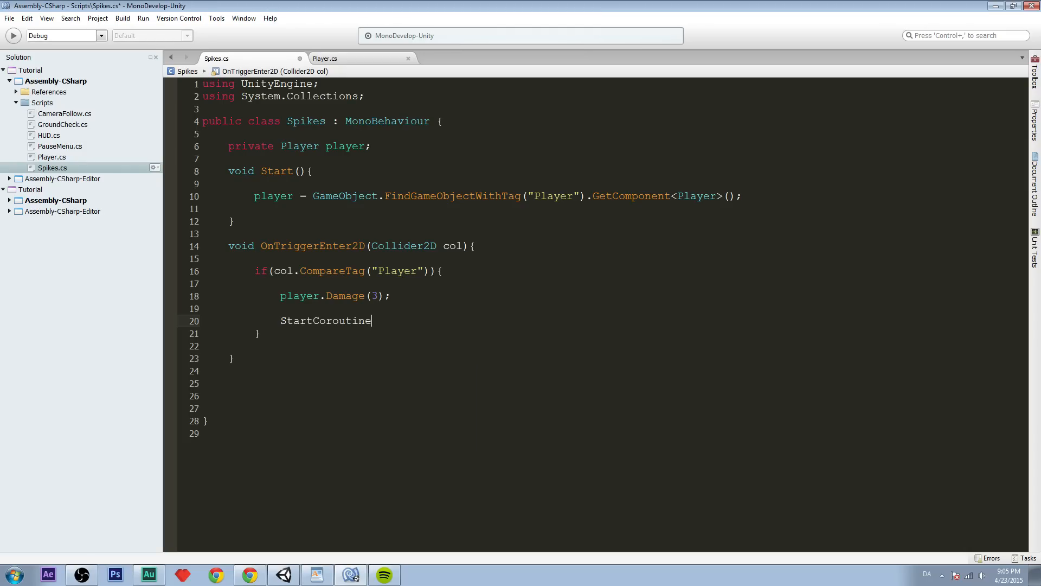
{"action": "type", "text": "("}
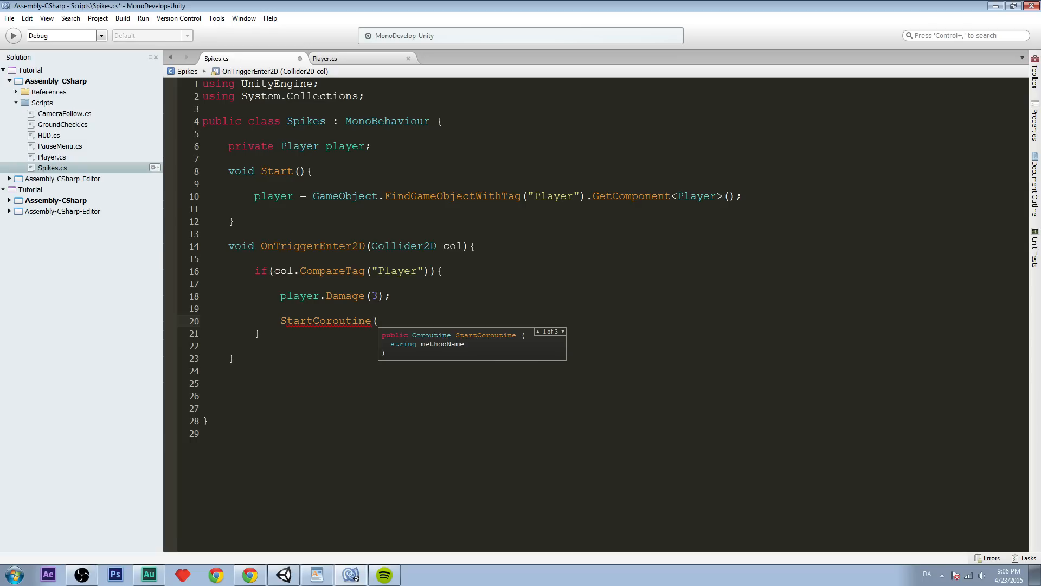
{"action": "type", "text": "player."}
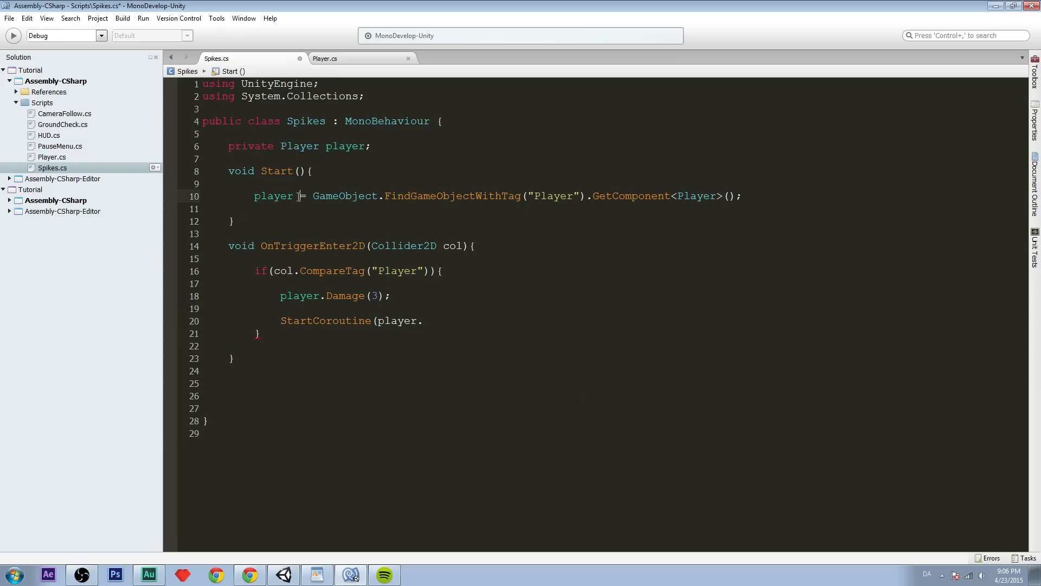
{"action": "left_click", "coordinate": [437, 320]}
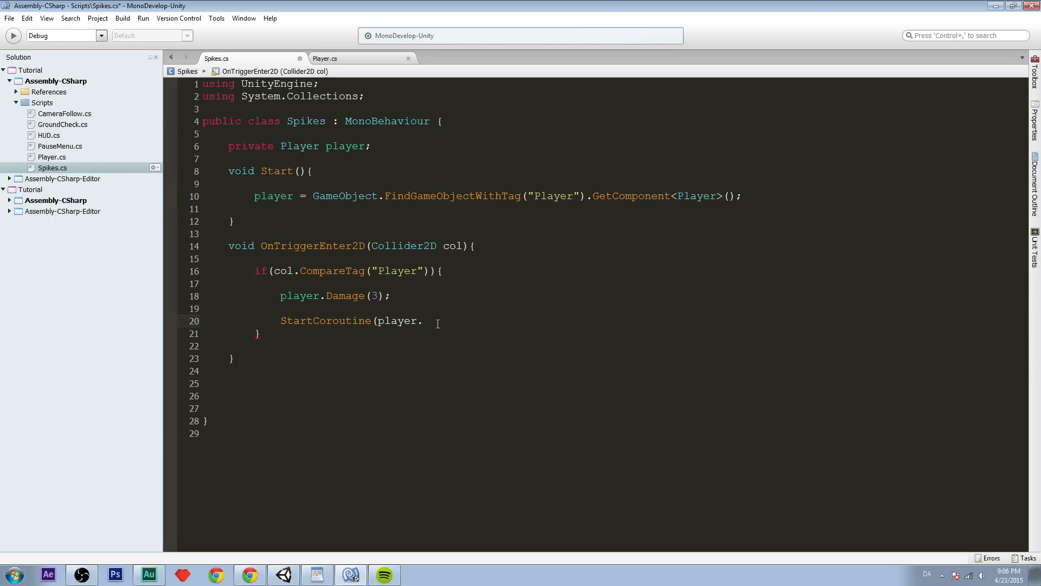
{"action": "type", "text": "Knockback"}
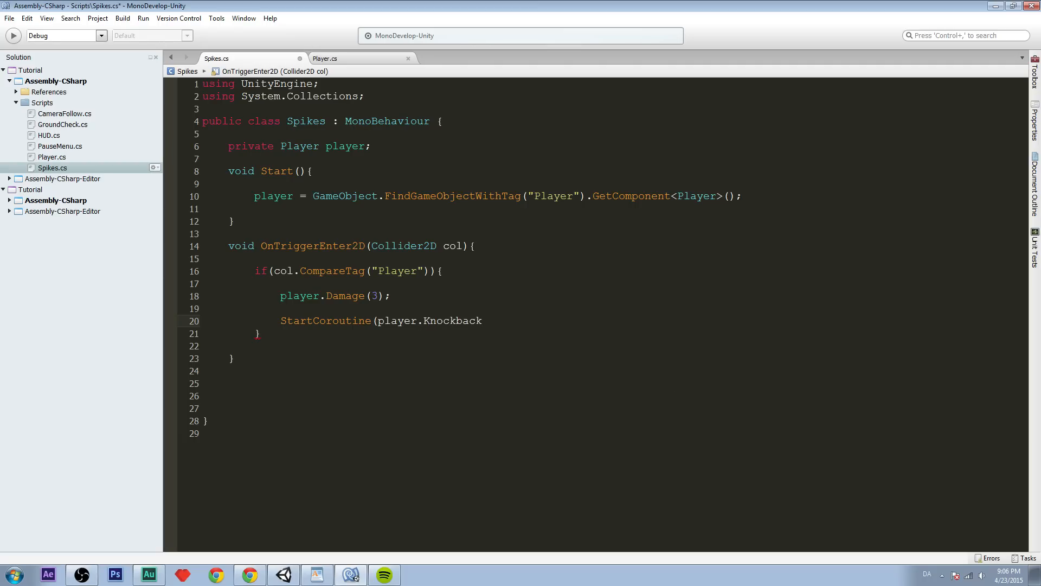
{"action": "type", "text": "("}
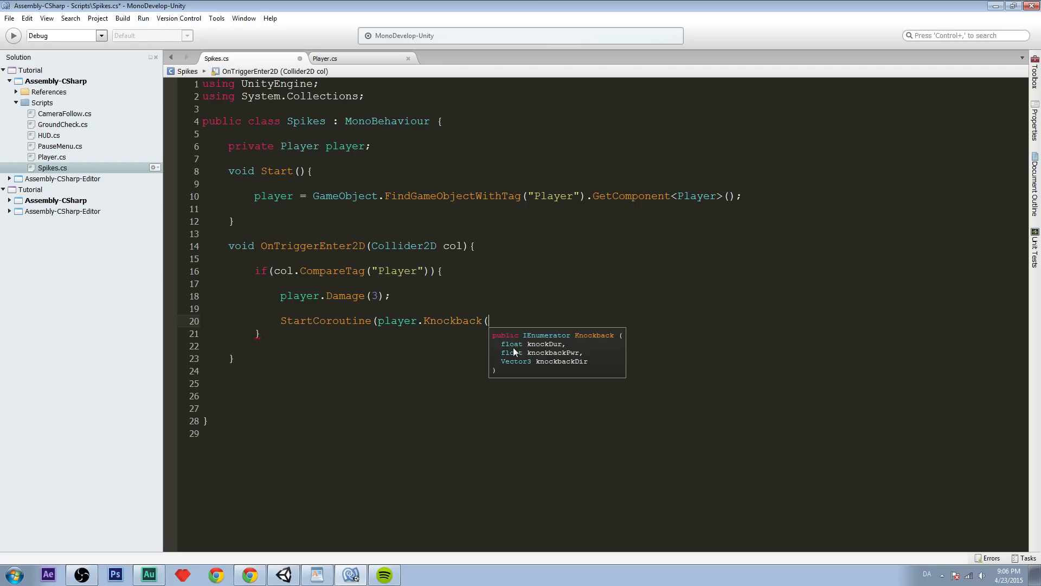
Check Knockback's parameters in Player.cs, then close the call as StartCoroutine(player.Knockback());.
{"action": "left_click", "coordinate": [325, 58]}
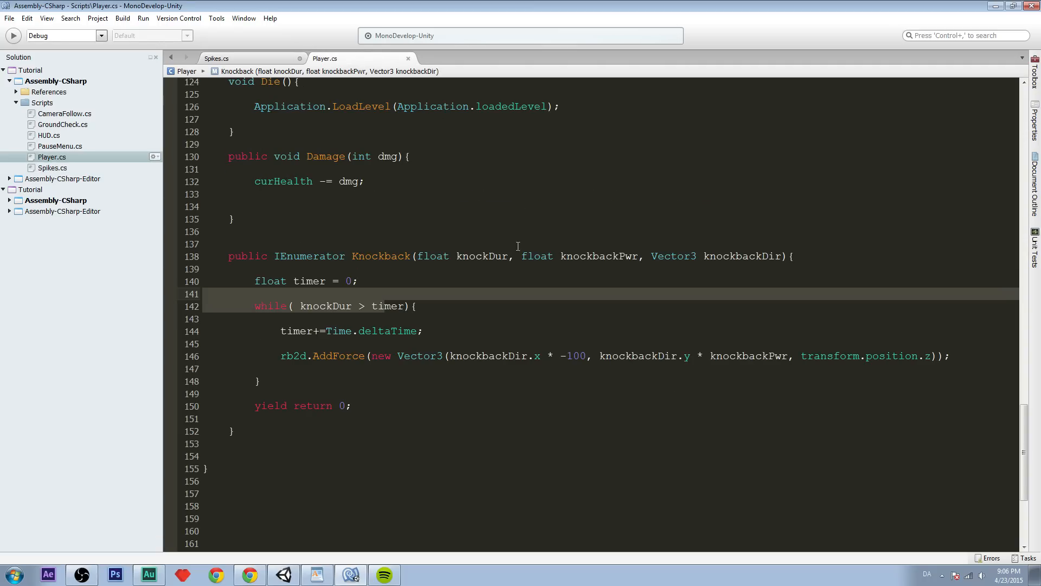
{"action": "left_click", "coordinate": [216, 58]}
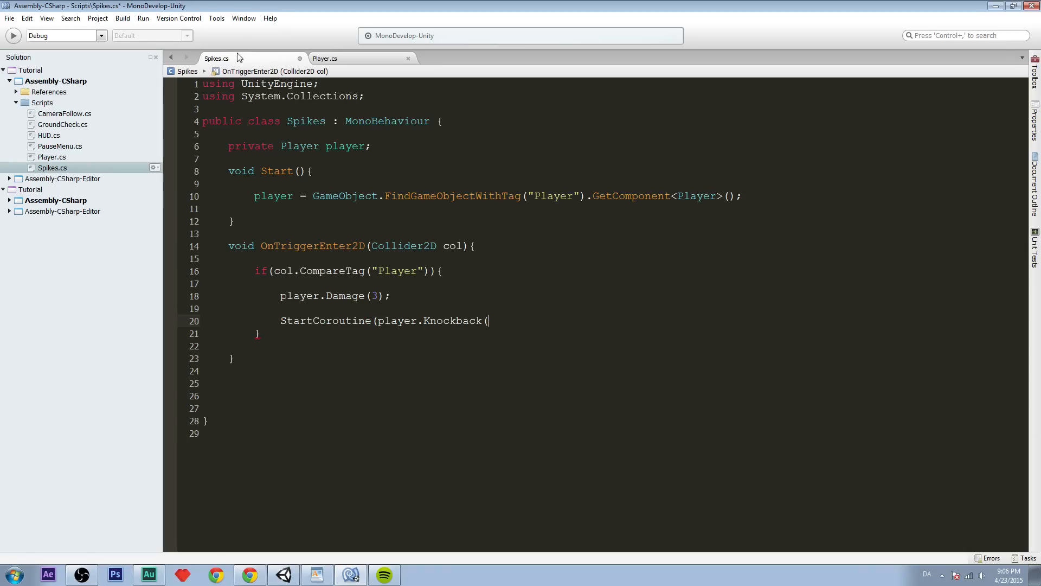
{"action": "double_click", "coordinate": [325, 321]}
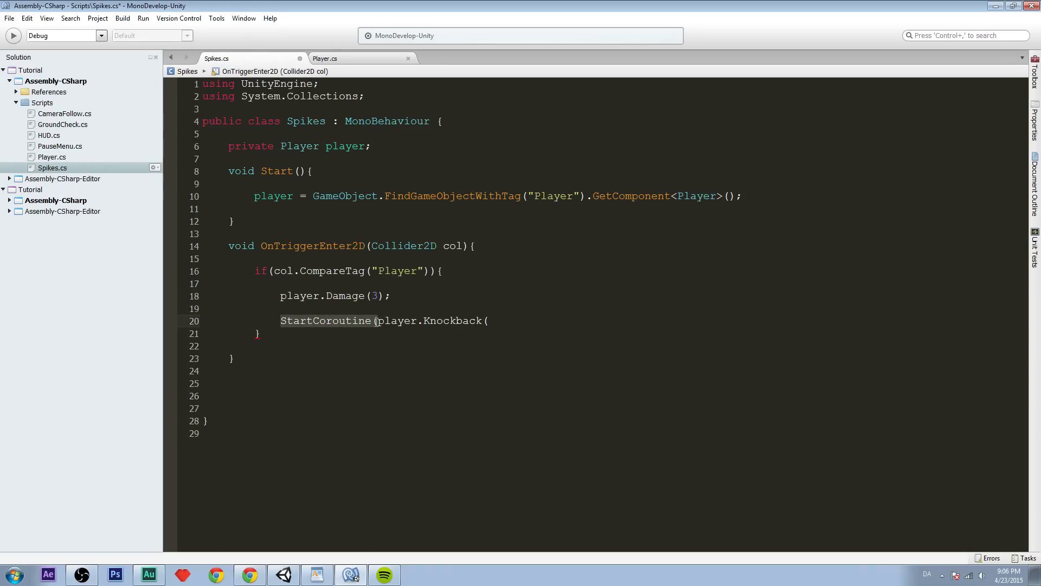
{"action": "left_click", "coordinate": [329, 58]}
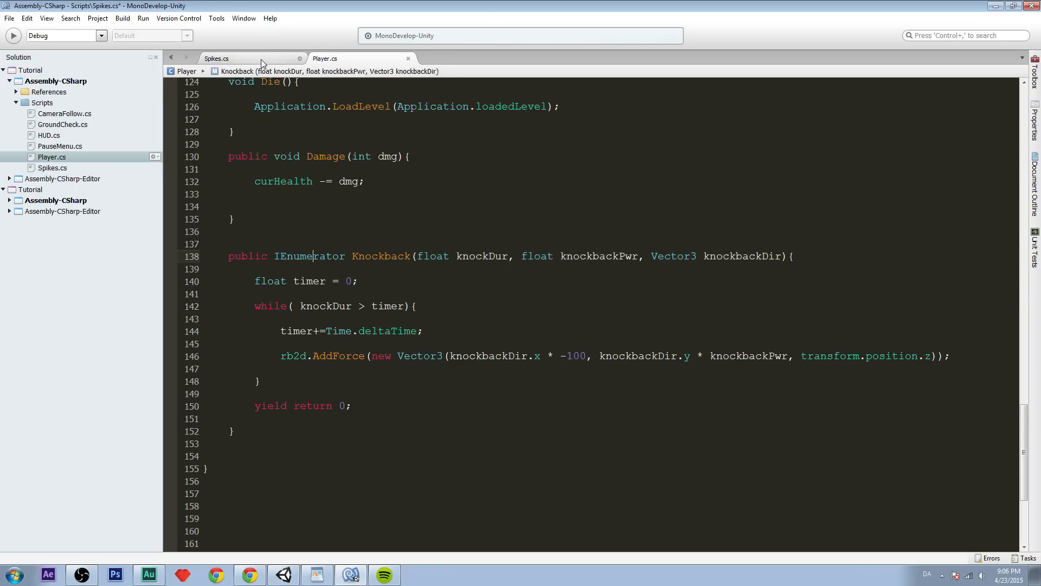
{"action": "left_click", "coordinate": [225, 58]}
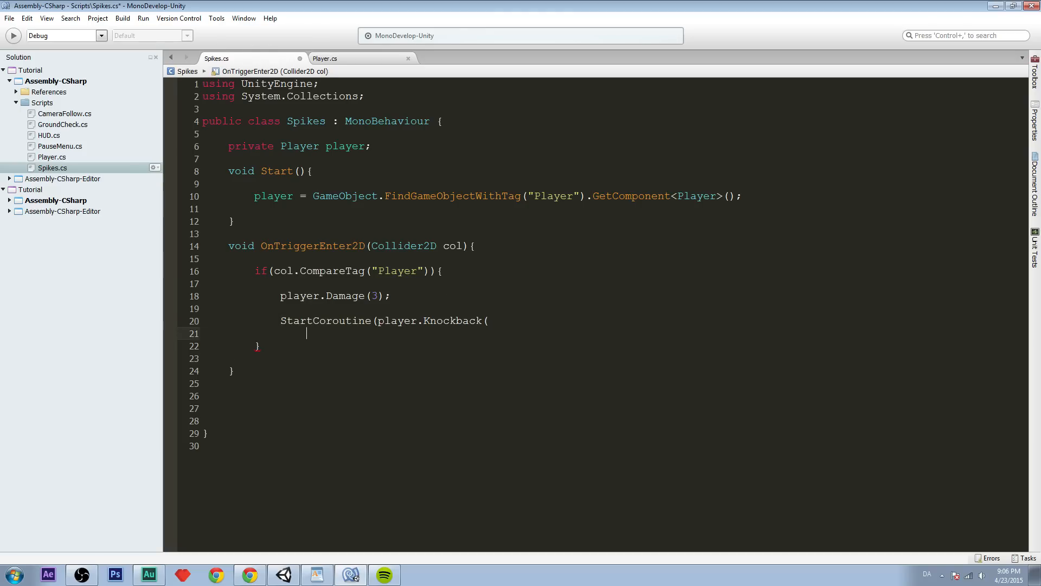
{"action": "type", "text": "pla"}
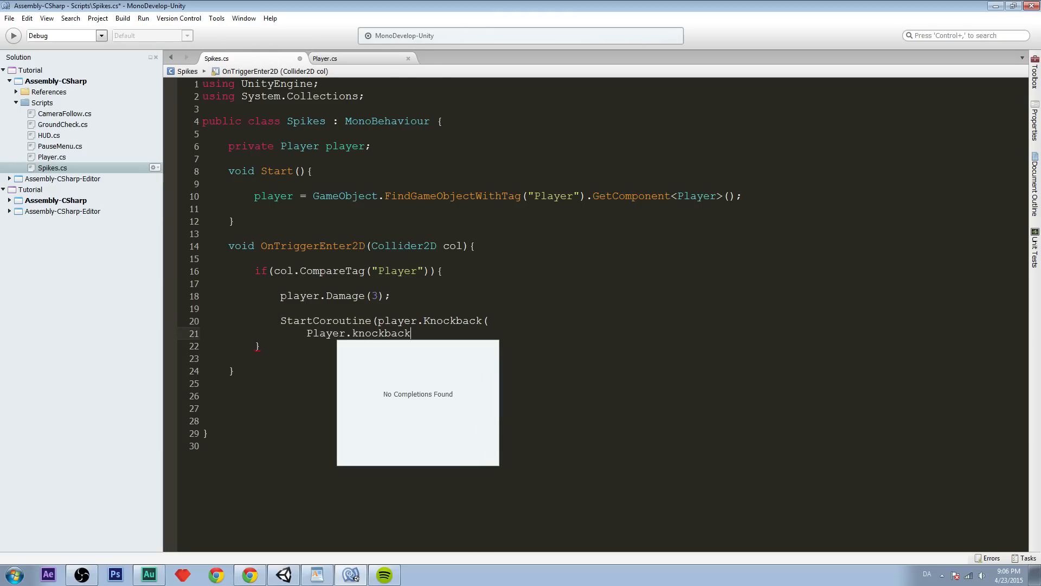
{"action": "key", "text": "Backspace"}
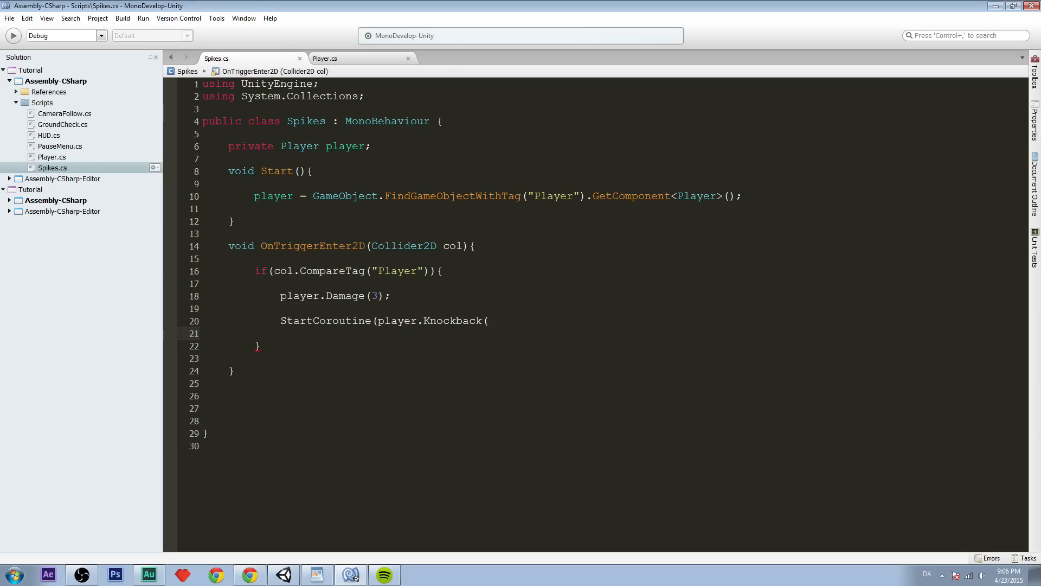
{"action": "left_click", "coordinate": [326, 58]}
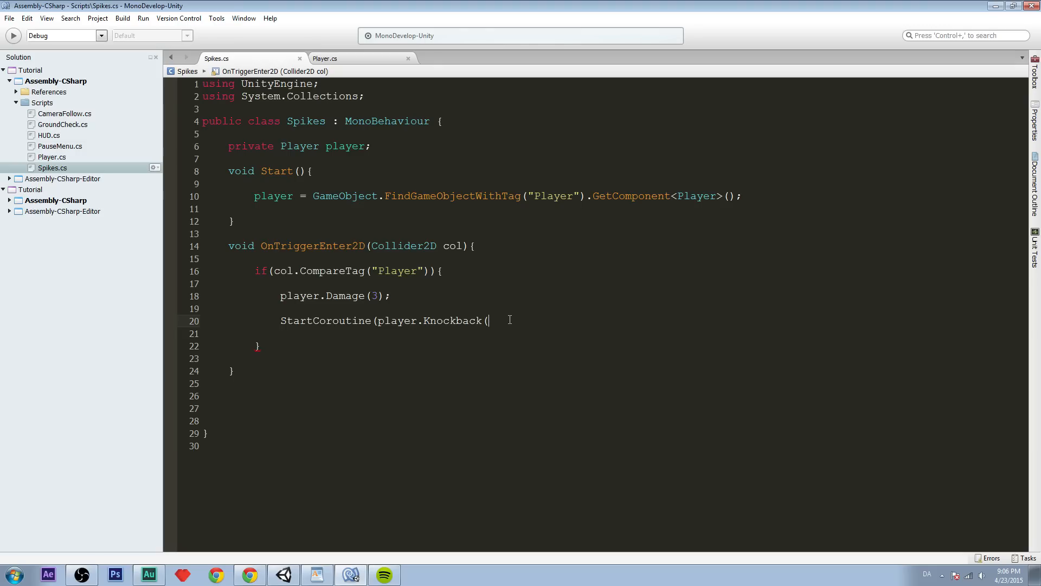
{"action": "type", "text": "));"}
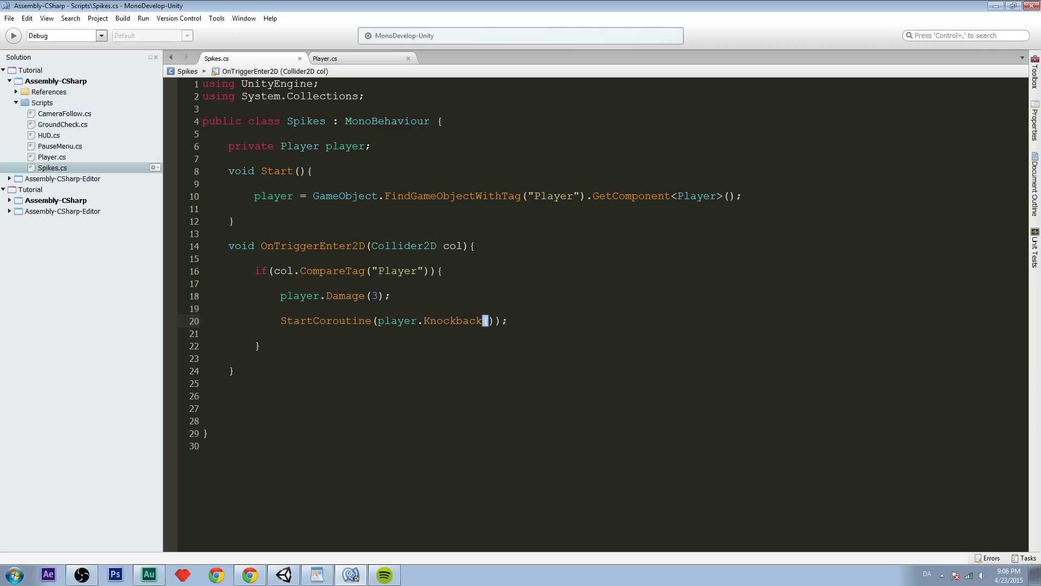
Pass 0.02f, 350 and player.transform.position as the Knockback arguments in Spikes.cs.
{"action": "type", "text": "0."}
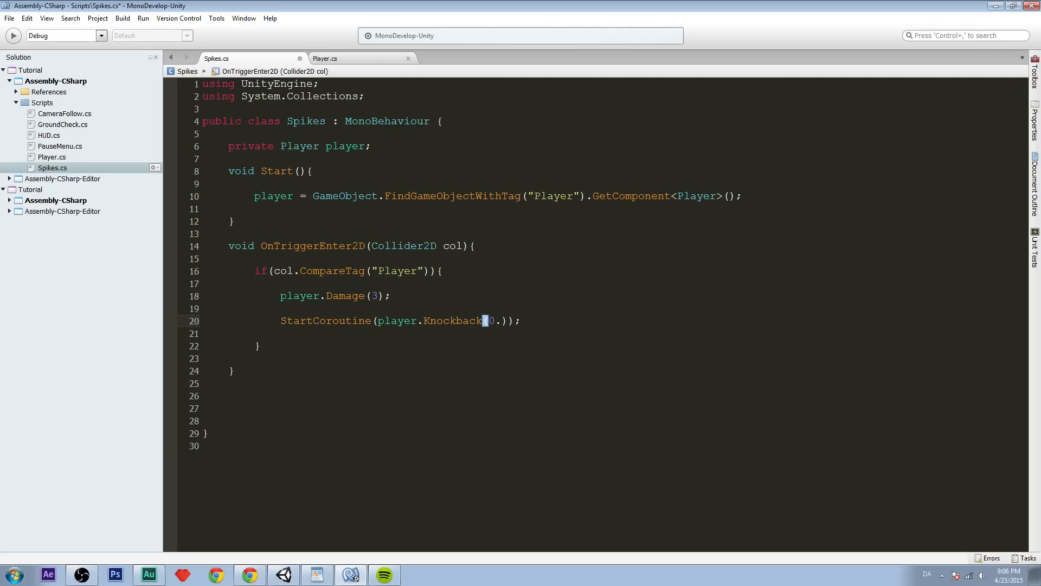
{"action": "type", "text": "02"}
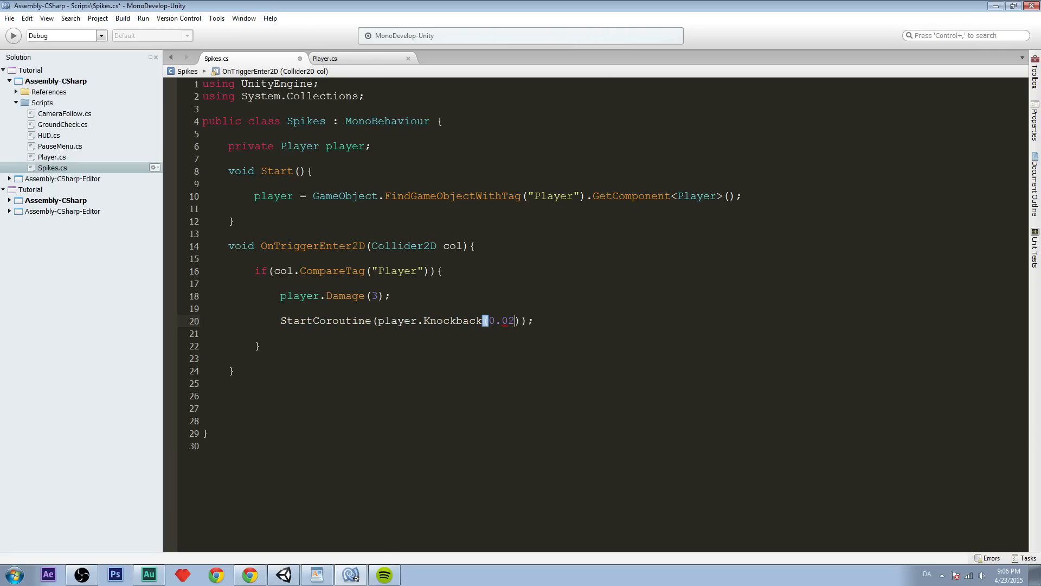
{"action": "type", "text": "f"}
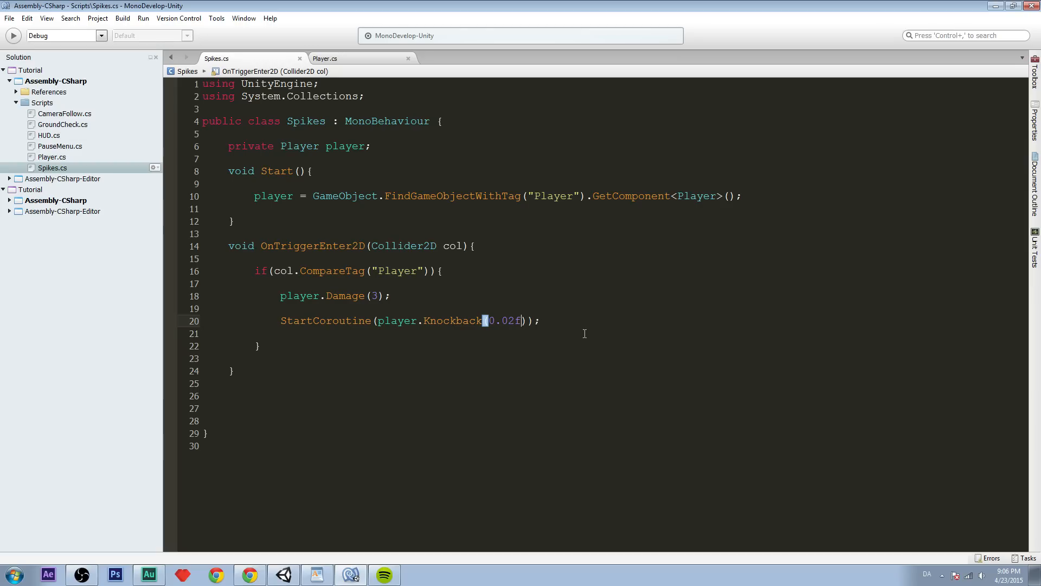
{"action": "type", "text": ","}
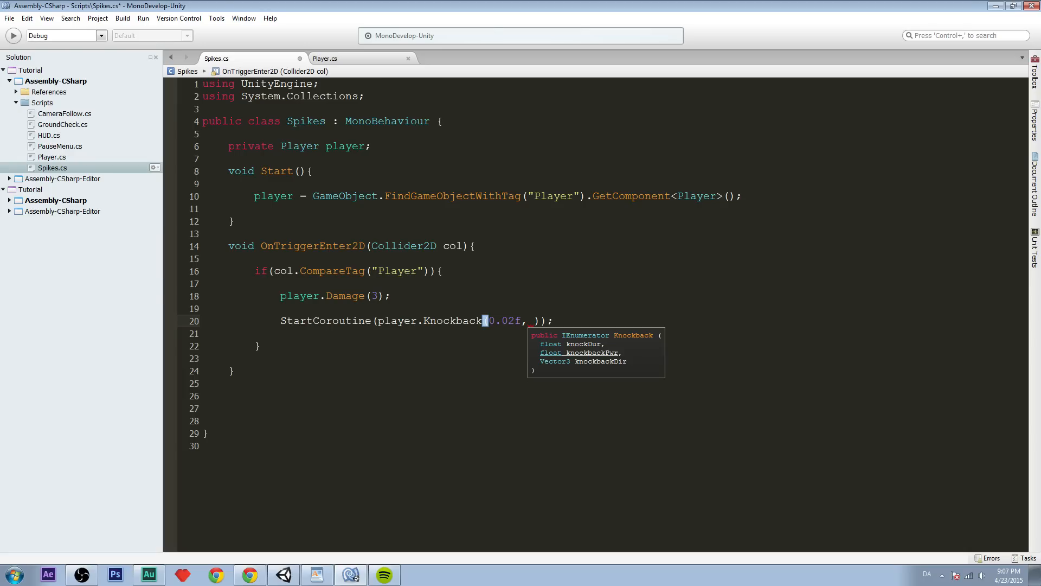
{"action": "type", "text": "350"}
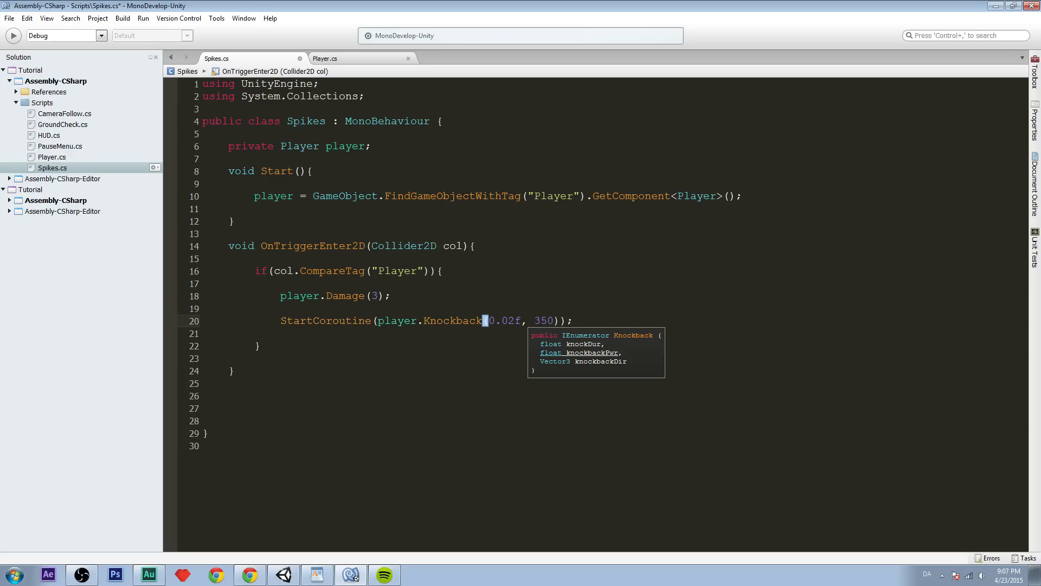
{"action": "type", "text": ","}
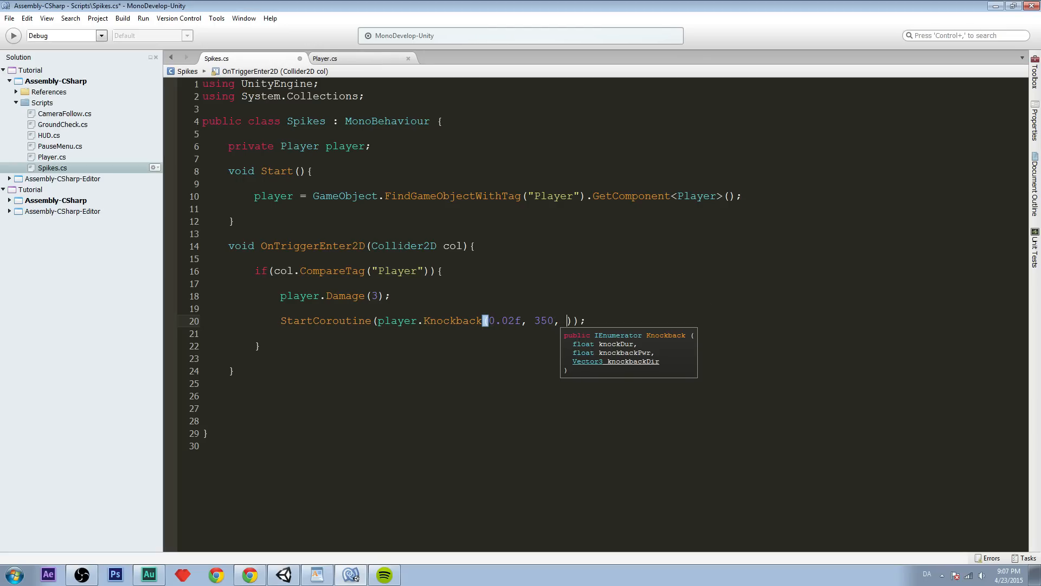
{"action": "type", "text": "player.tr"}
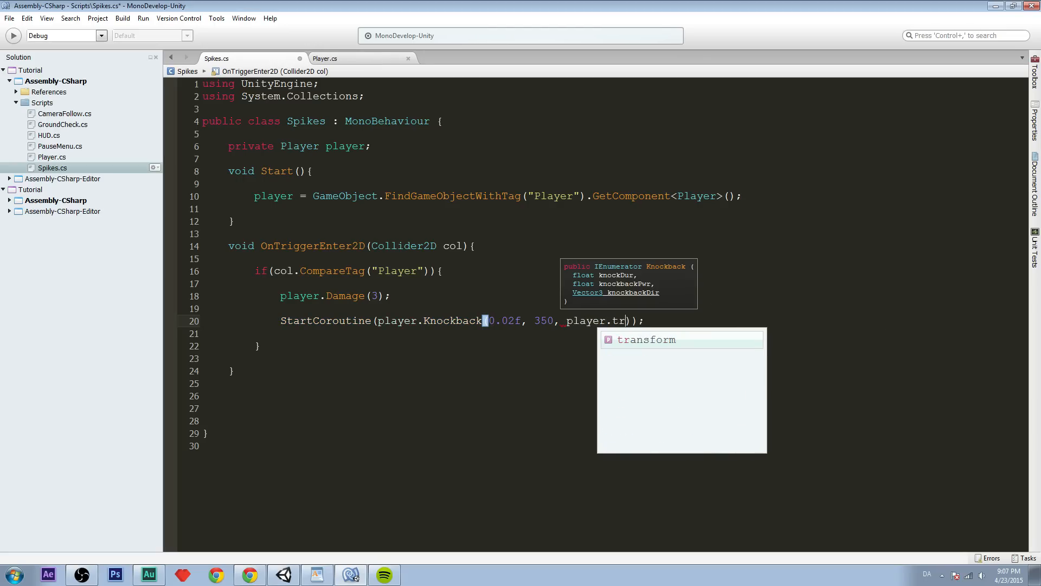
{"action": "type", "text": "ansform.position"}
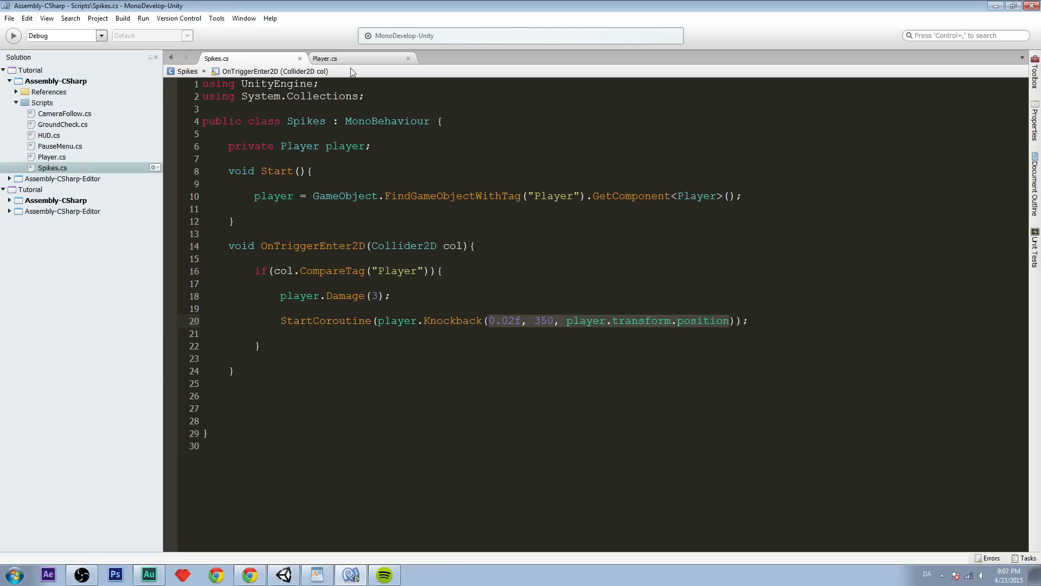
{"action": "left_click", "coordinate": [330, 58]}
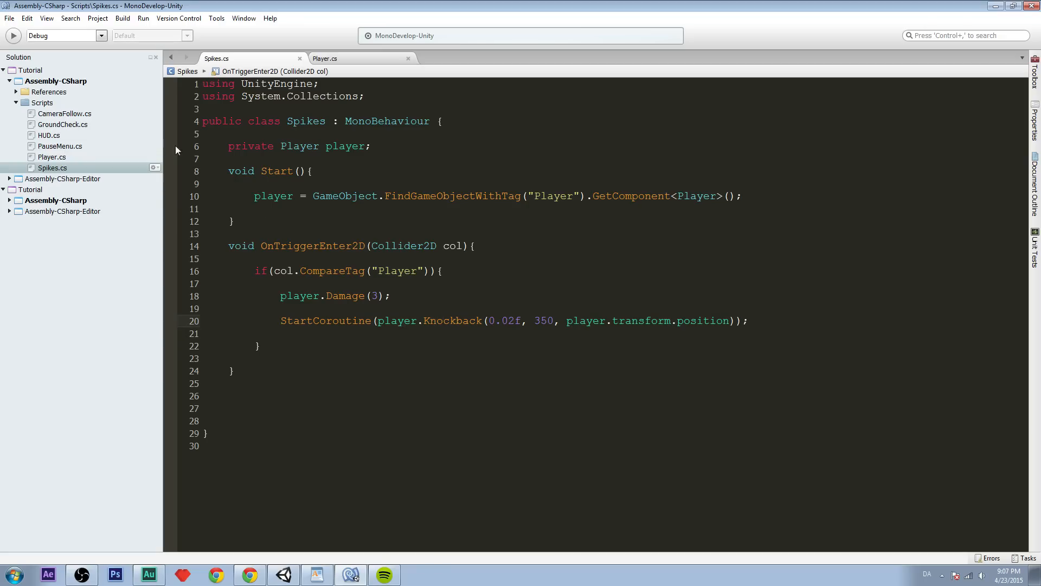
{"action": "left_click", "coordinate": [324, 58]}
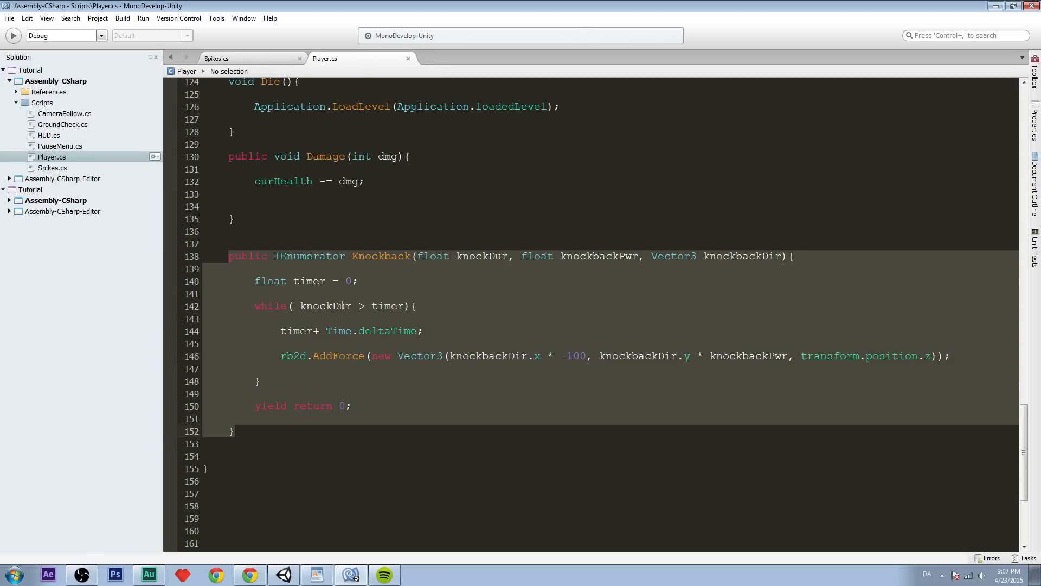
Highlight Knockback's while loop and AddForce line, then return to the Unity Editor.
{"action": "left_click", "coordinate": [334, 307]}
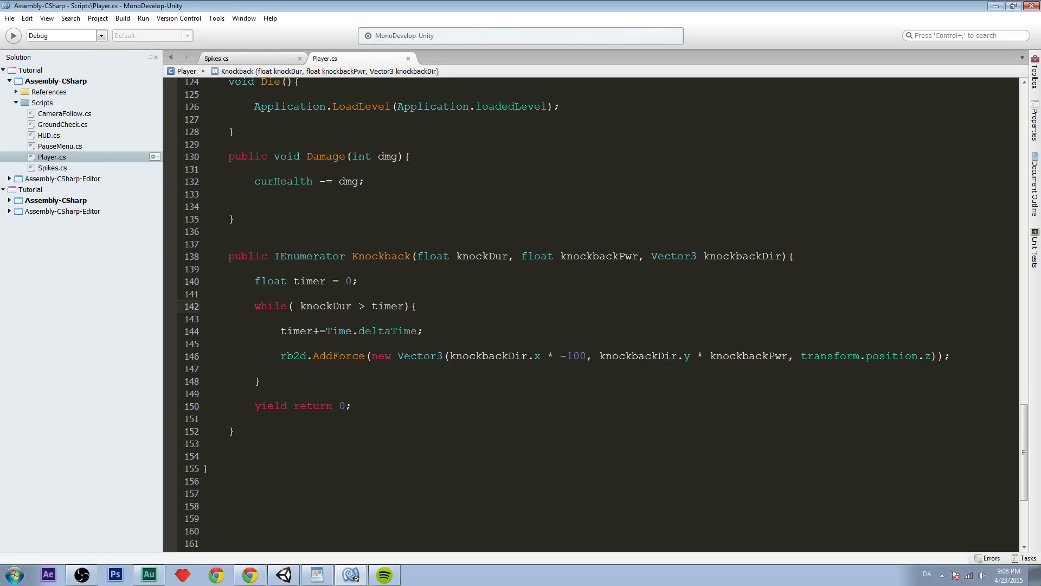
{"action": "left_click", "coordinate": [321, 405]}
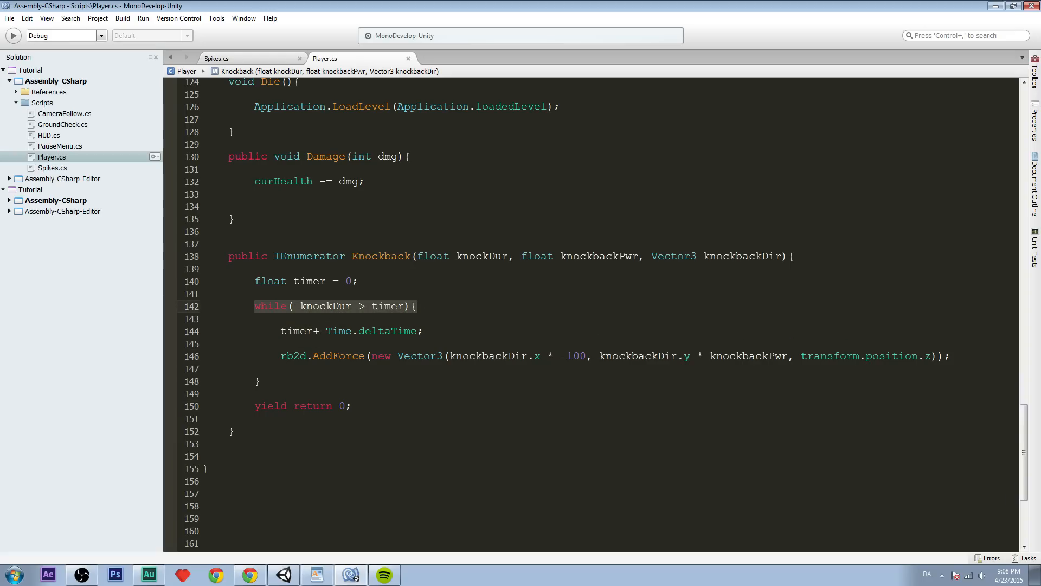
{"action": "left_click", "coordinate": [931, 355]}
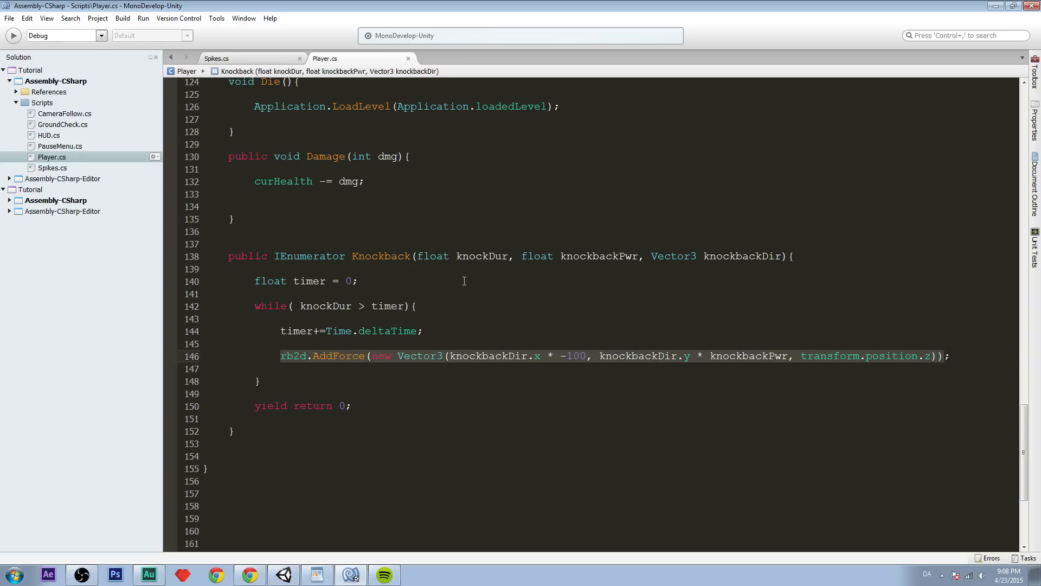
{"action": "left_click", "coordinate": [221, 58]}
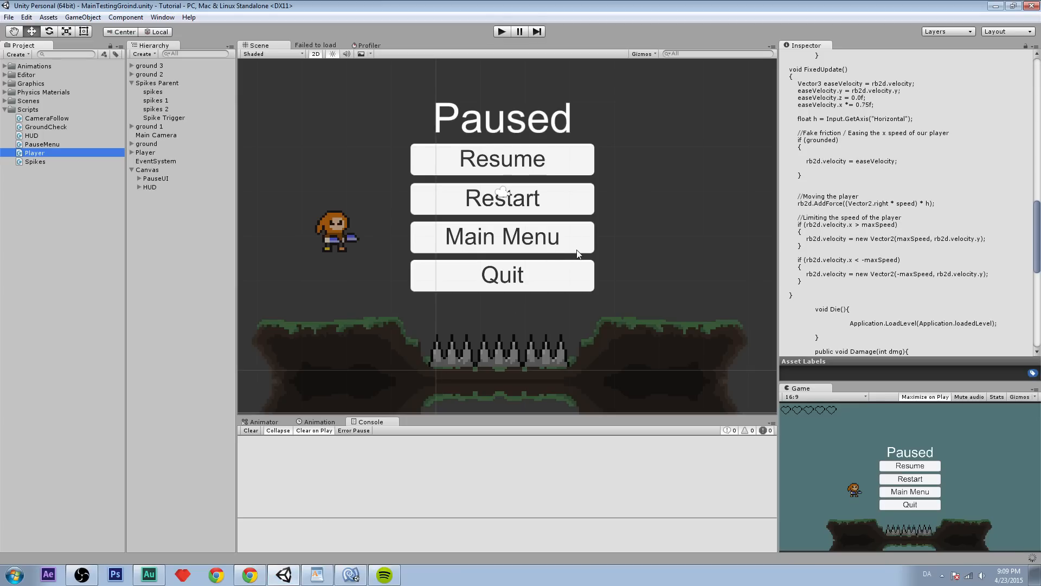
{"action": "mouse_move", "coordinate": [327, 348]}
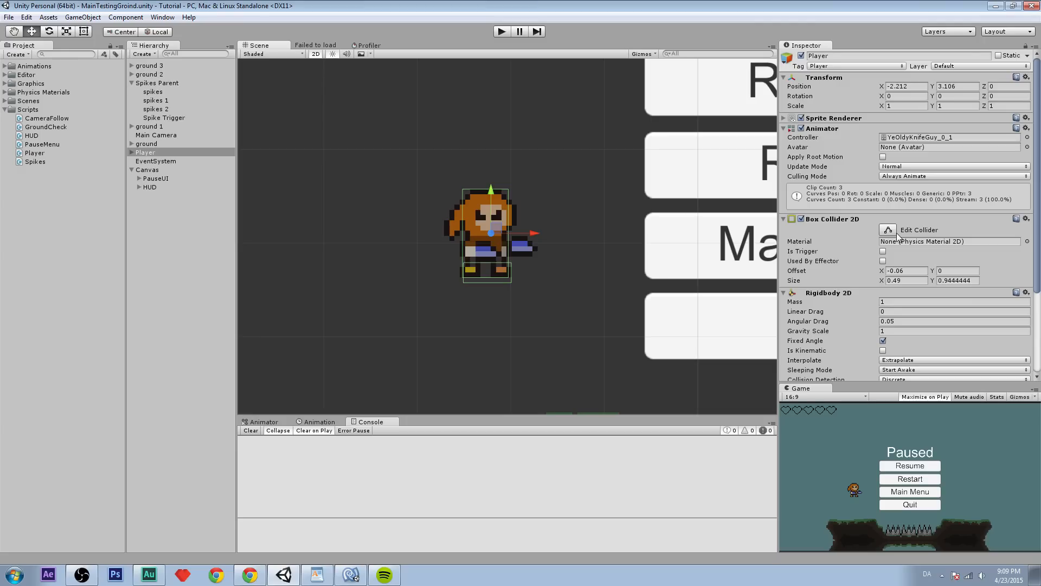
{"action": "mouse_move", "coordinate": [790, 157]}
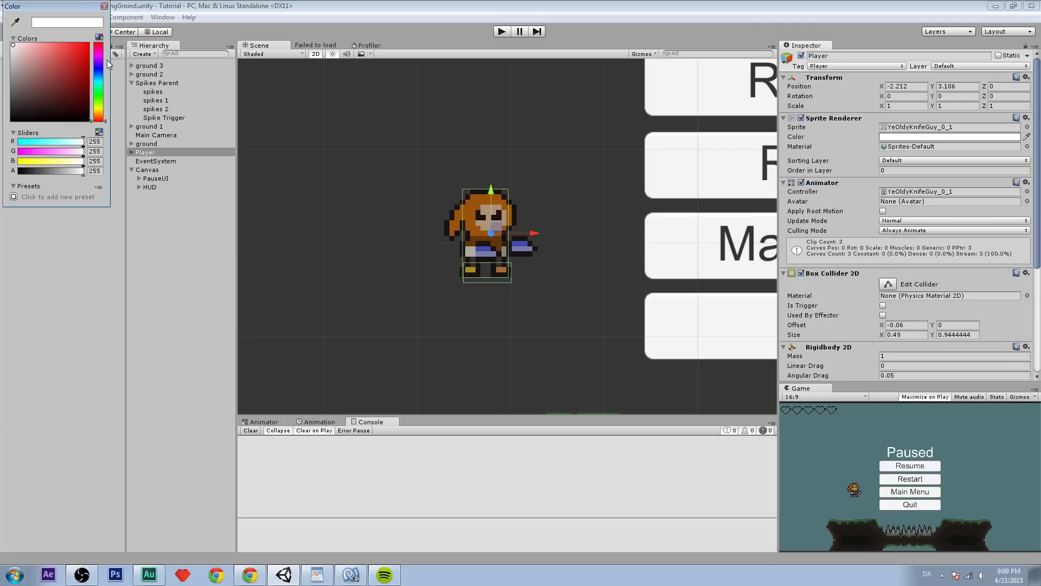
{"action": "mouse_move", "coordinate": [104, 26]}
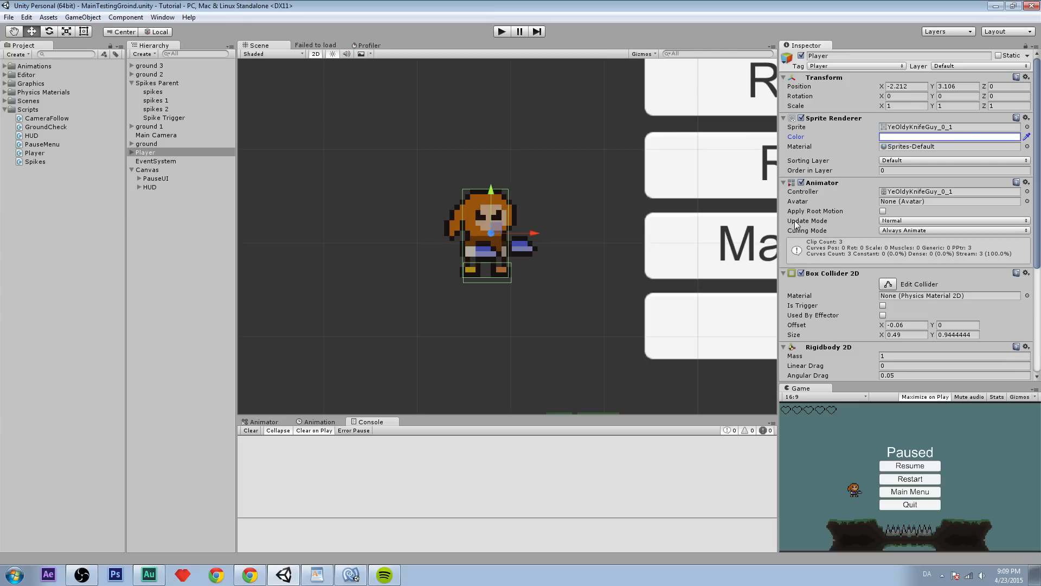
Add an Animation component to Player and view its Animator states.
{"action": "scroll", "scroll_direction": "down", "scroll_amount": 3}
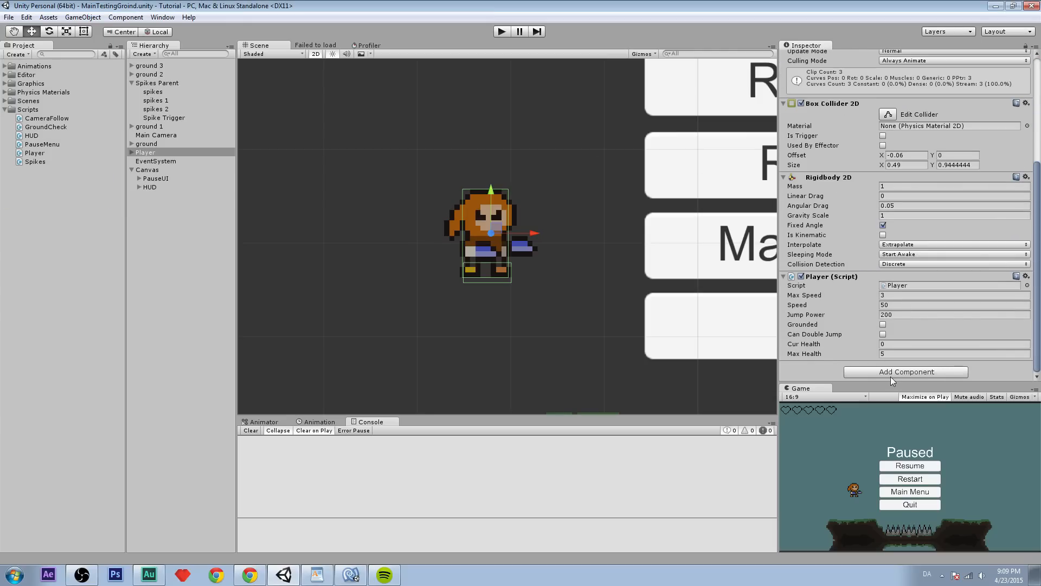
{"action": "left_click", "coordinate": [905, 372]}
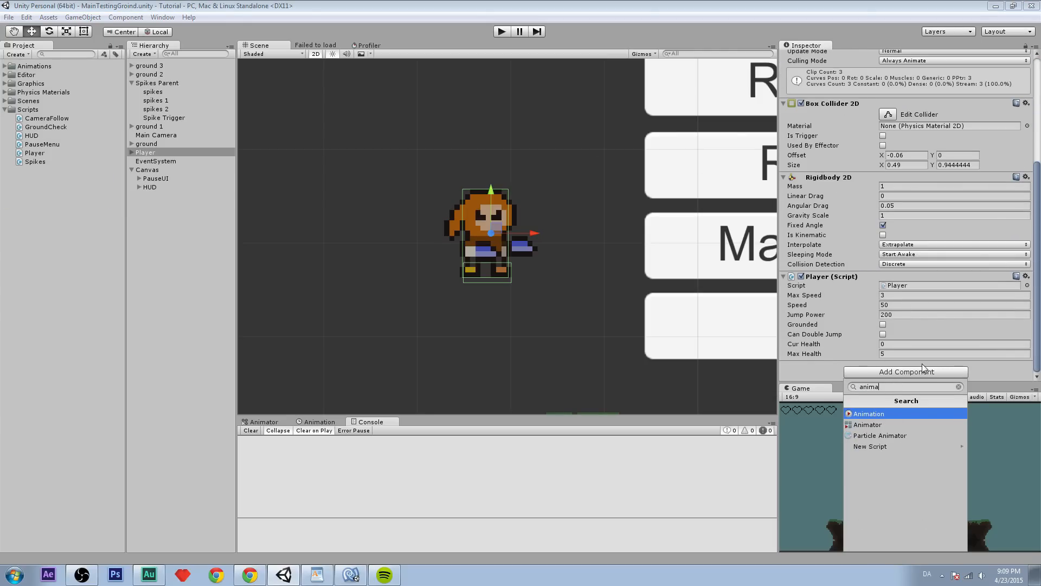
{"action": "left_click", "coordinate": [869, 413]}
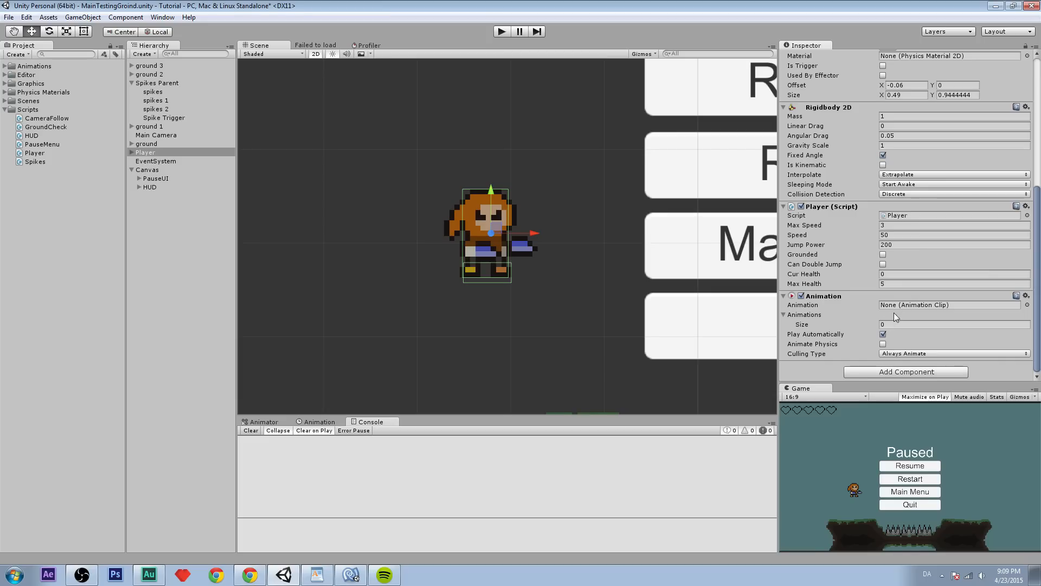
{"action": "left_click", "coordinate": [263, 422]}
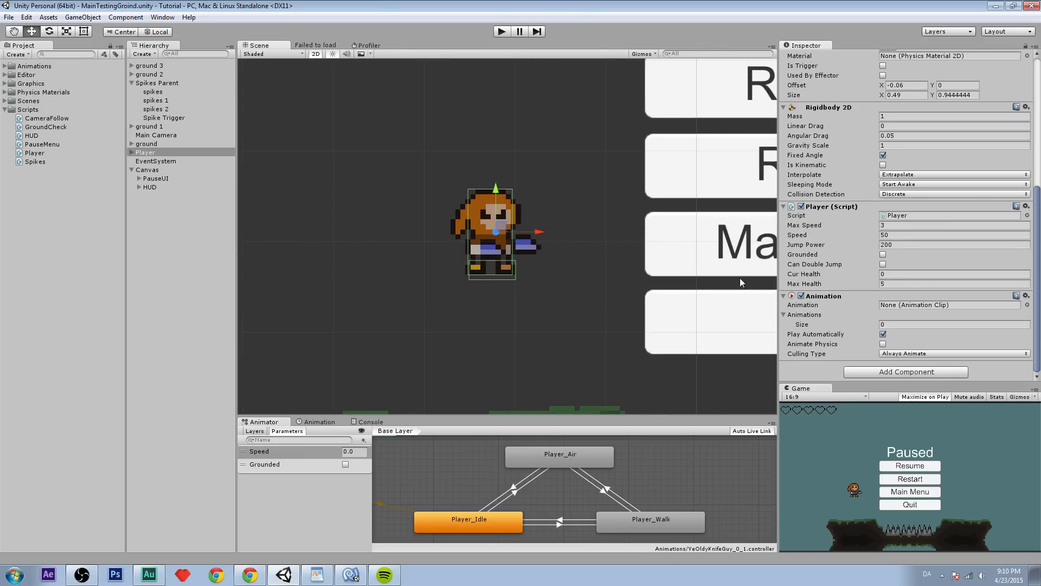
{"action": "mouse_move", "coordinate": [947, 314]}
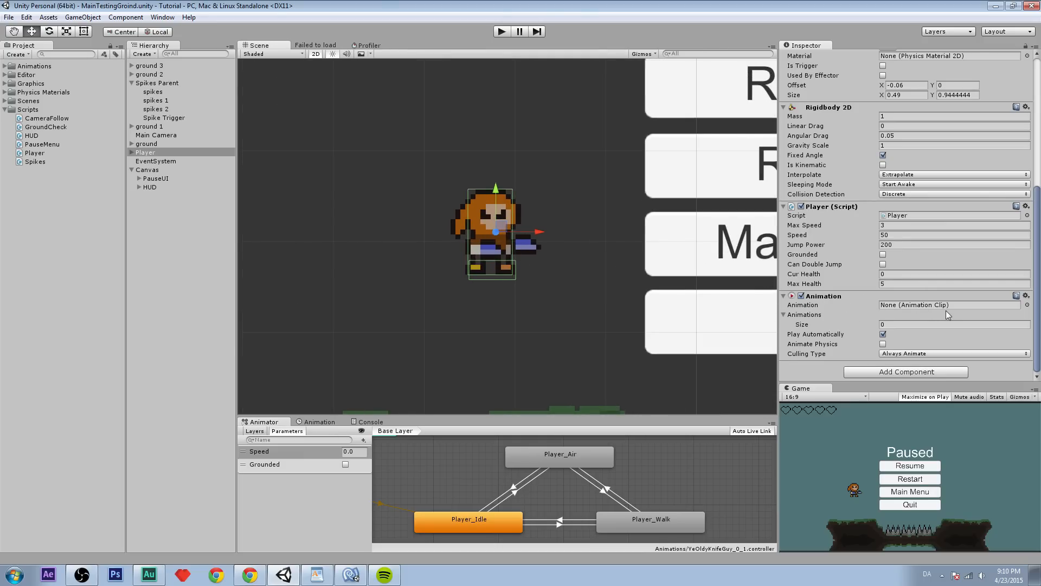
Create and save a new clip named Player_RedFlash, then begin adding a property track.
{"action": "left_click", "coordinate": [319, 422]}
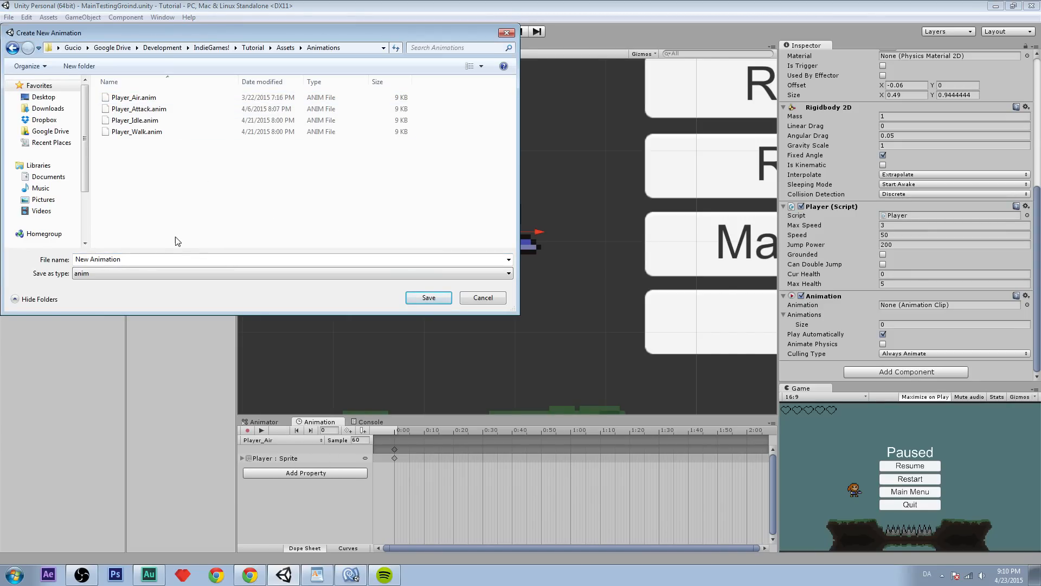
{"action": "type", "text": "Player_RedFlash"}
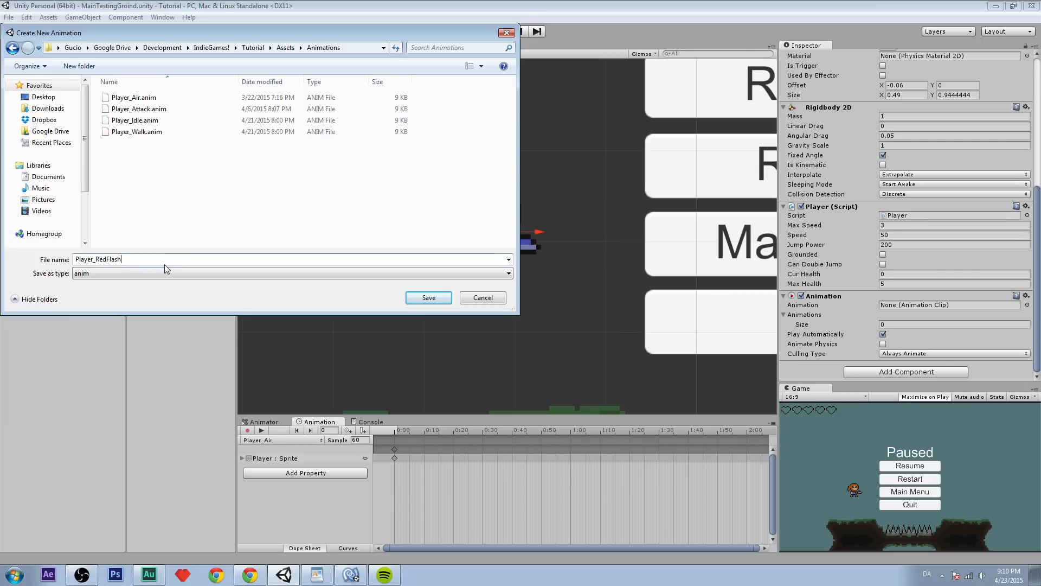
{"action": "left_click", "coordinate": [429, 297]}
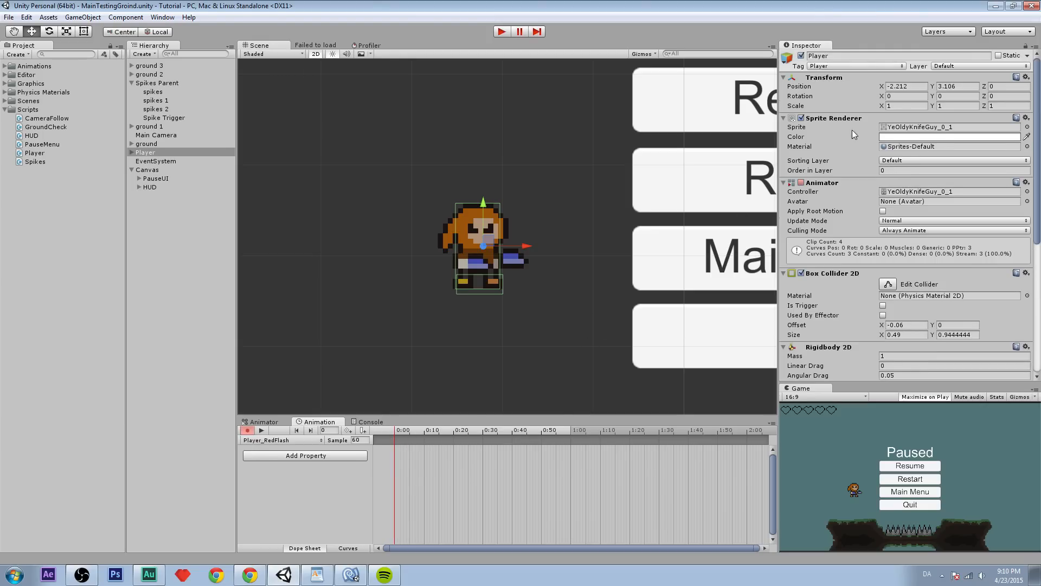
{"action": "left_click", "coordinate": [949, 136]}
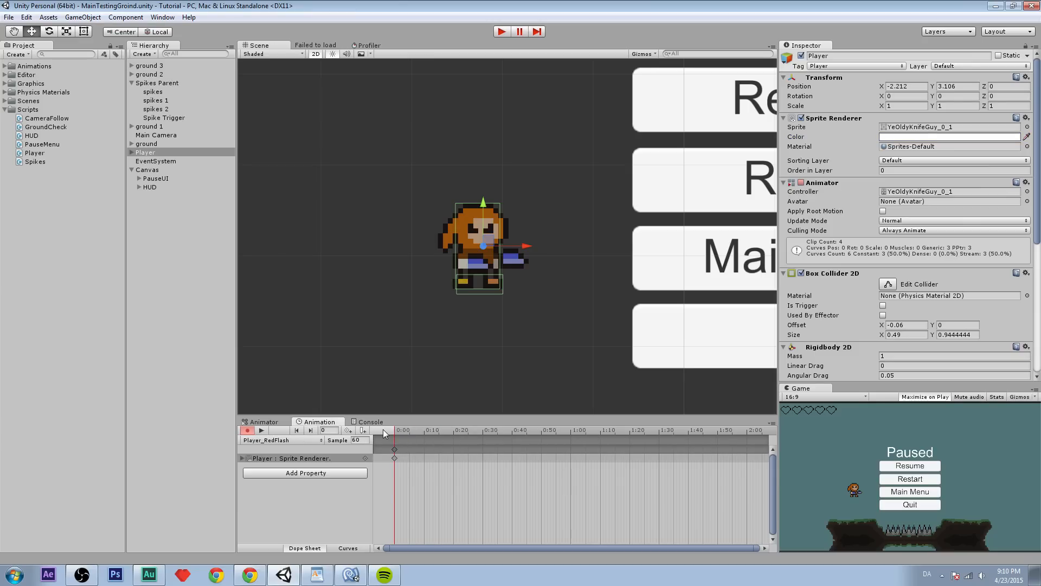
Record alternating red and white Sprite Renderer color keyframes in Player_RedFlash, then stop recording.
{"action": "left_click", "coordinate": [947, 137]}
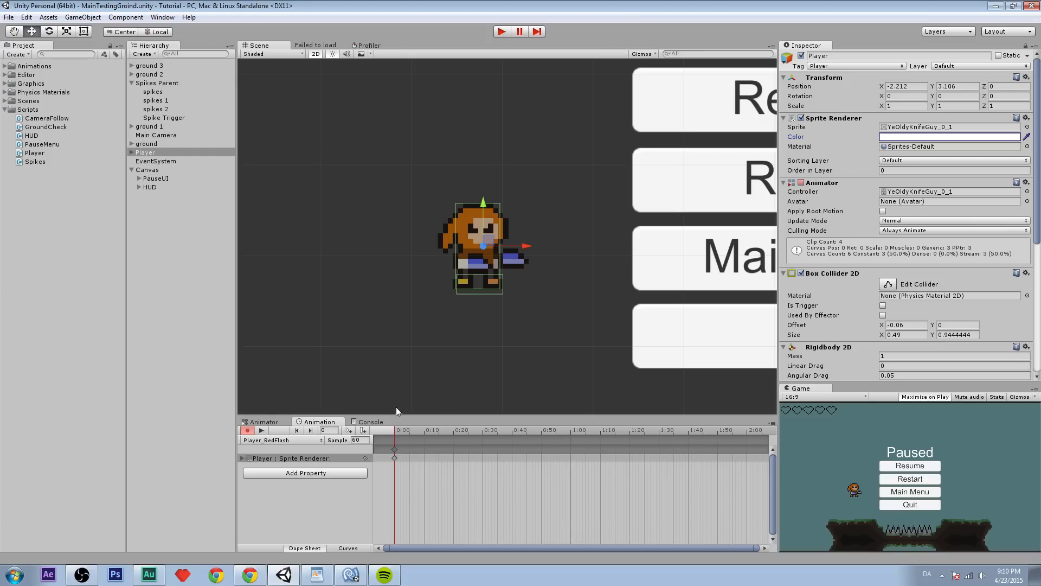
{"action": "left_click", "coordinate": [950, 136]}
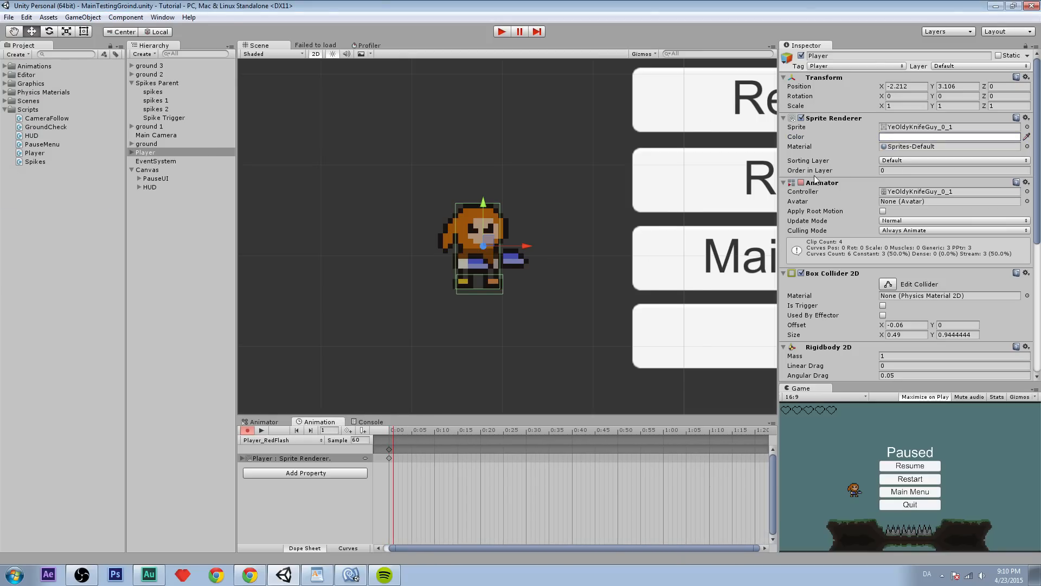
{"action": "left_click", "coordinate": [948, 136]}
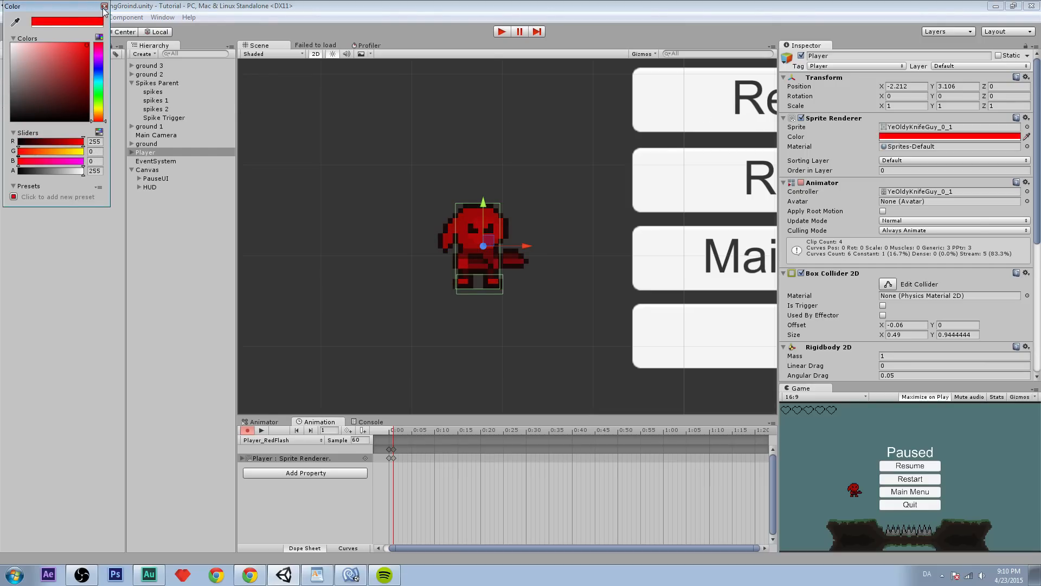
{"action": "left_click", "coordinate": [103, 5]}
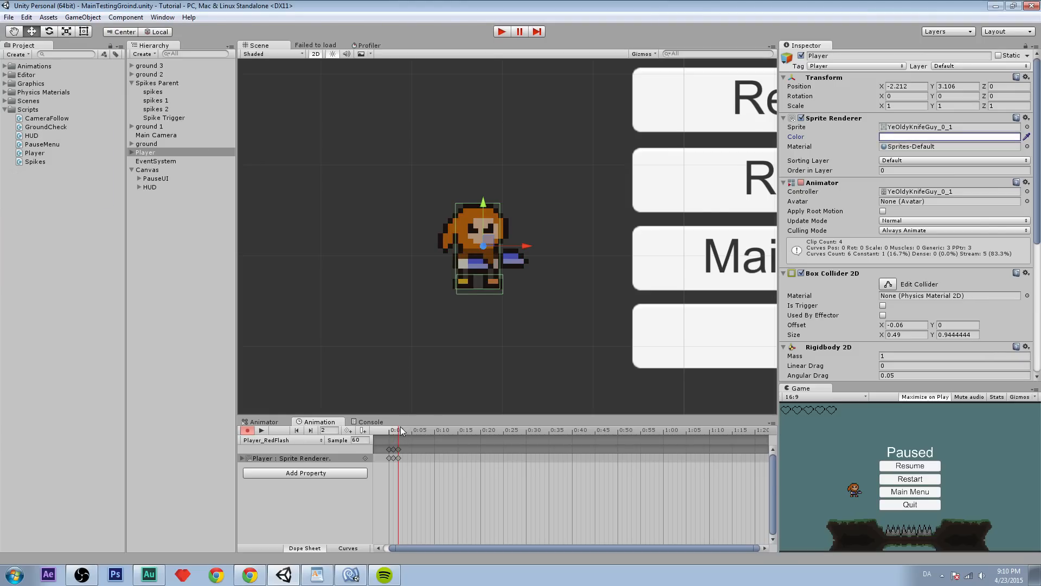
{"action": "left_click", "coordinate": [950, 137]}
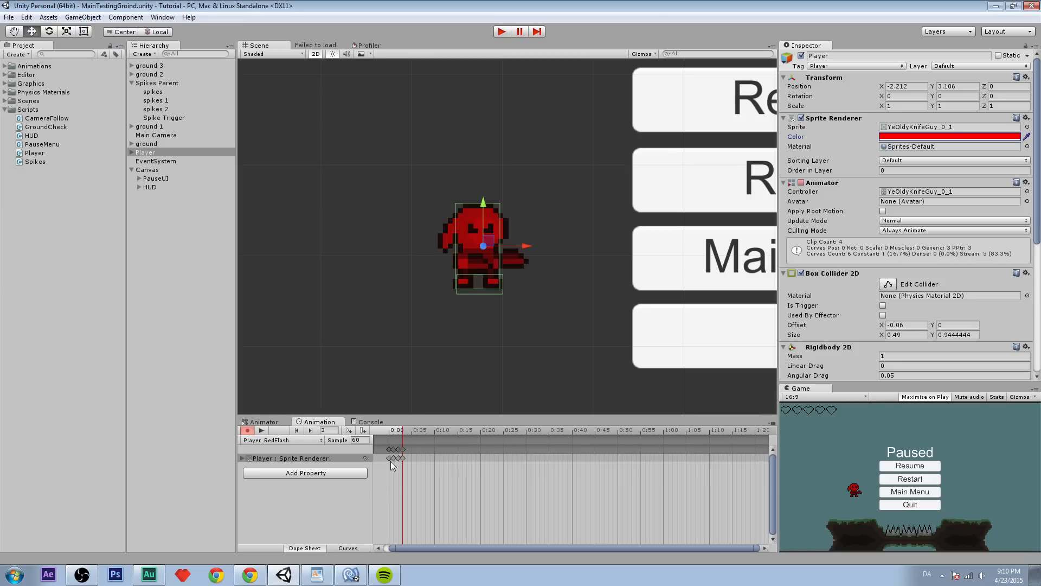
{"action": "left_click", "coordinate": [949, 137]}
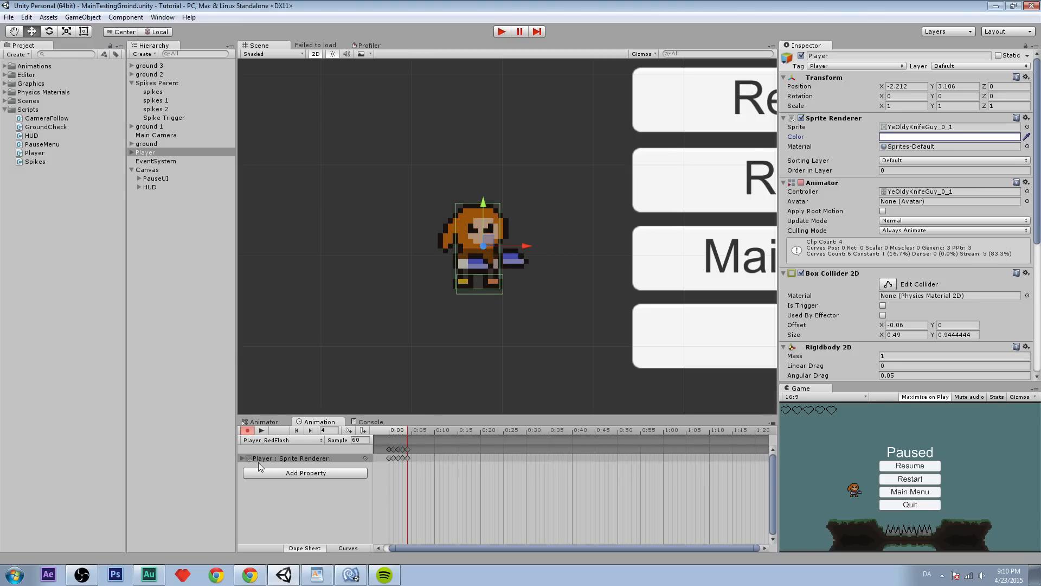
{"action": "left_click", "coordinate": [262, 430]}
{"action": "type", "text": "15"}
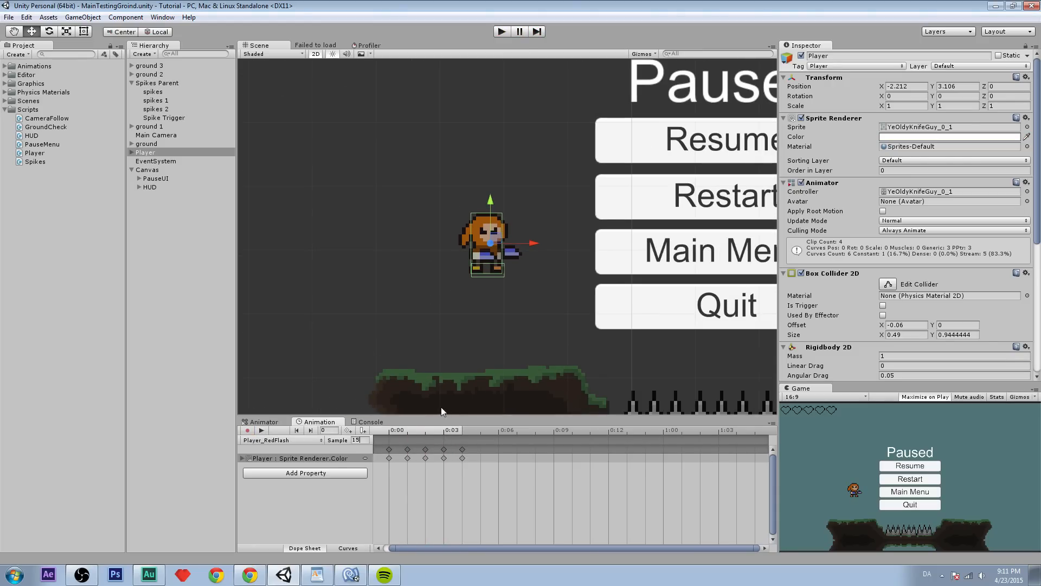
Put Player_RedFlash into the Animation component's first clip slot and preview the flash.
{"action": "scroll", "scroll_direction": "down", "scroll_amount": 3}
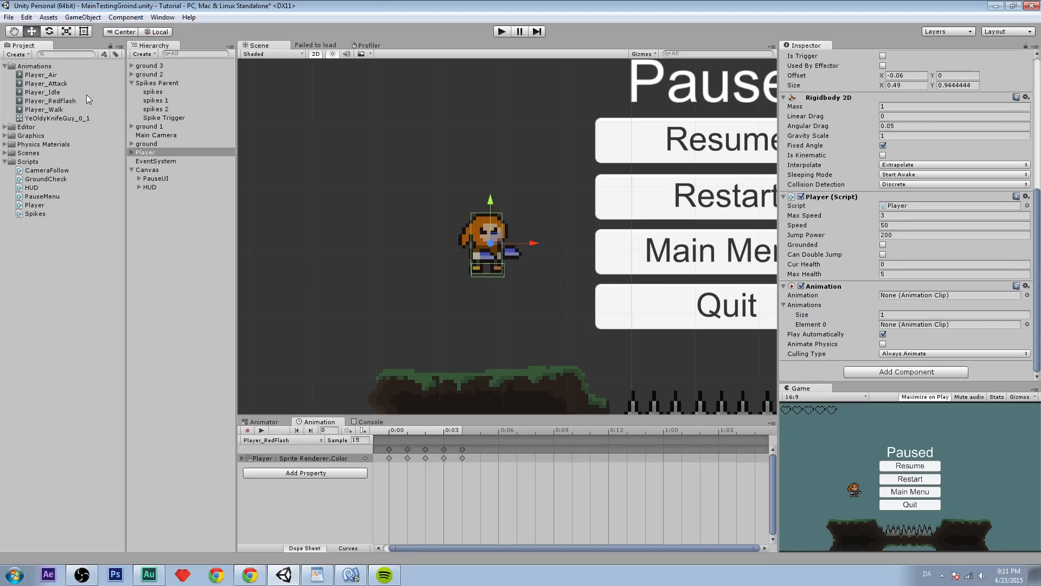
{"action": "mouse_move", "coordinate": [836, 295]}
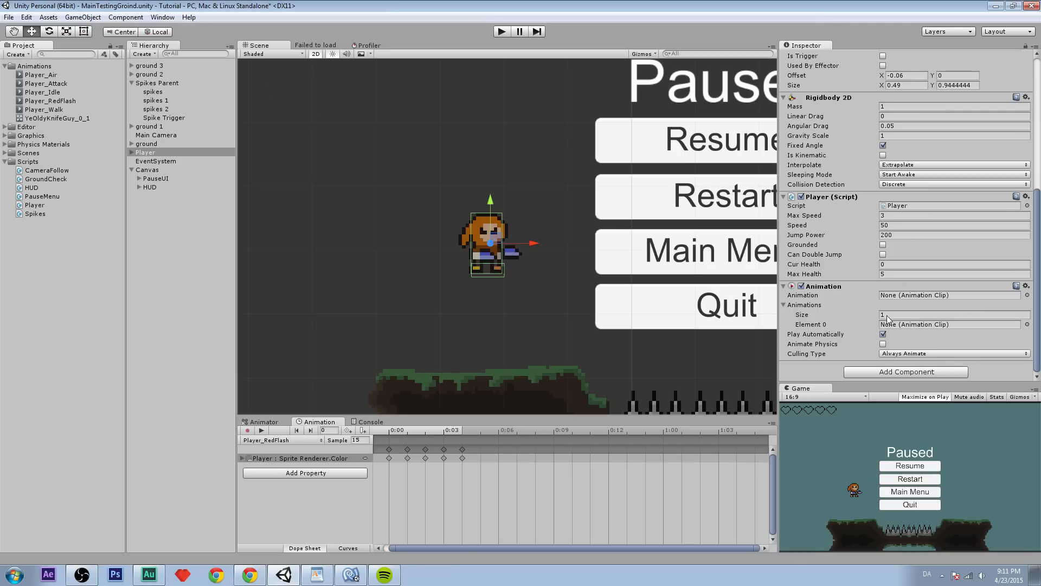
{"action": "left_click", "coordinate": [950, 324]}
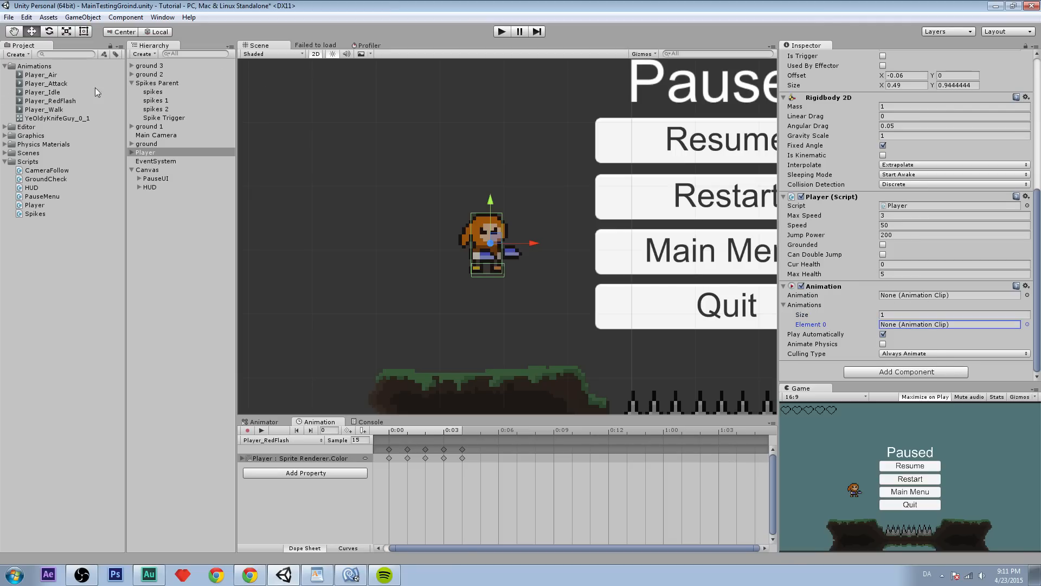
{"action": "left_click", "coordinate": [51, 100]}
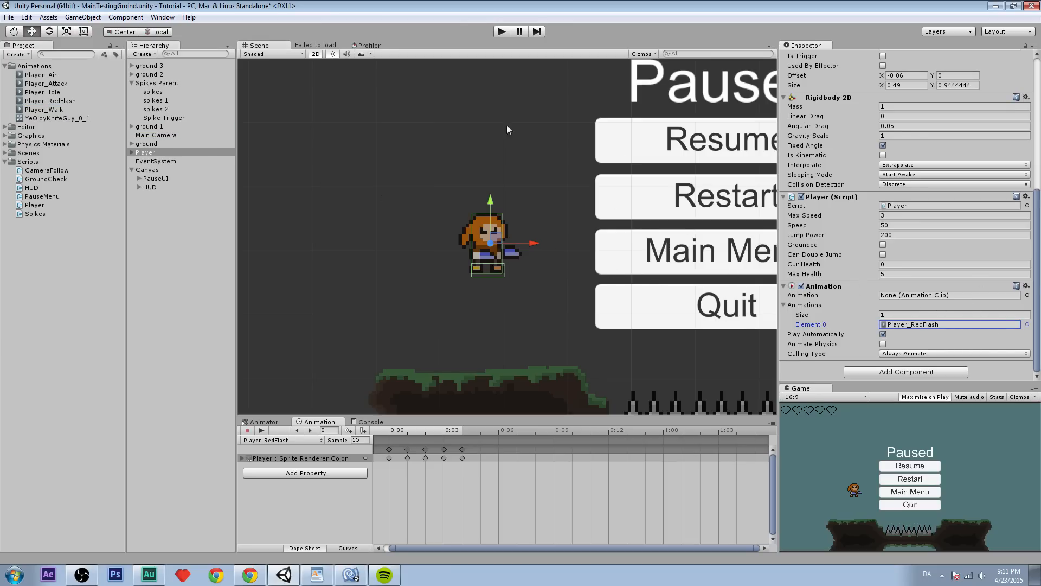
{"action": "mouse_move", "coordinate": [37, 101]}
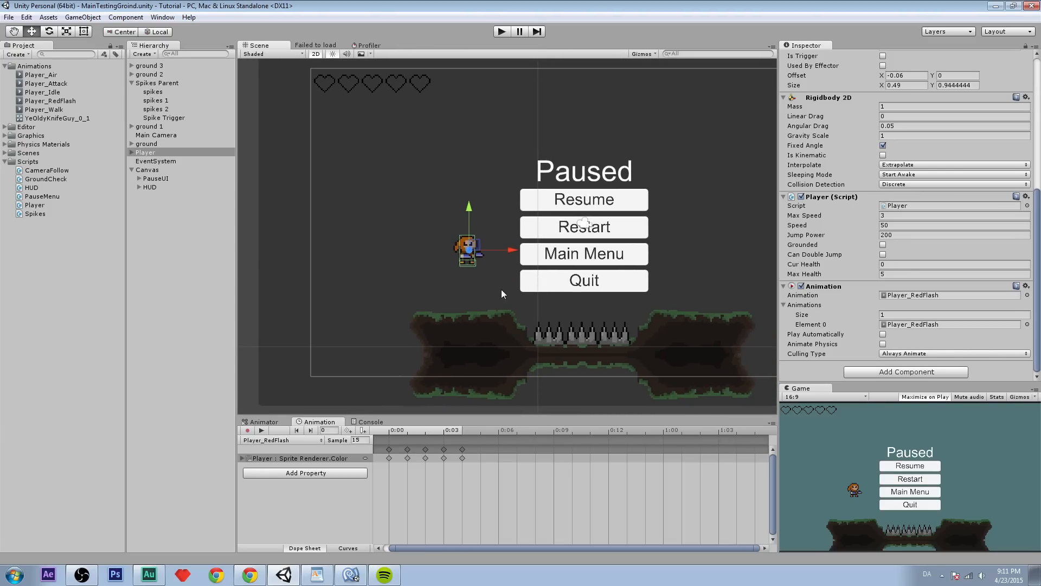
{"action": "left_click", "coordinate": [501, 31]}
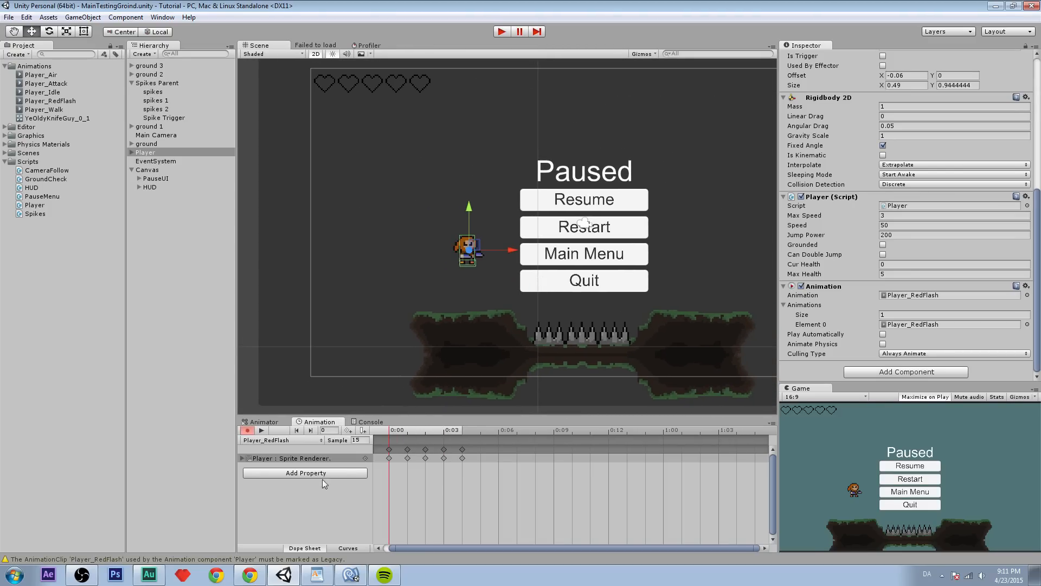
{"action": "left_click", "coordinate": [350, 575]}
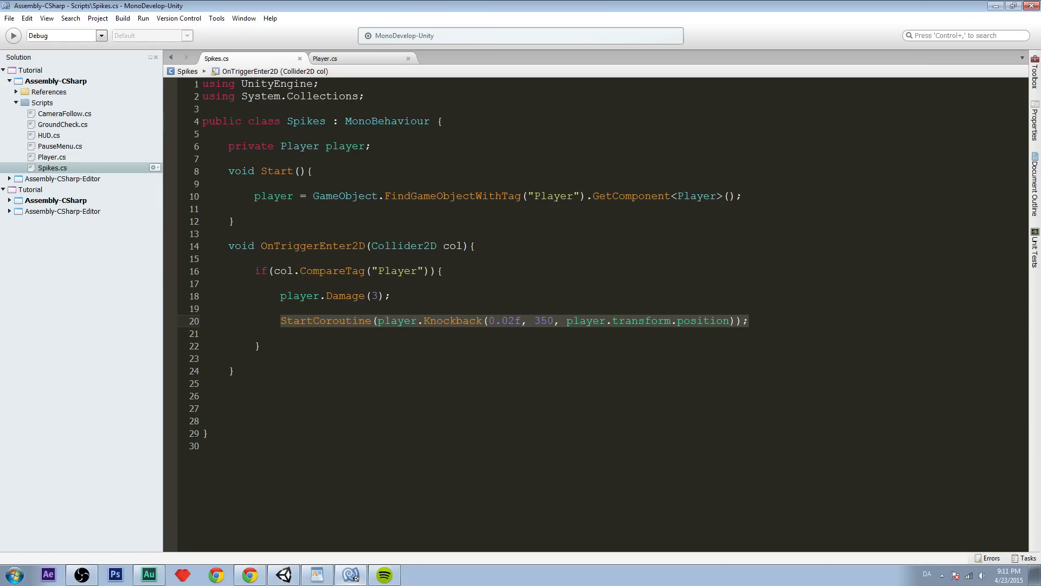
In Player.cs's Damage method, start a new gameObject.GetComponent<Animation>() line.
{"action": "left_click", "coordinate": [327, 58]}
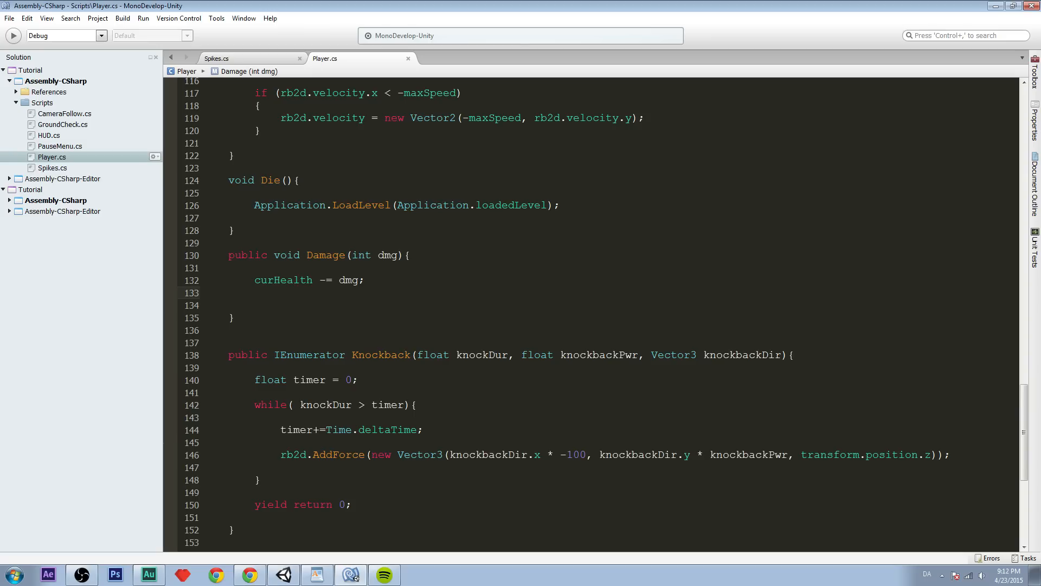
{"action": "left_click", "coordinate": [288, 279]}
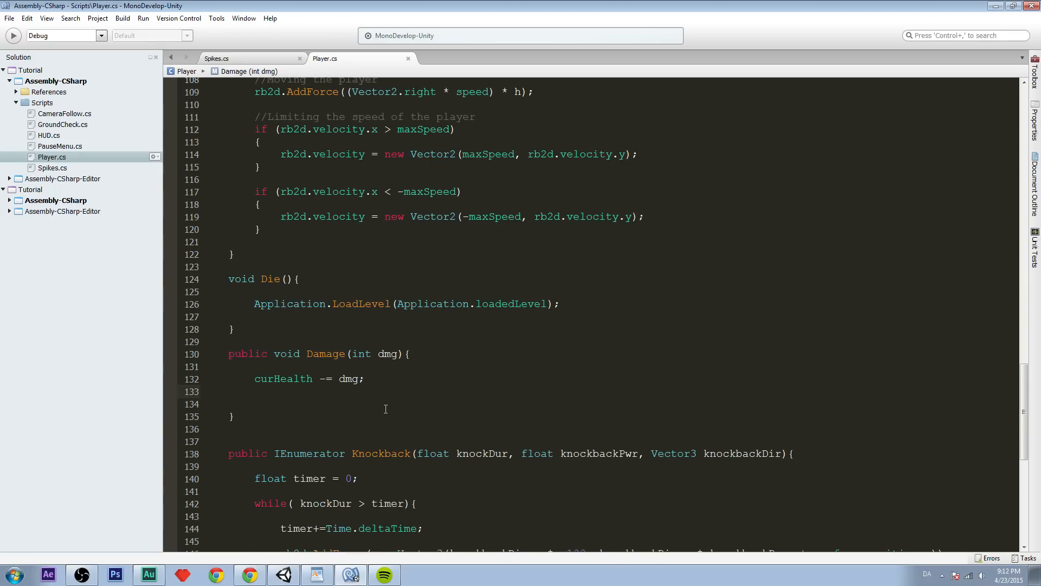
{"action": "type", "text": "game"}
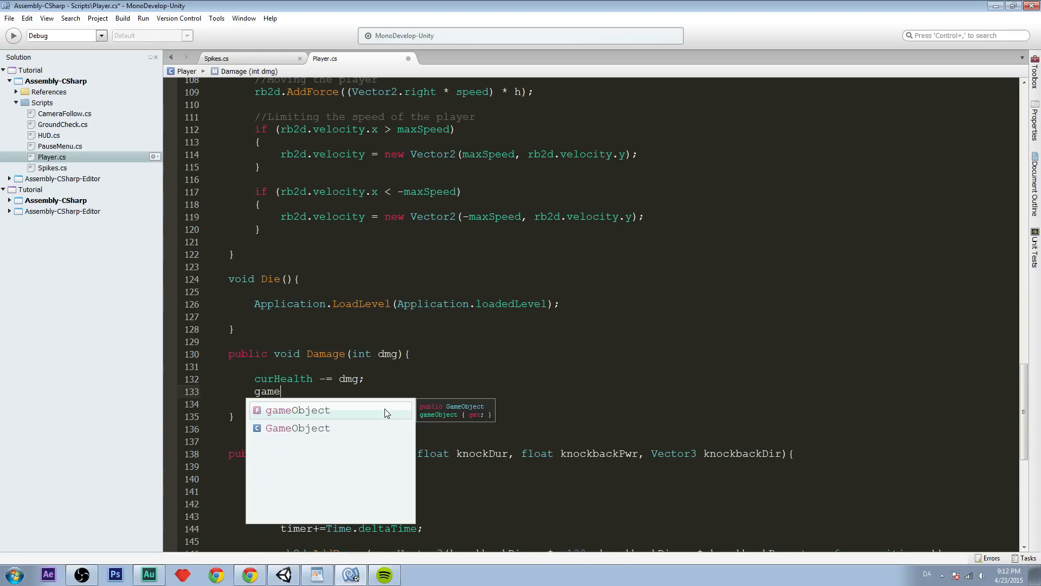
{"action": "type", "text": "Object.getco"}
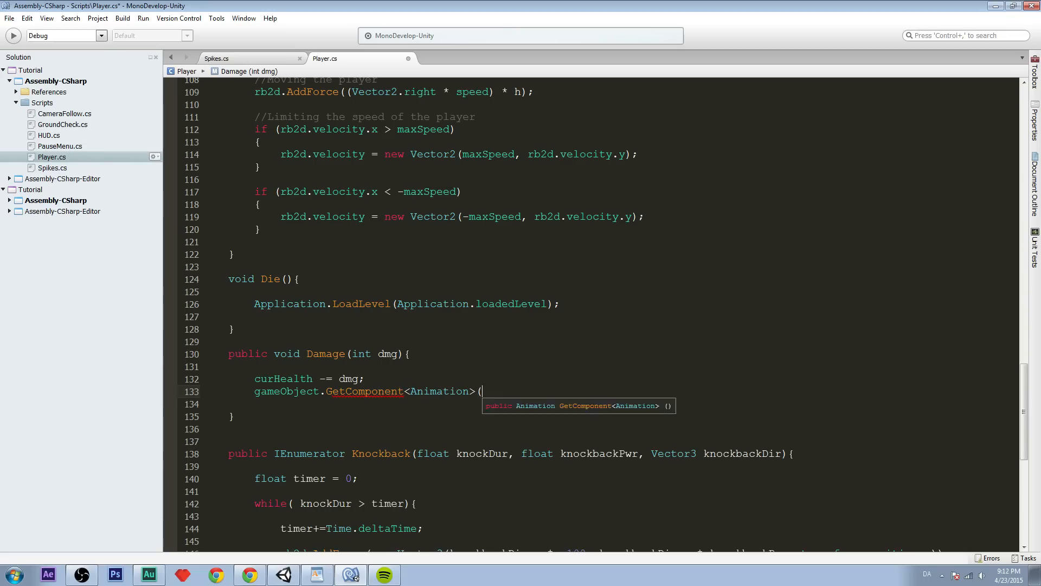
{"action": "type", "text": ")"}
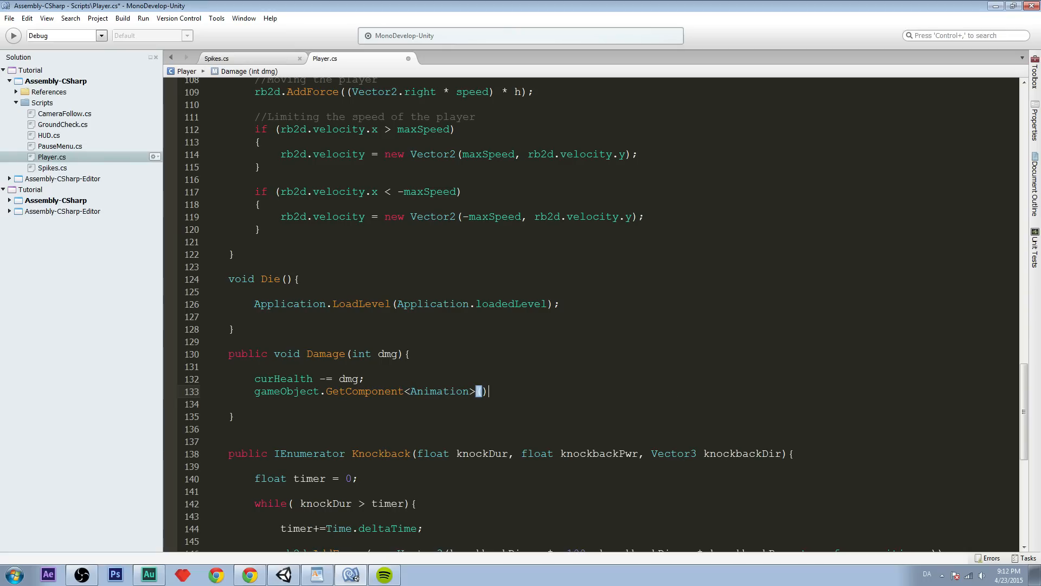
{"action": "type", "text": "().AddCli"}
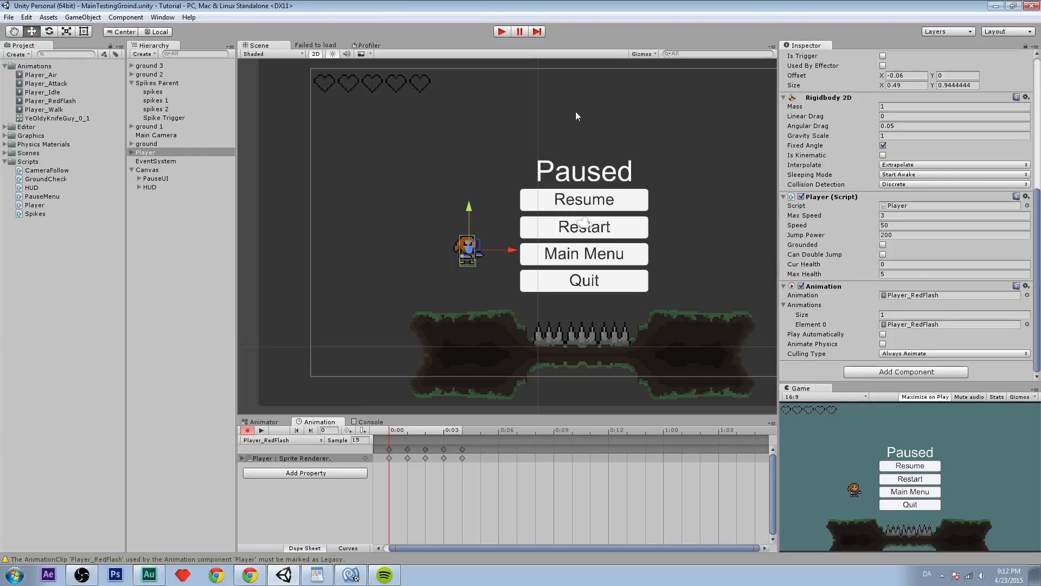
{"action": "mouse_move", "coordinate": [590, 553]}
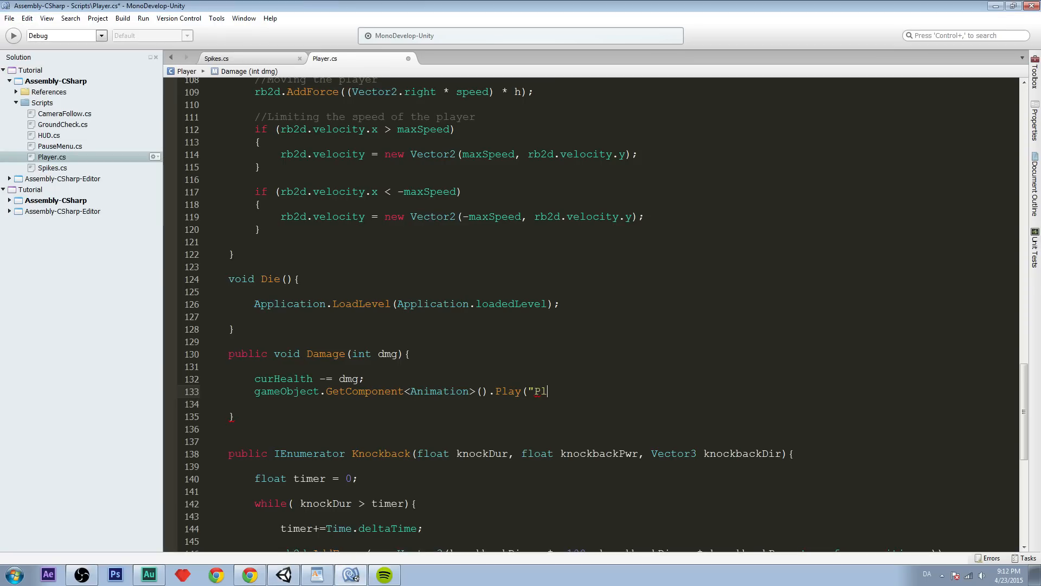
Finish the line with .Play("Player_RedFlash"); and verify the clip name.
{"action": "type", "text": "ayer_Red"}
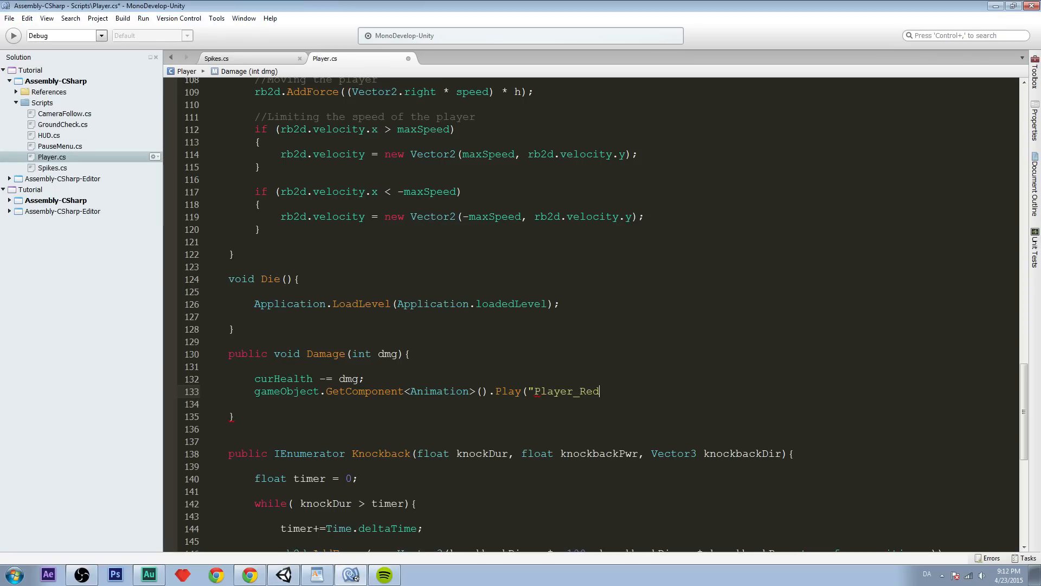
{"action": "type", "text": "Flash\");"}
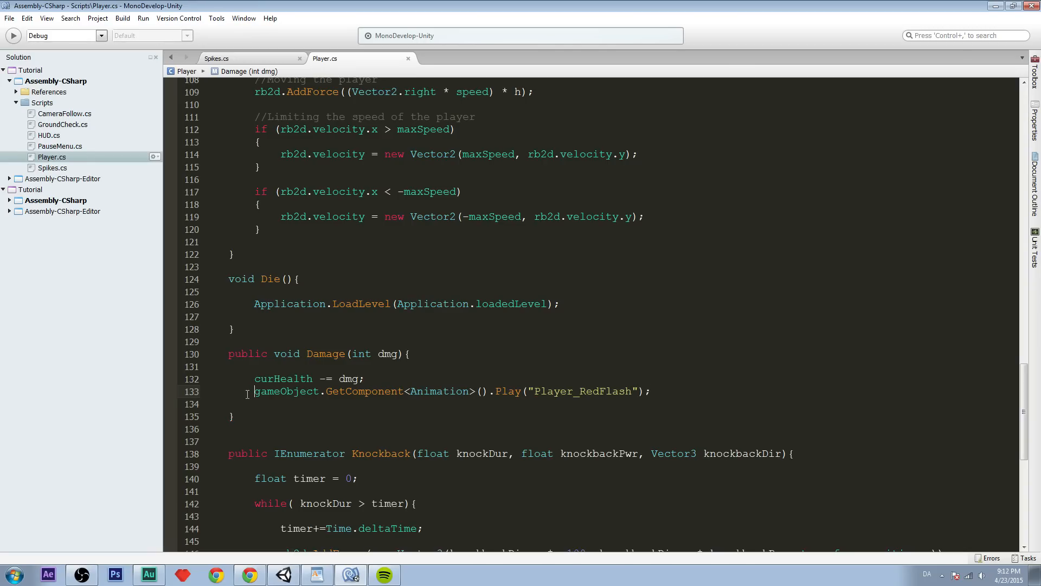
{"action": "double_click", "coordinate": [440, 391]}
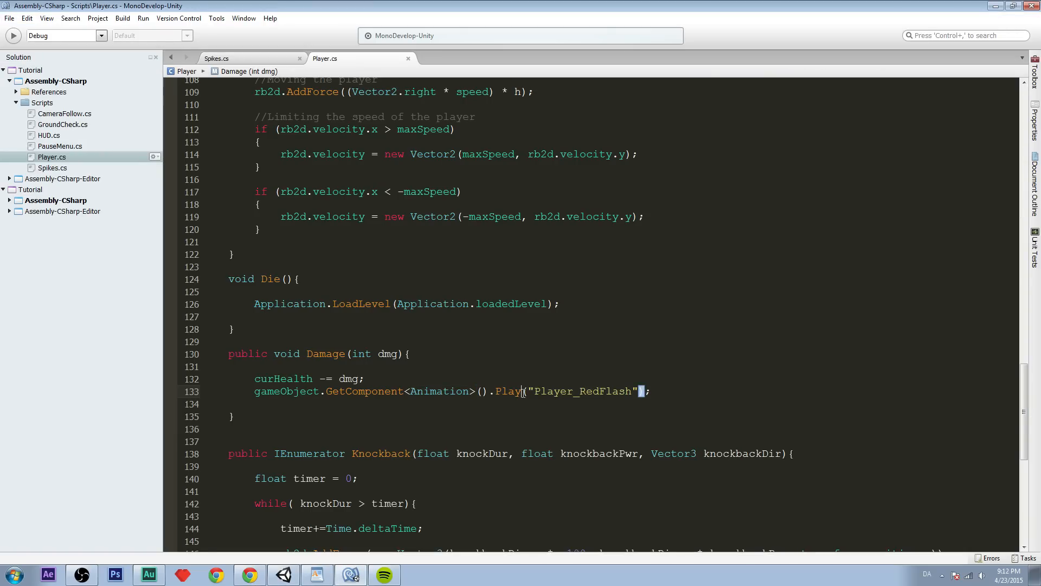
{"action": "double_click", "coordinate": [582, 391]}
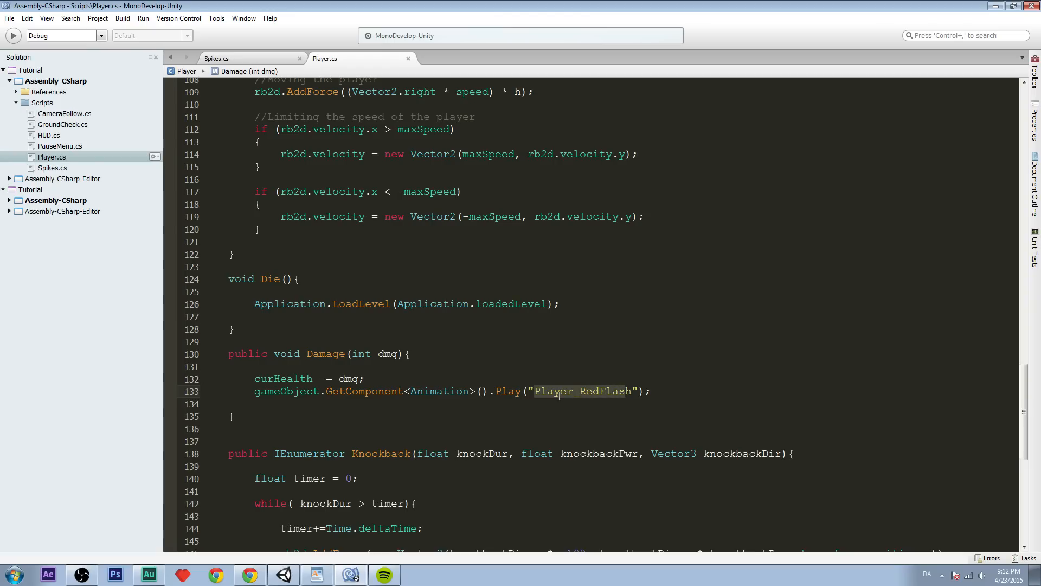
{"action": "left_click", "coordinate": [445, 335]}
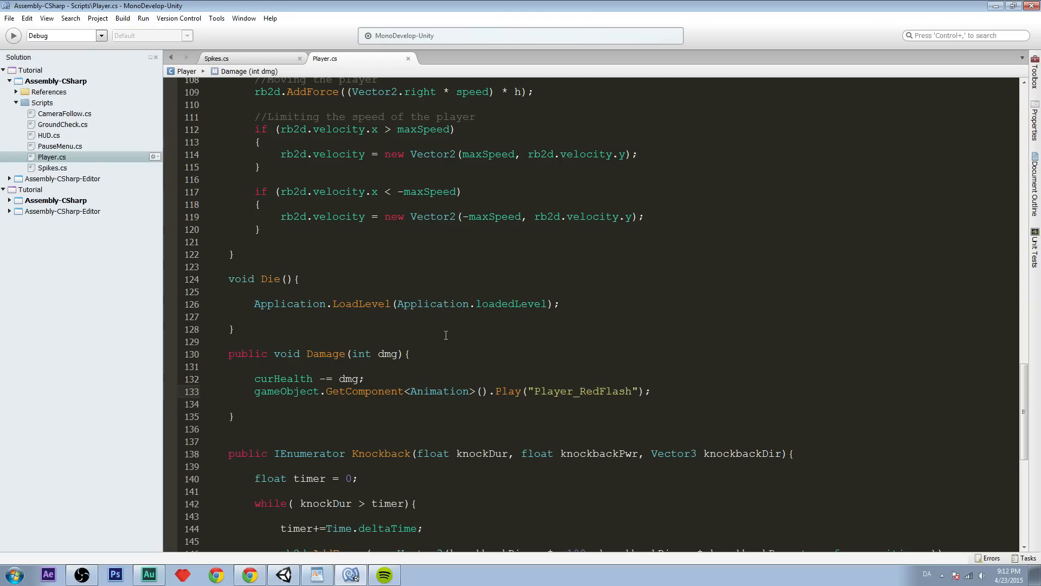
{"action": "scroll", "scroll_direction": "down", "scroll_amount": 3}
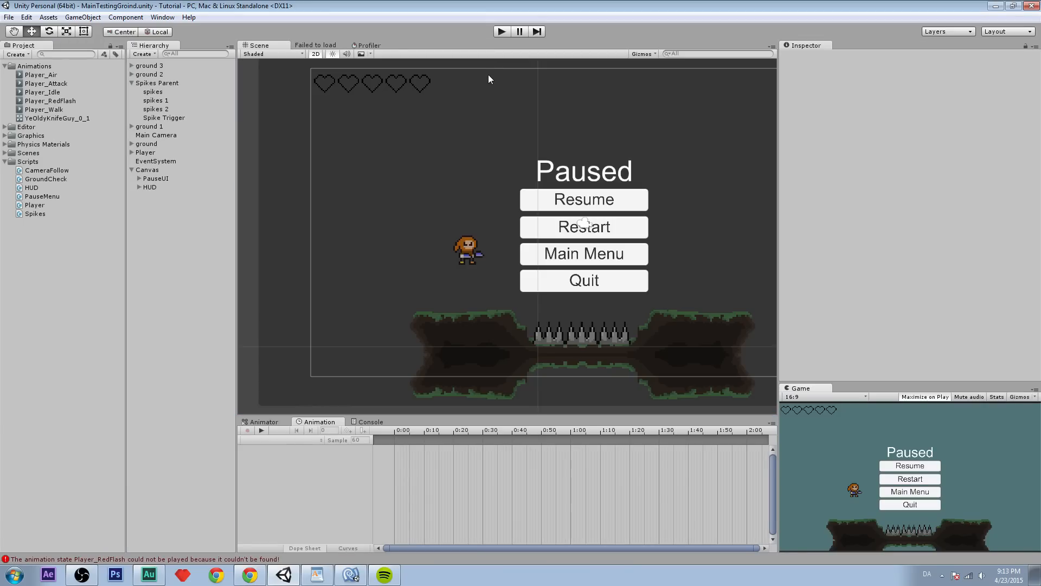
Show the Player_RedFlash clip's Inspector in Debug view to expose and enable Legacy.
{"action": "left_click", "coordinate": [50, 101]}
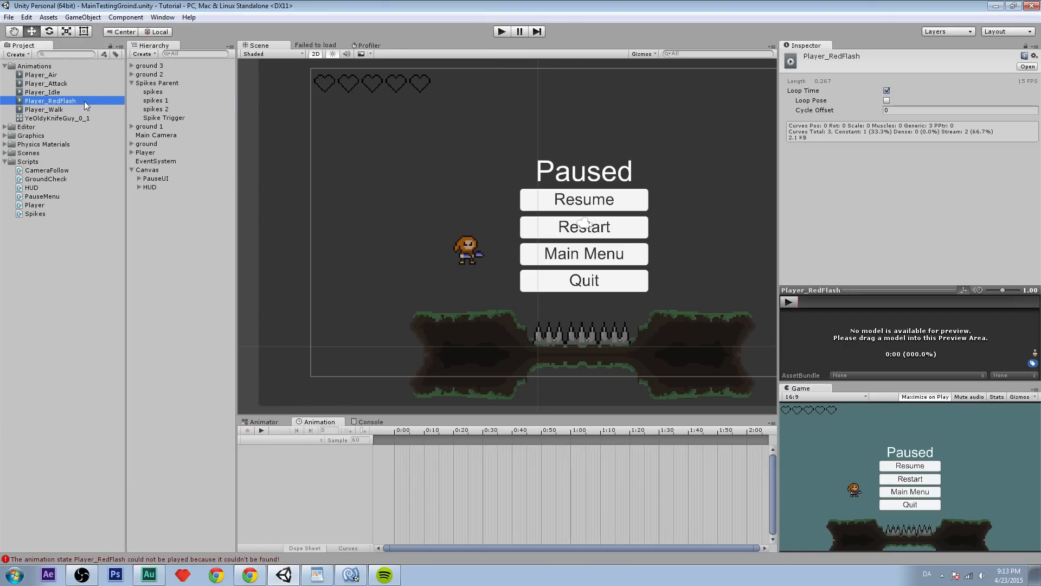
{"action": "left_click", "coordinate": [1032, 46]}
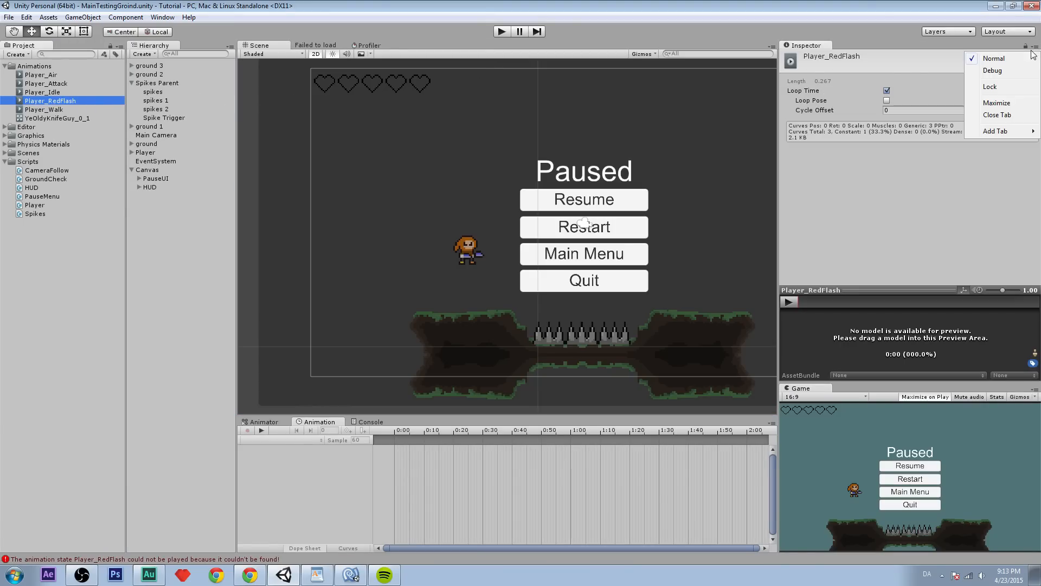
{"action": "left_click", "coordinate": [991, 70]}
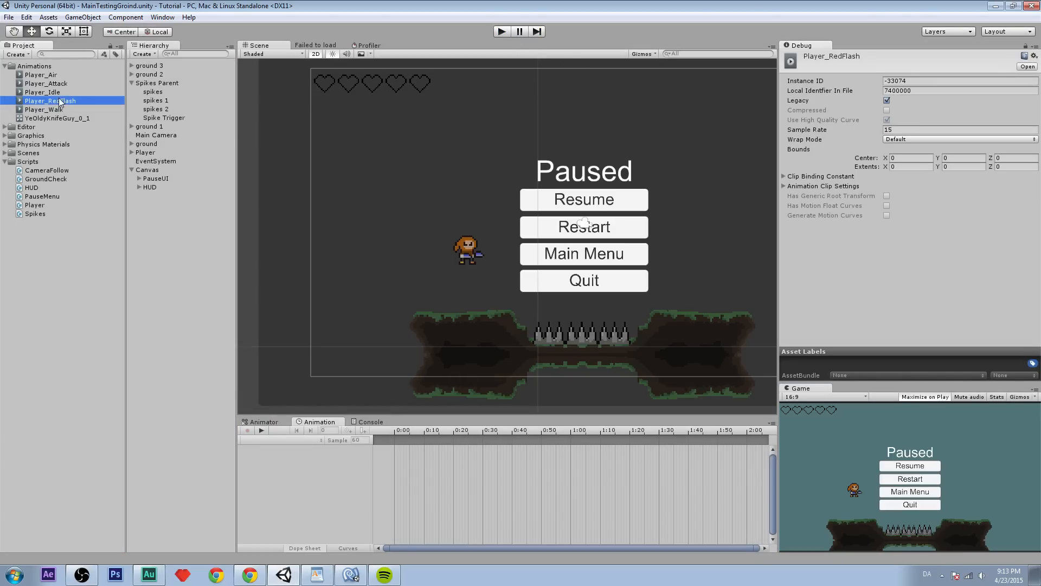
{"action": "left_click", "coordinate": [52, 101]}
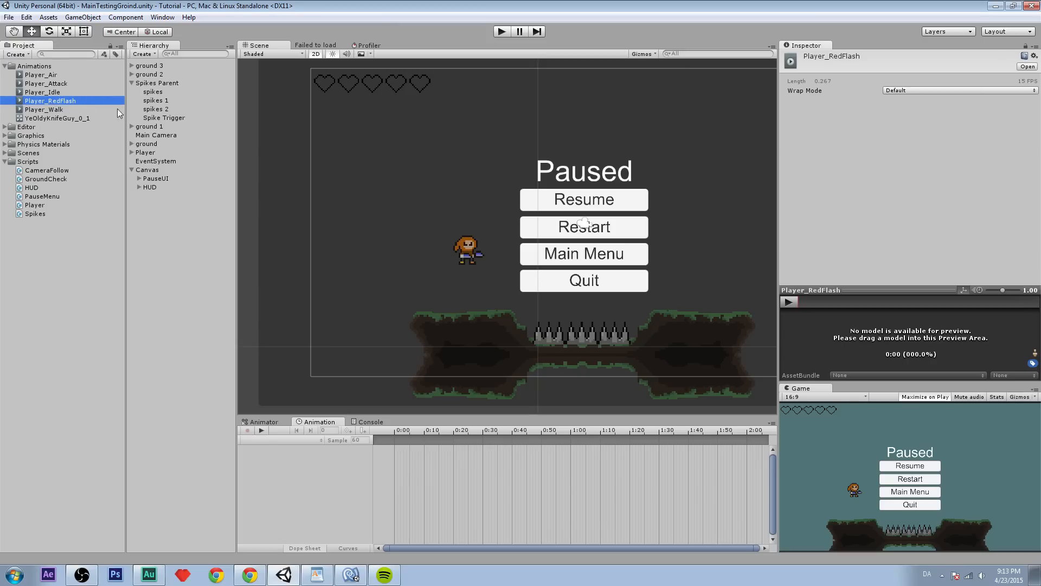
{"action": "mouse_move", "coordinate": [275, 276]}
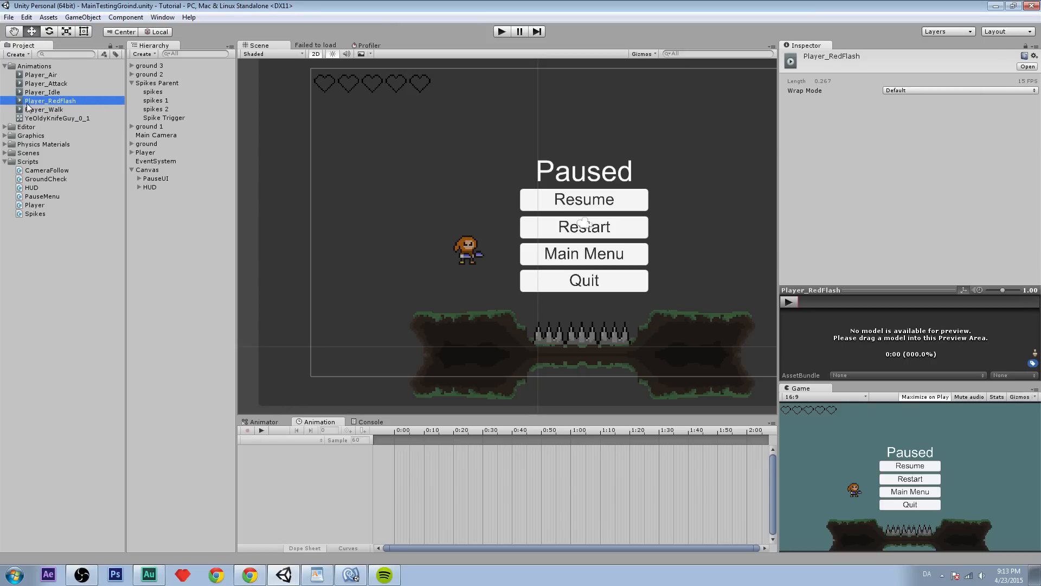
{"action": "mouse_move", "coordinate": [51, 103]}
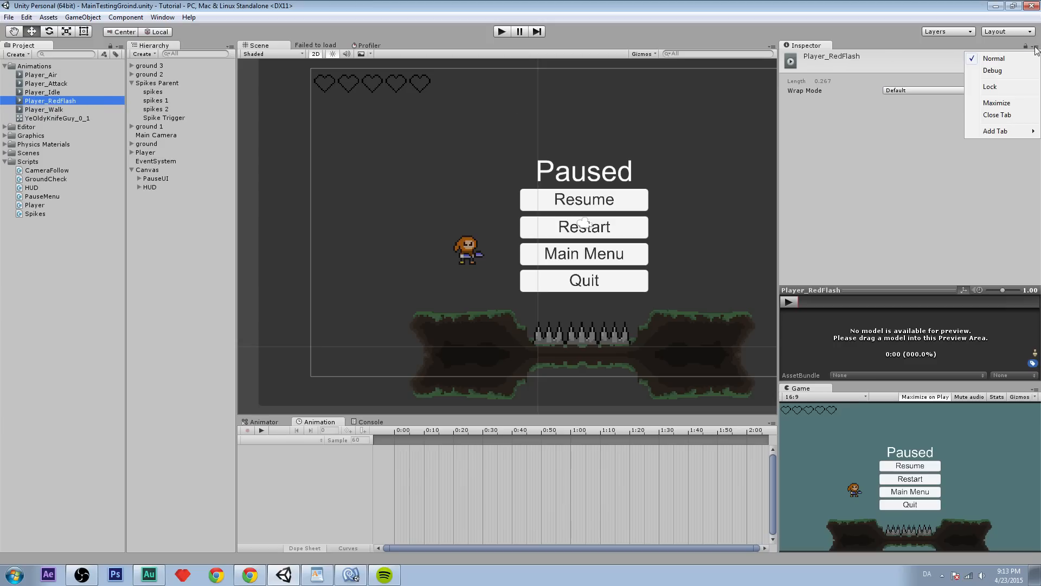
{"action": "mouse_move", "coordinate": [988, 71]}
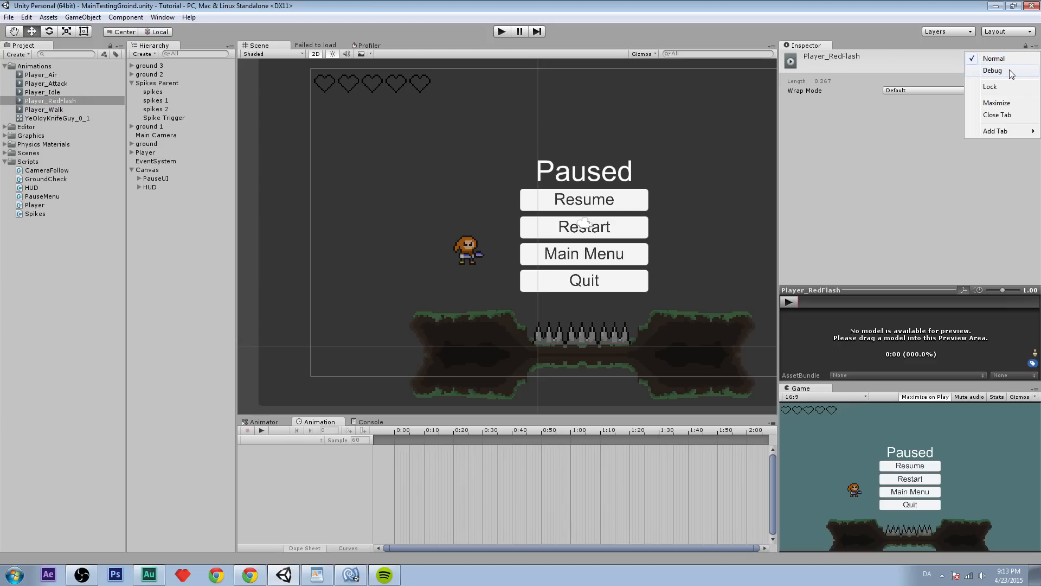
{"action": "left_click", "coordinate": [991, 69]}
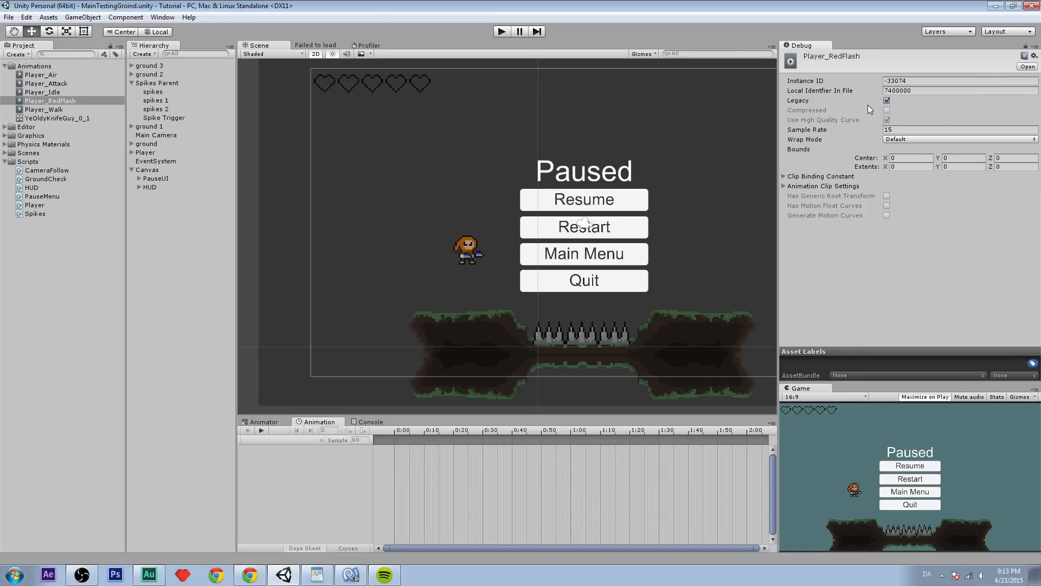